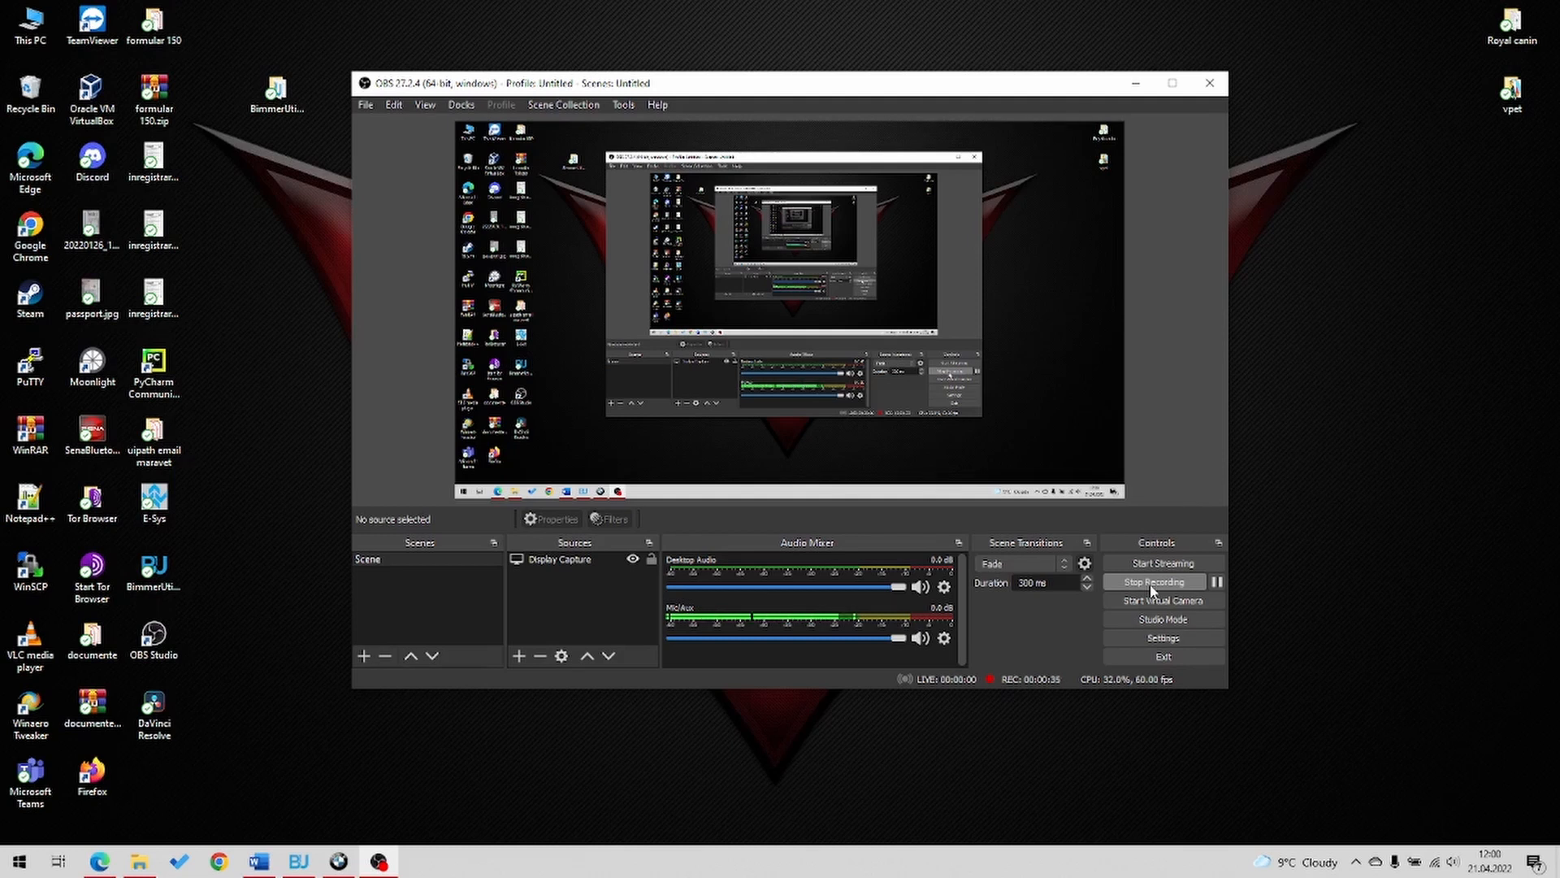
mouse_move(1114, 340)
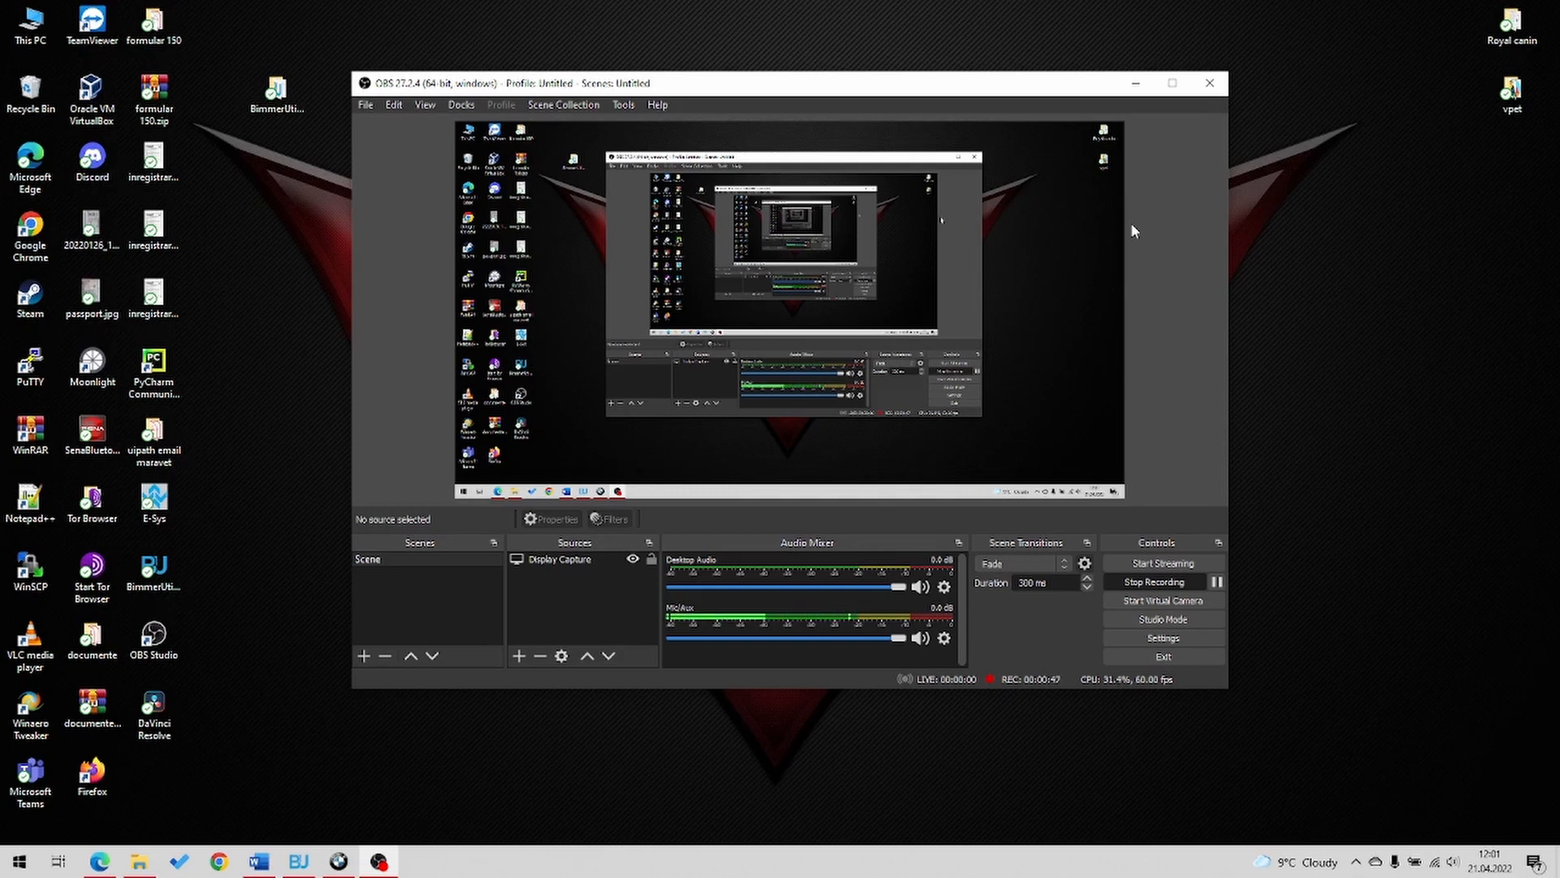
mouse_move(404, 777)
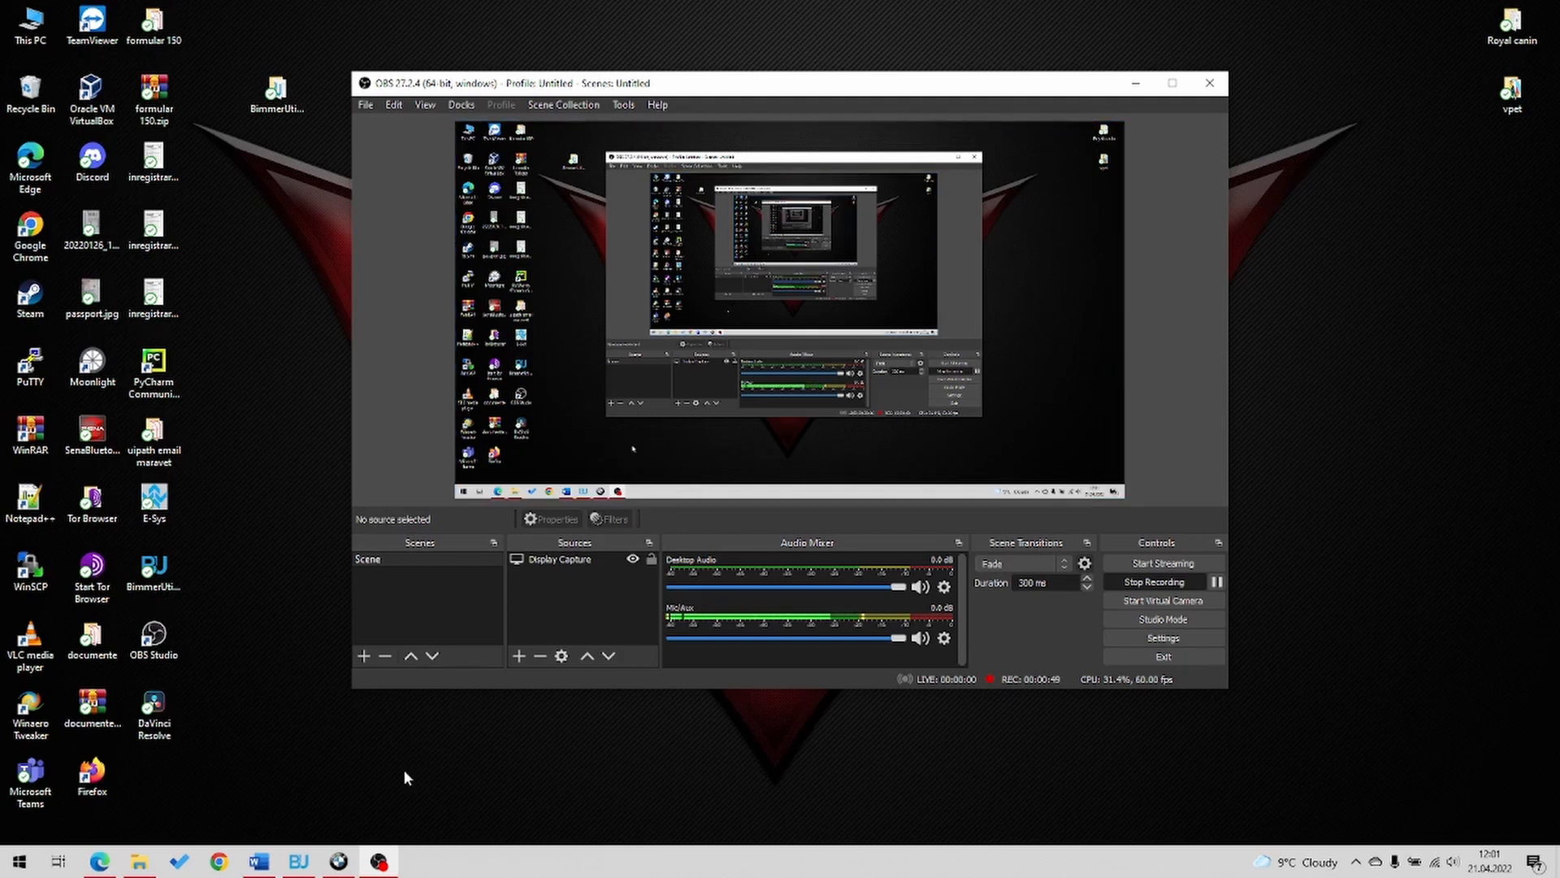
mouse_move(1167, 262)
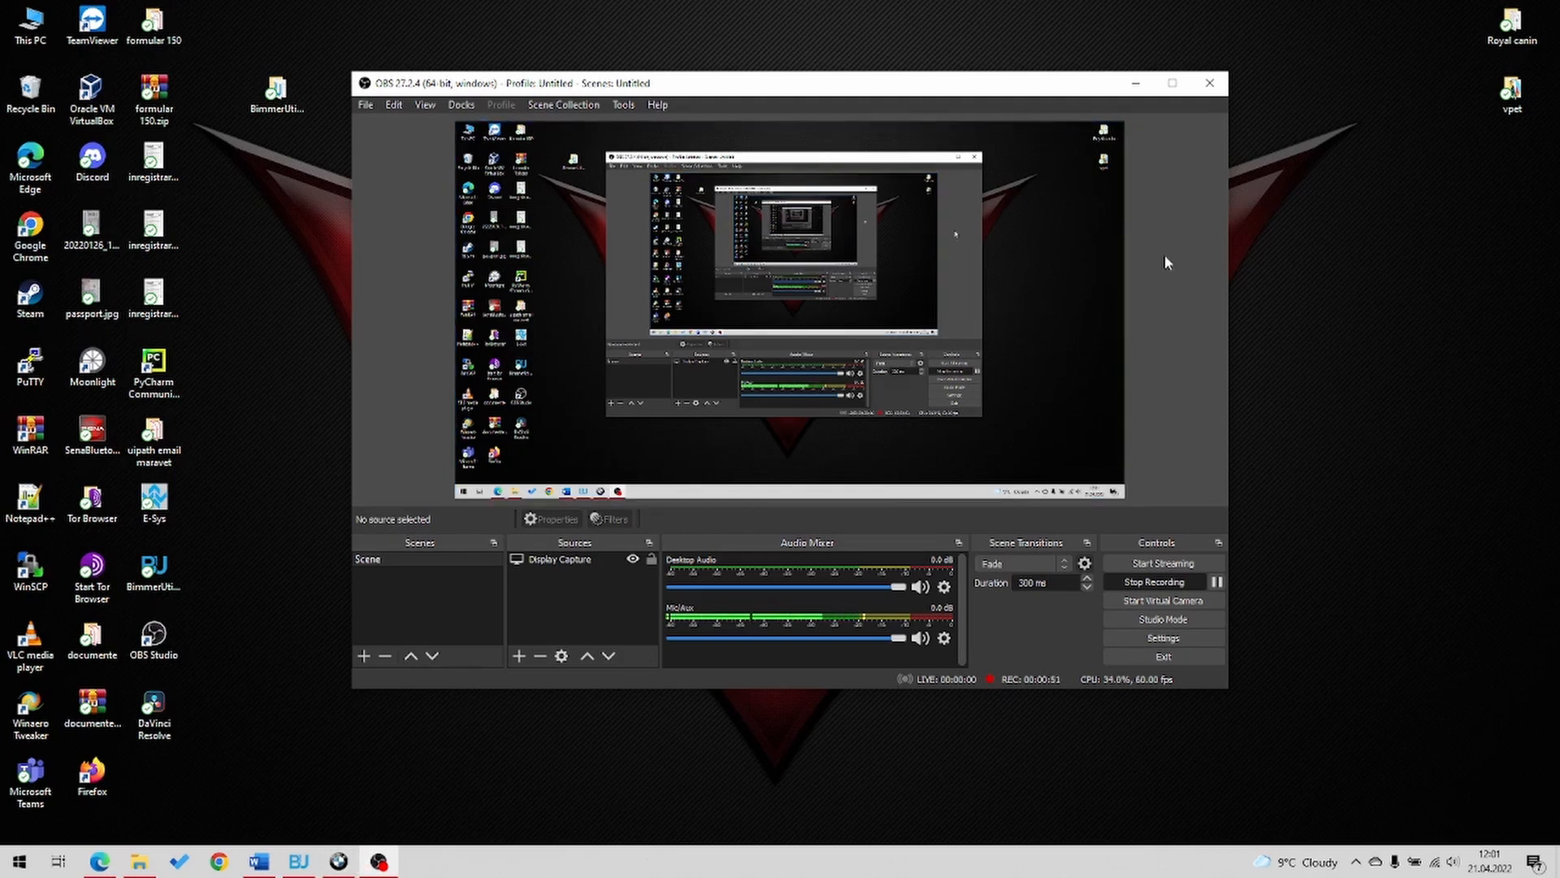
mouse_move(1032, 288)
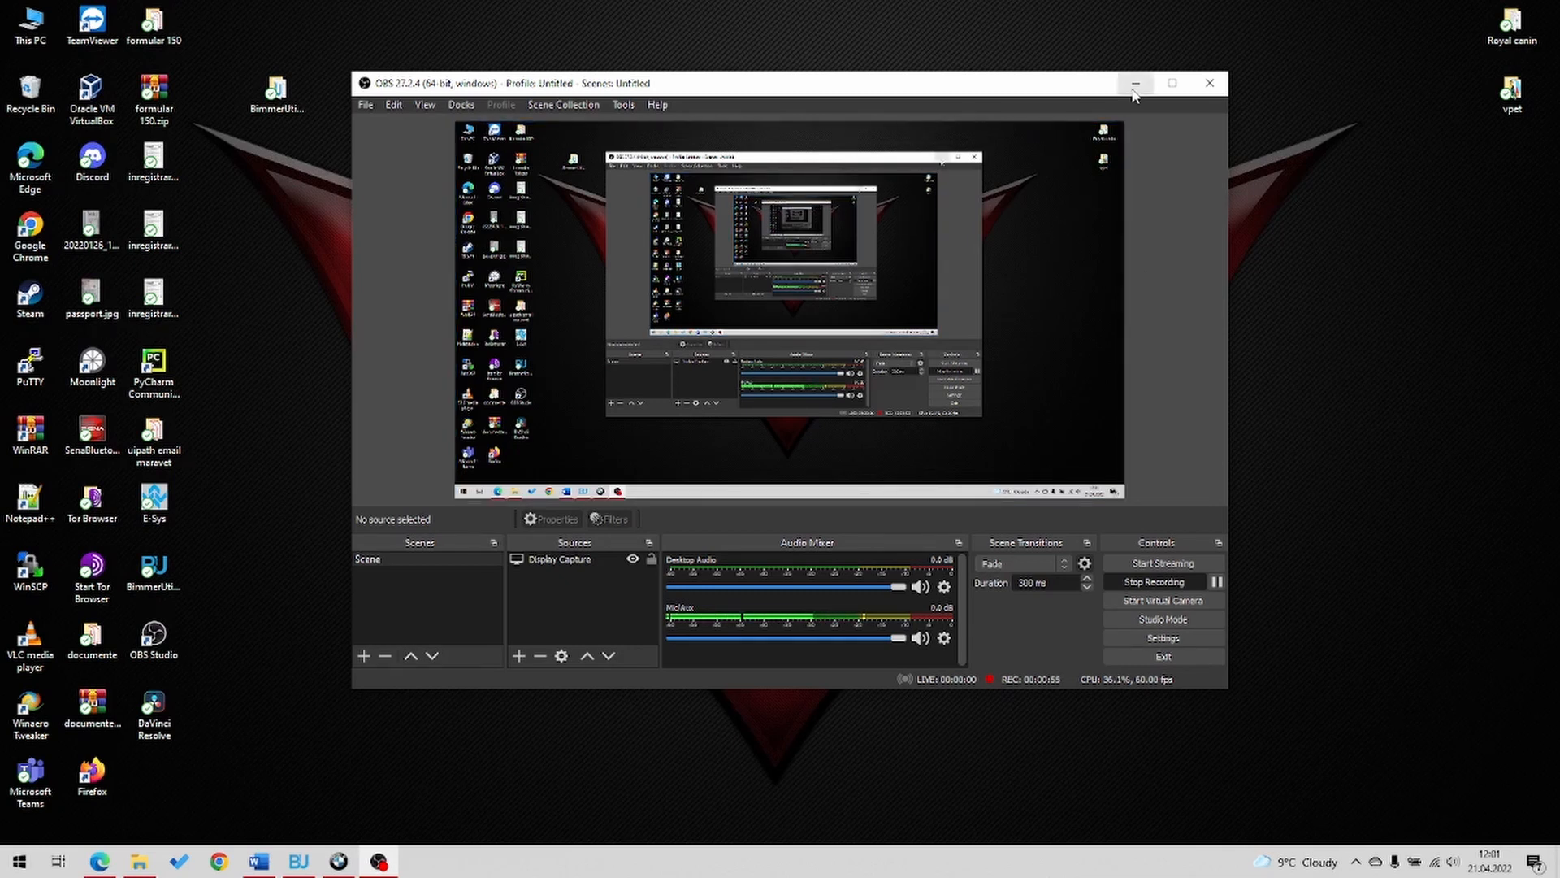
mouse_move(1134, 85)
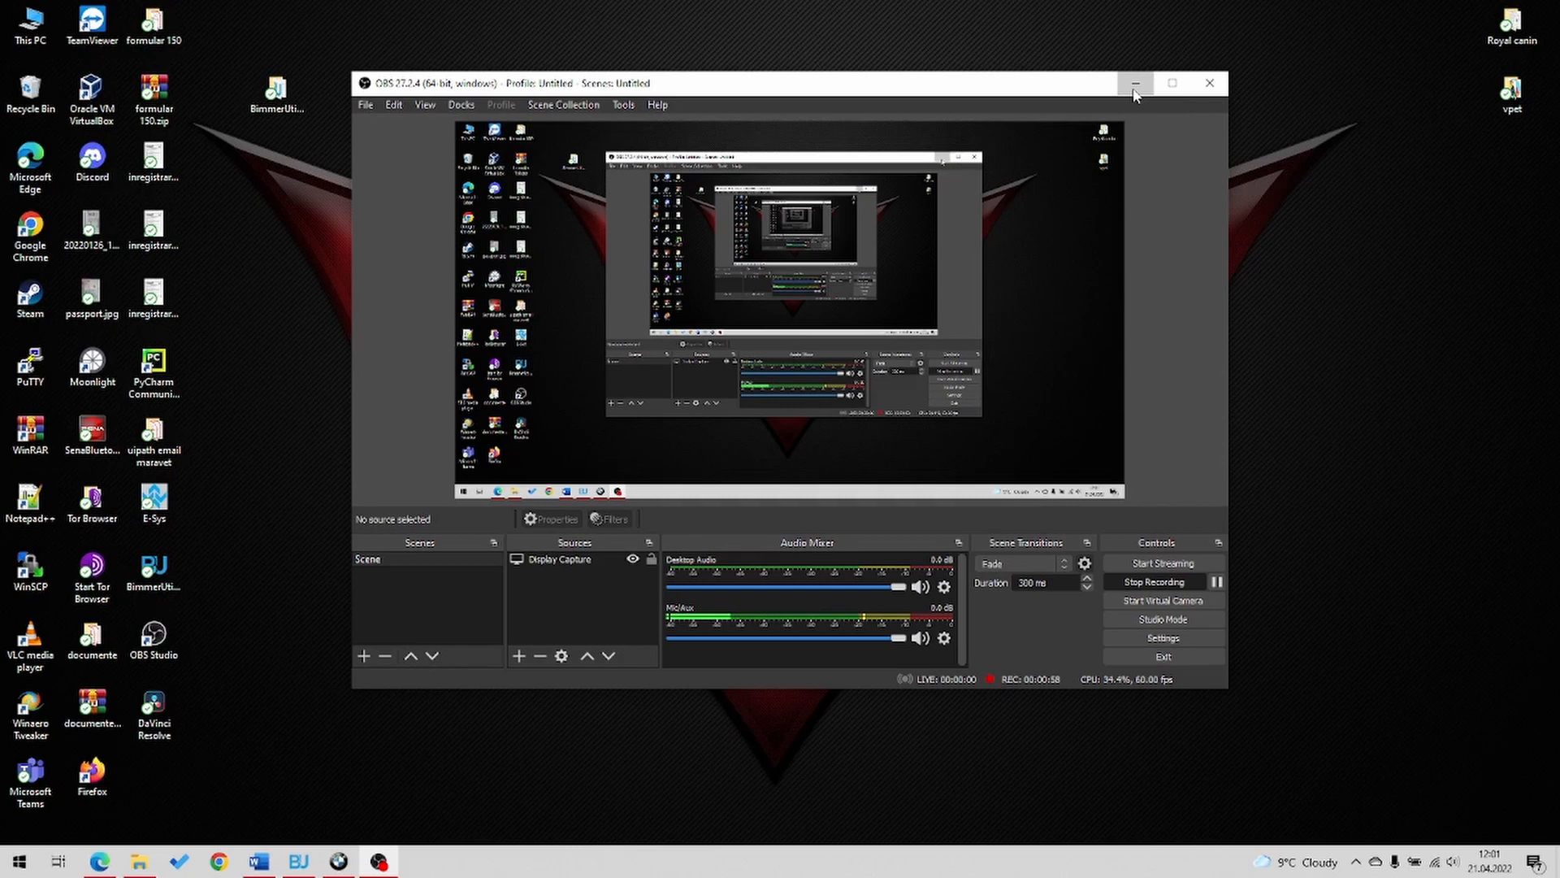
mouse_move(1164, 96)
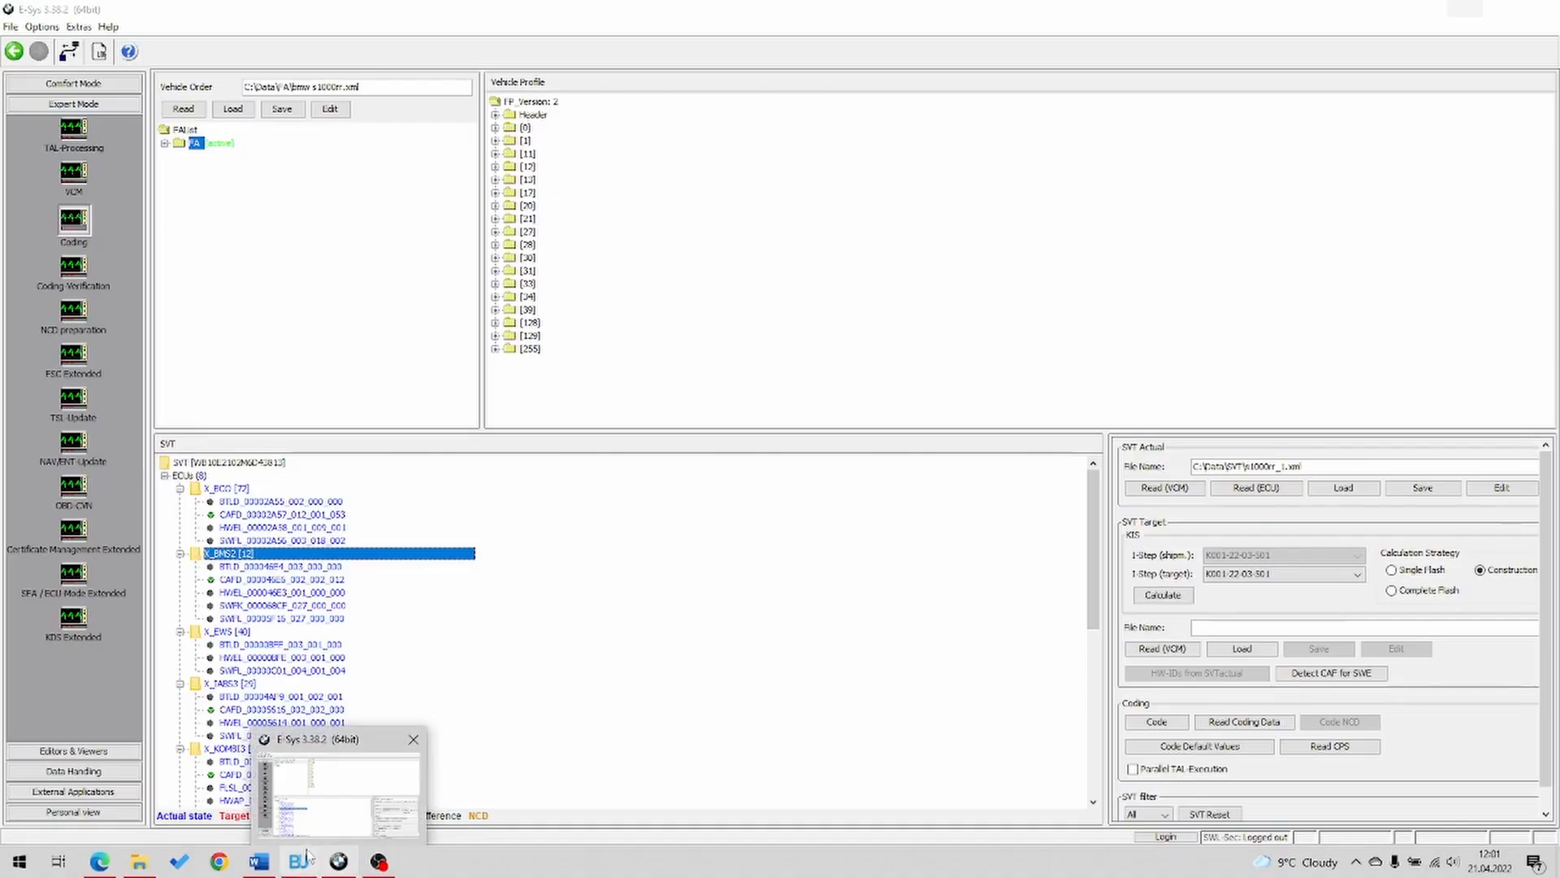
Bring the E-Sys Expert Mode Coding window with the S1000RR order to the front
left_click(297, 860)
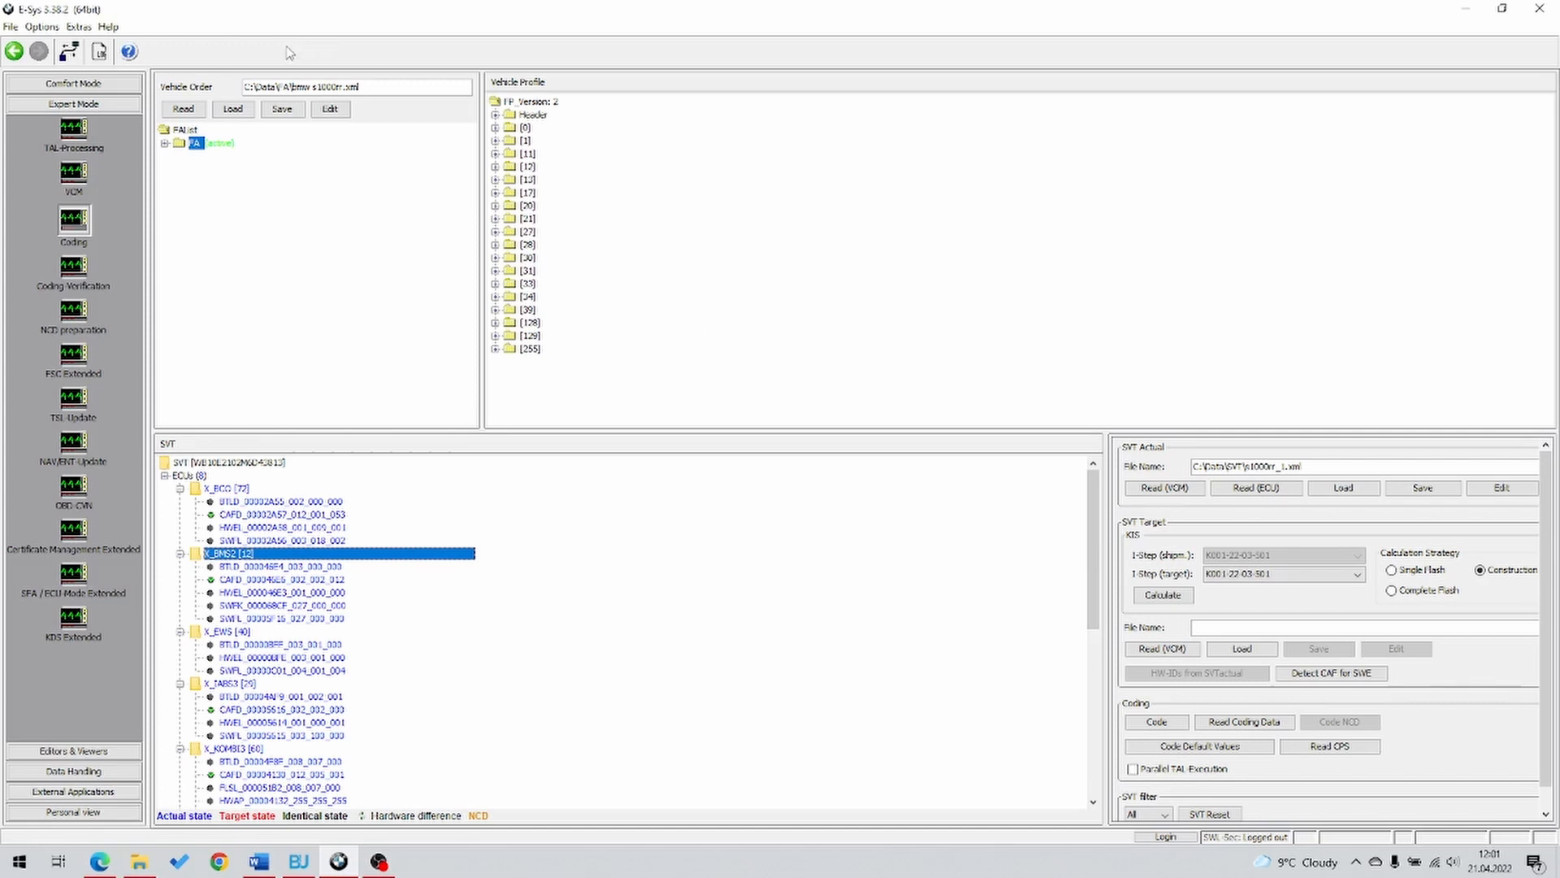
mouse_move(859, 293)
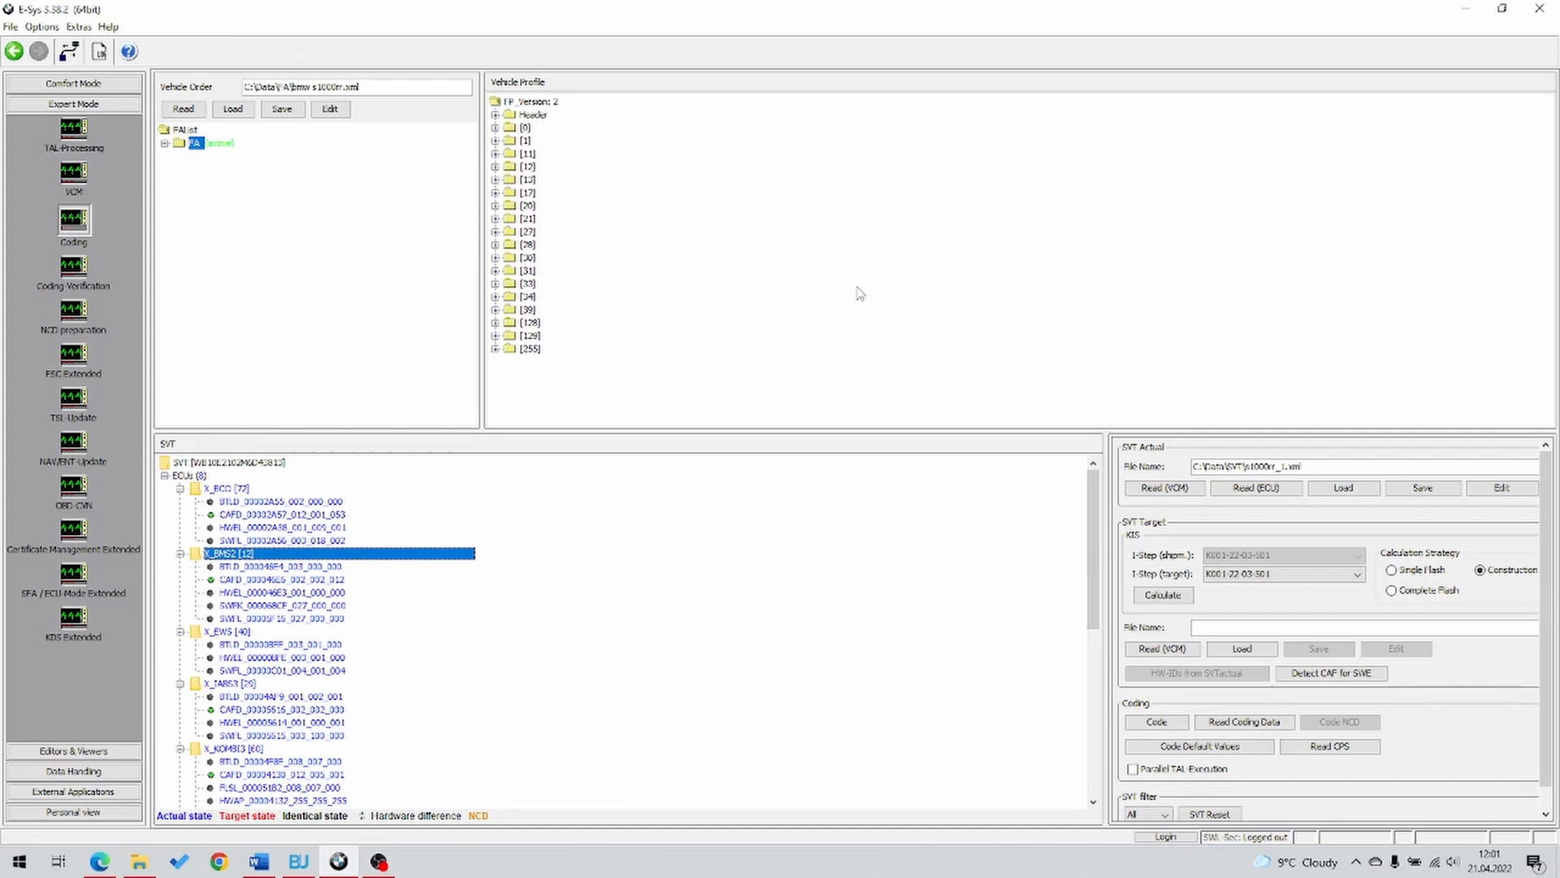
mouse_move(72, 103)
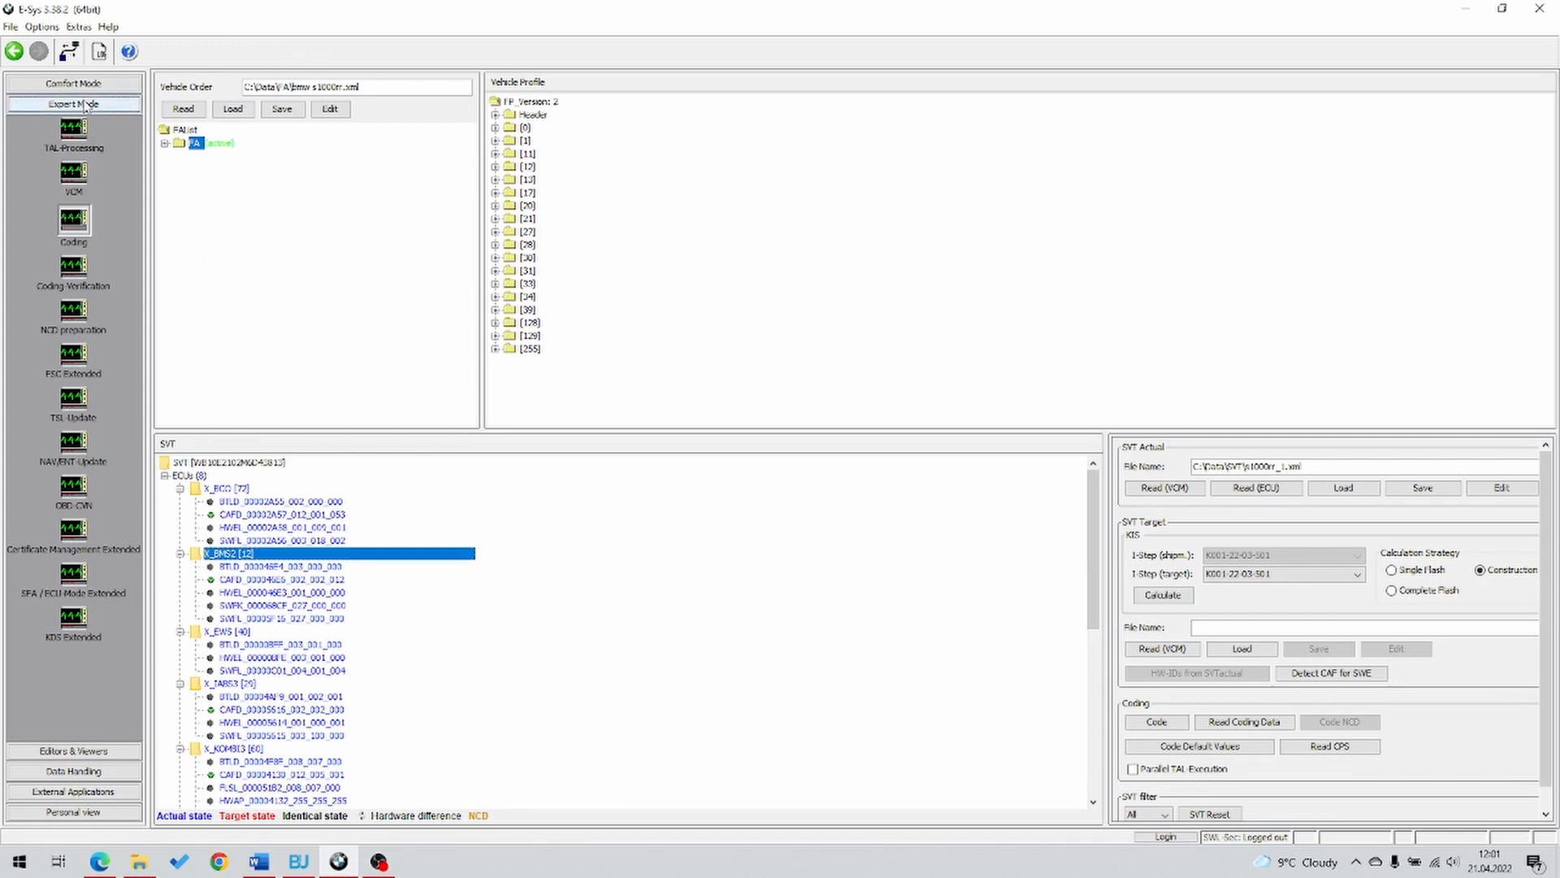
mouse_move(128, 204)
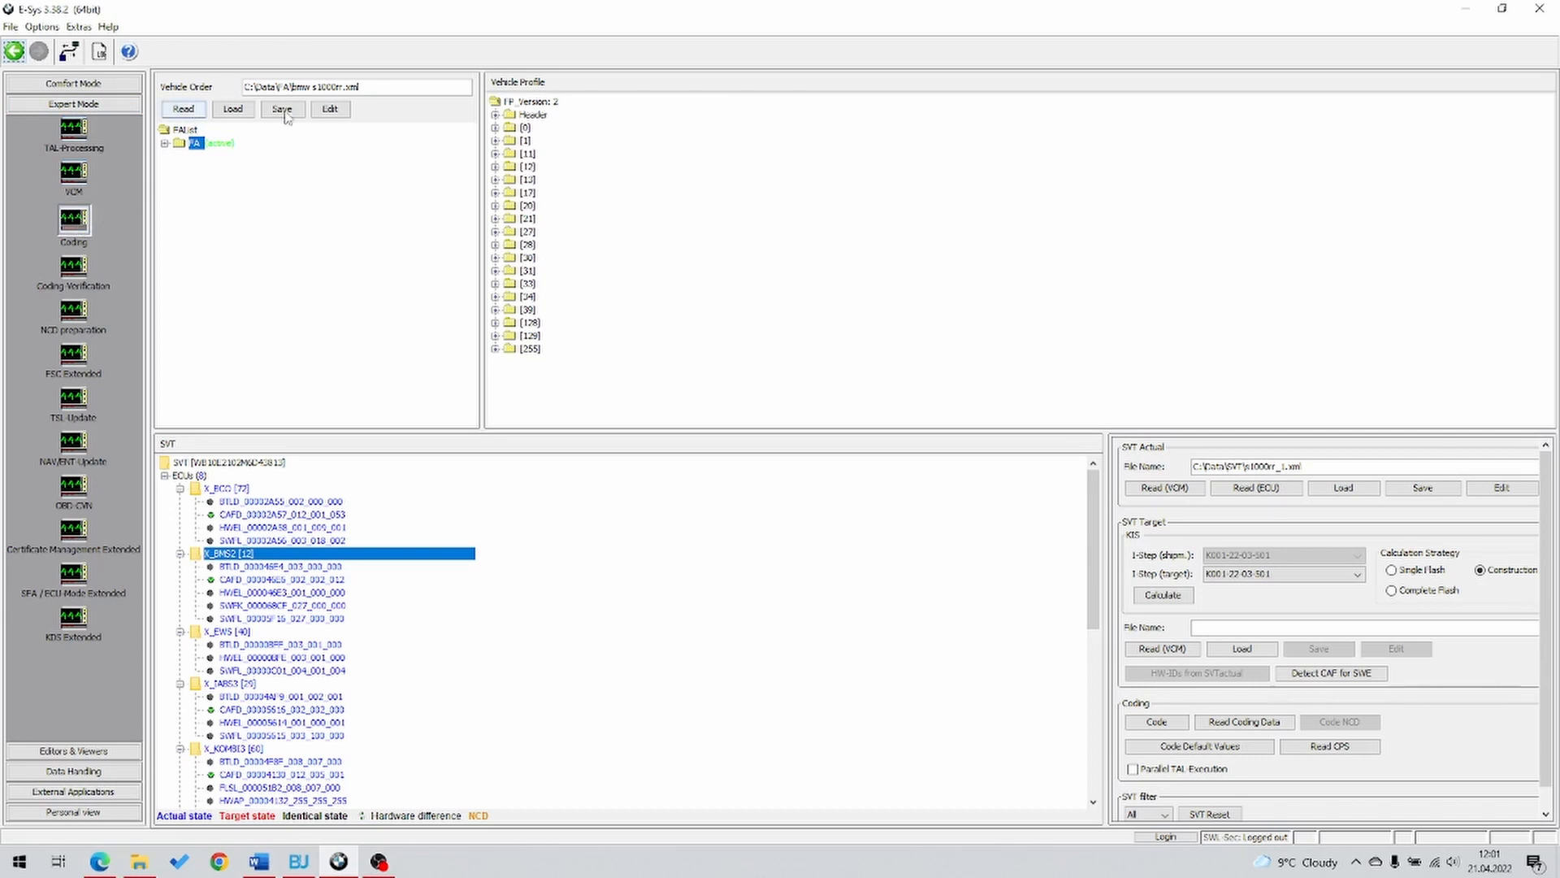
mouse_move(323, 50)
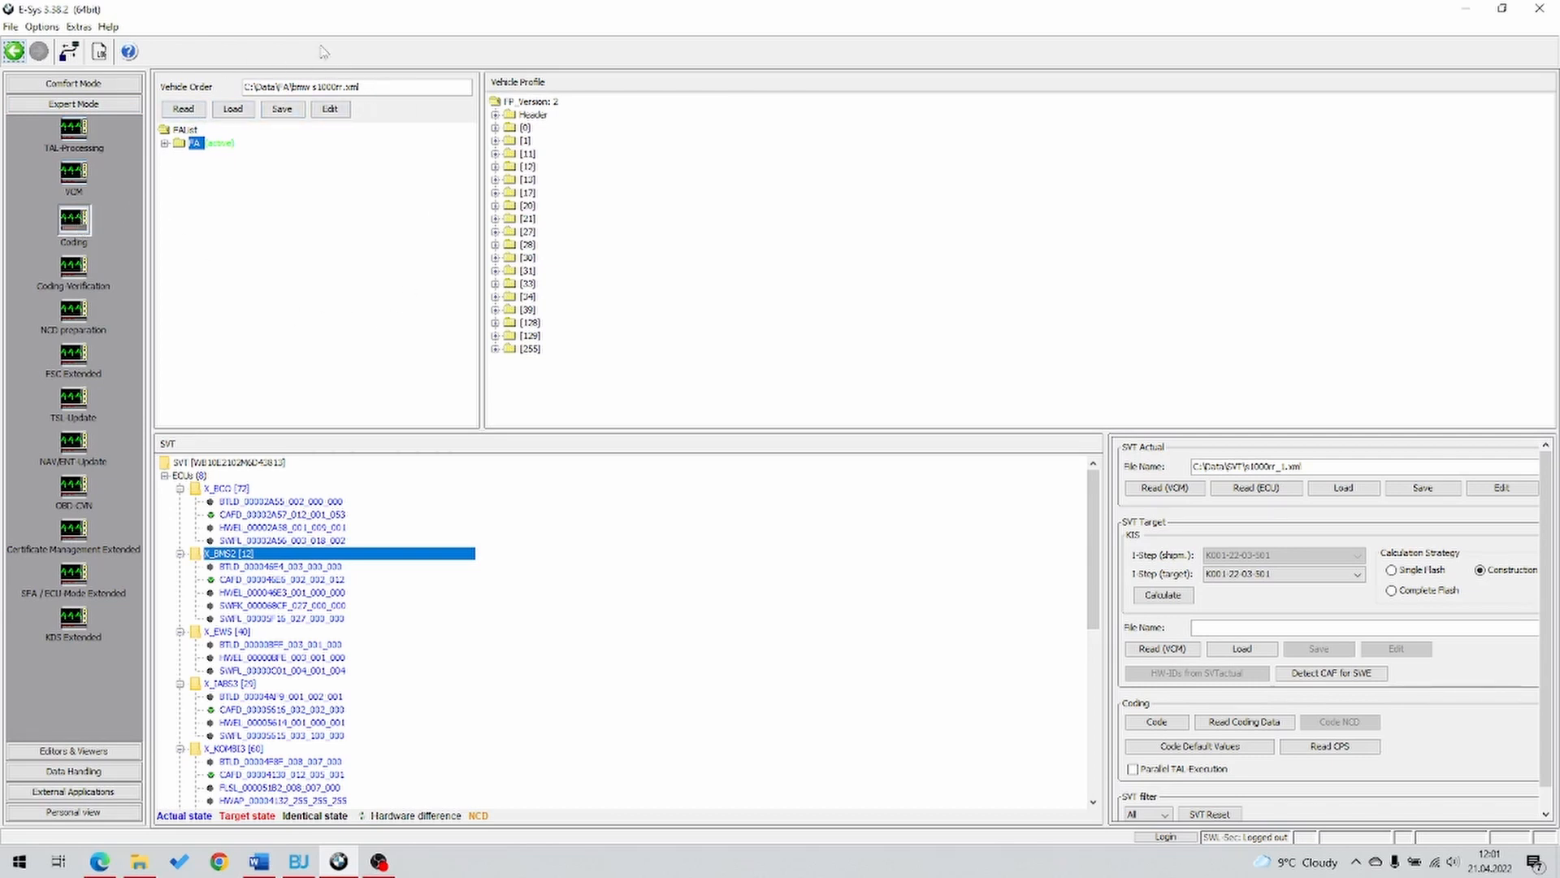
Expand FA > FZAuftrag > Type and browse the SALAPA option codes, starting at 18D
left_click(168, 142)
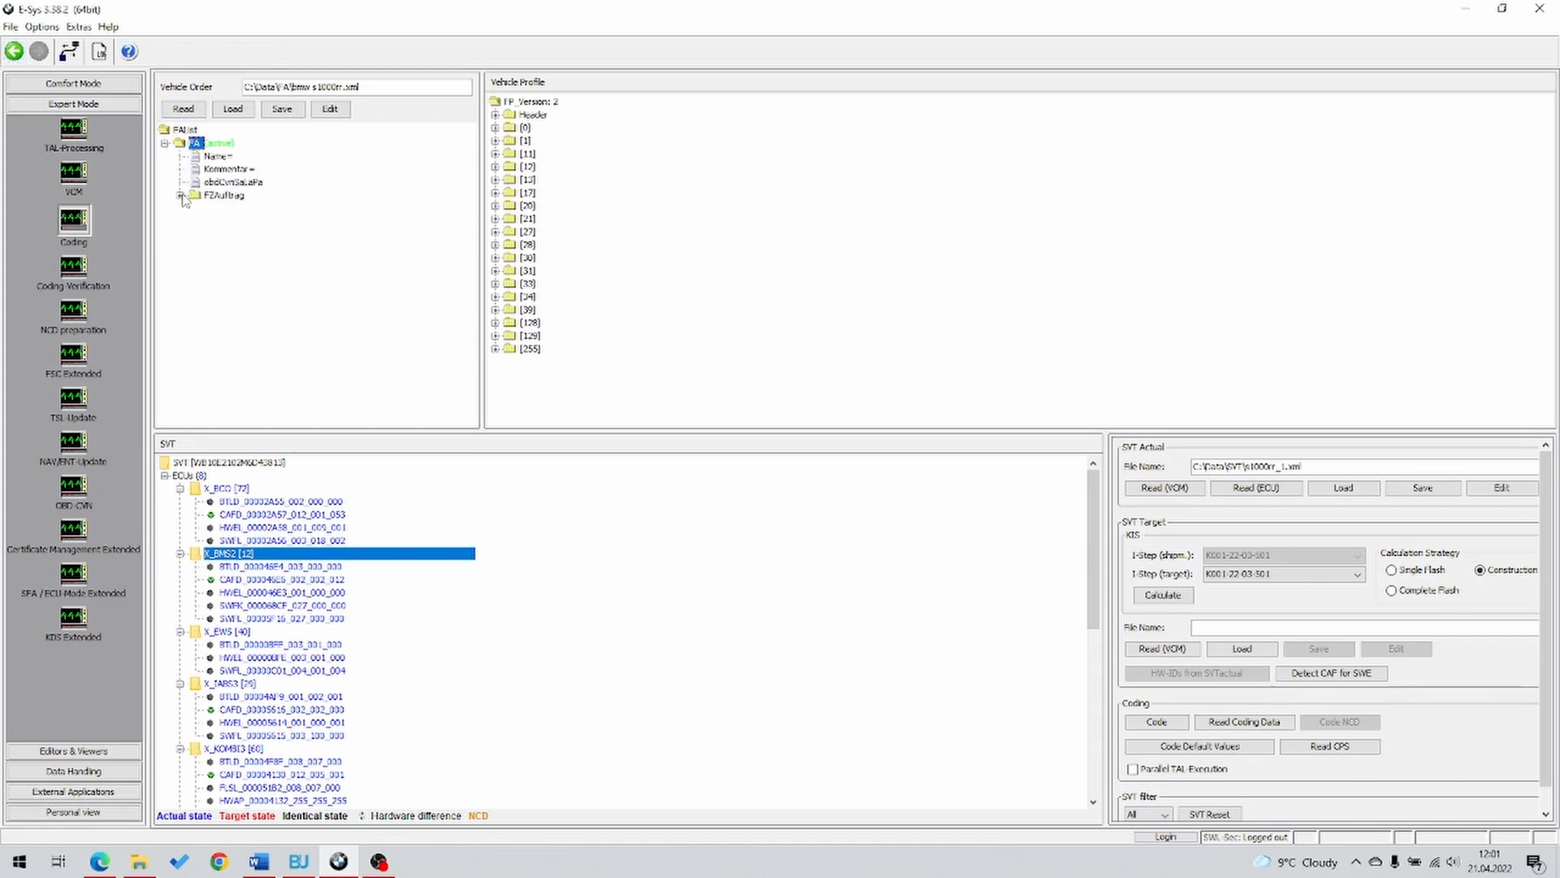
left_click(183, 194)
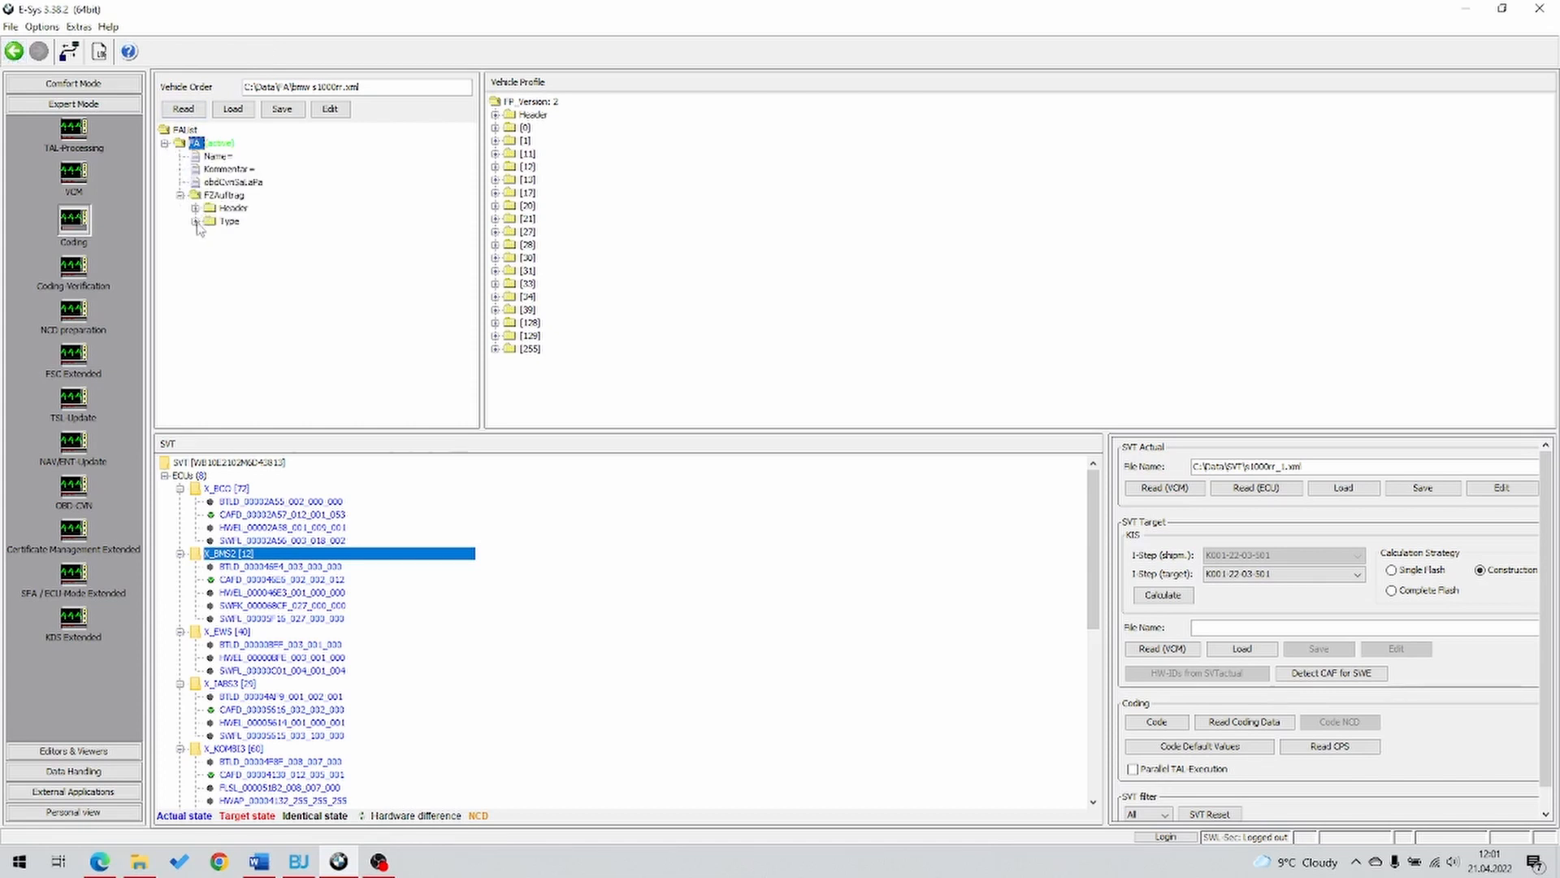
left_click(205, 221)
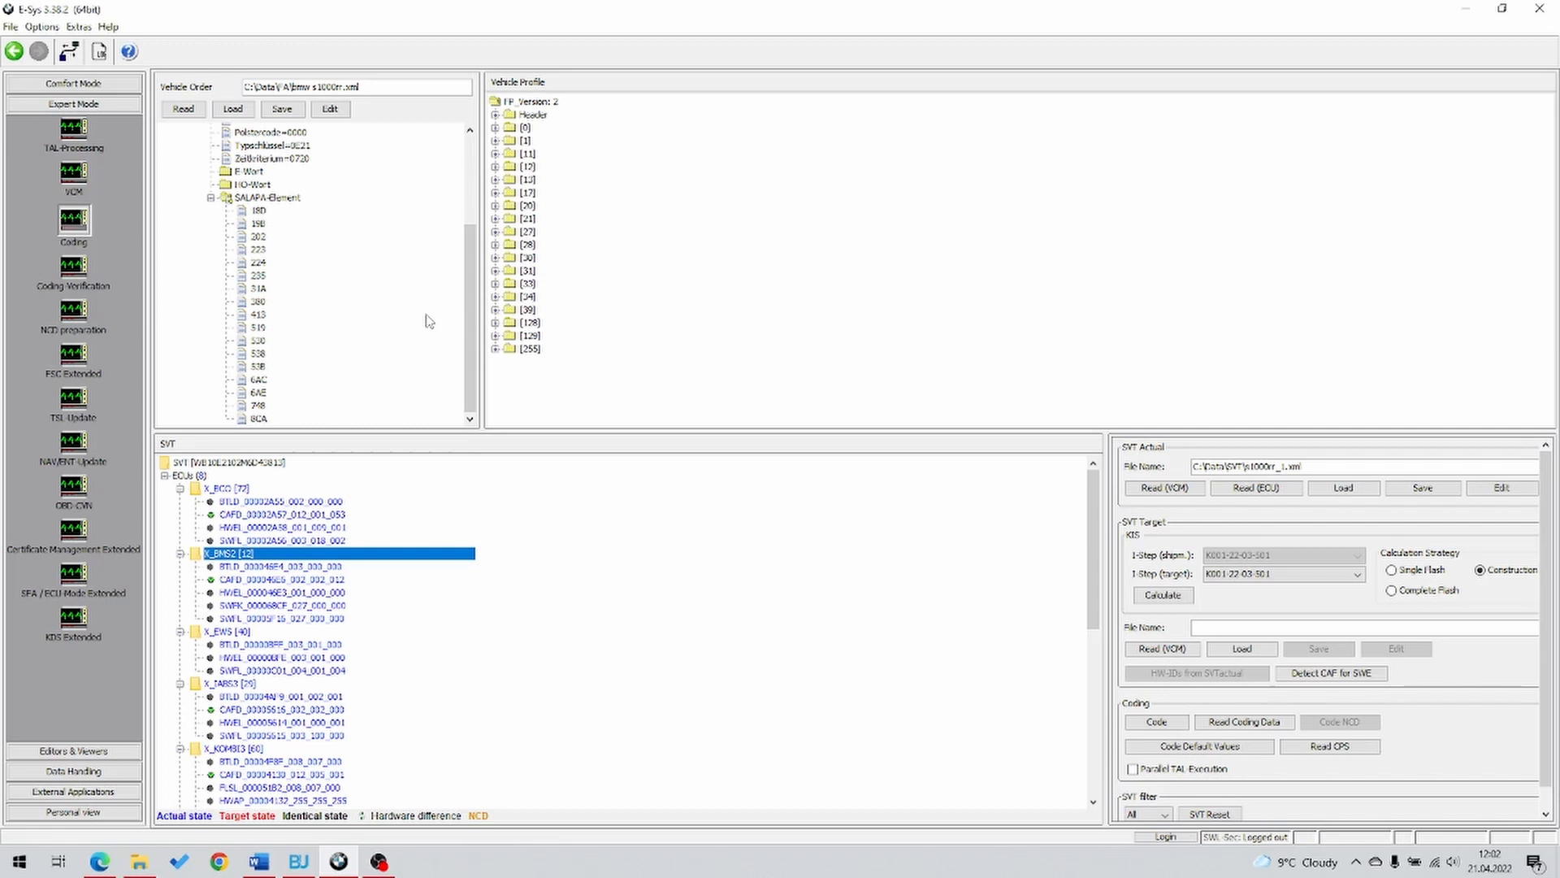
left_click(258, 211)
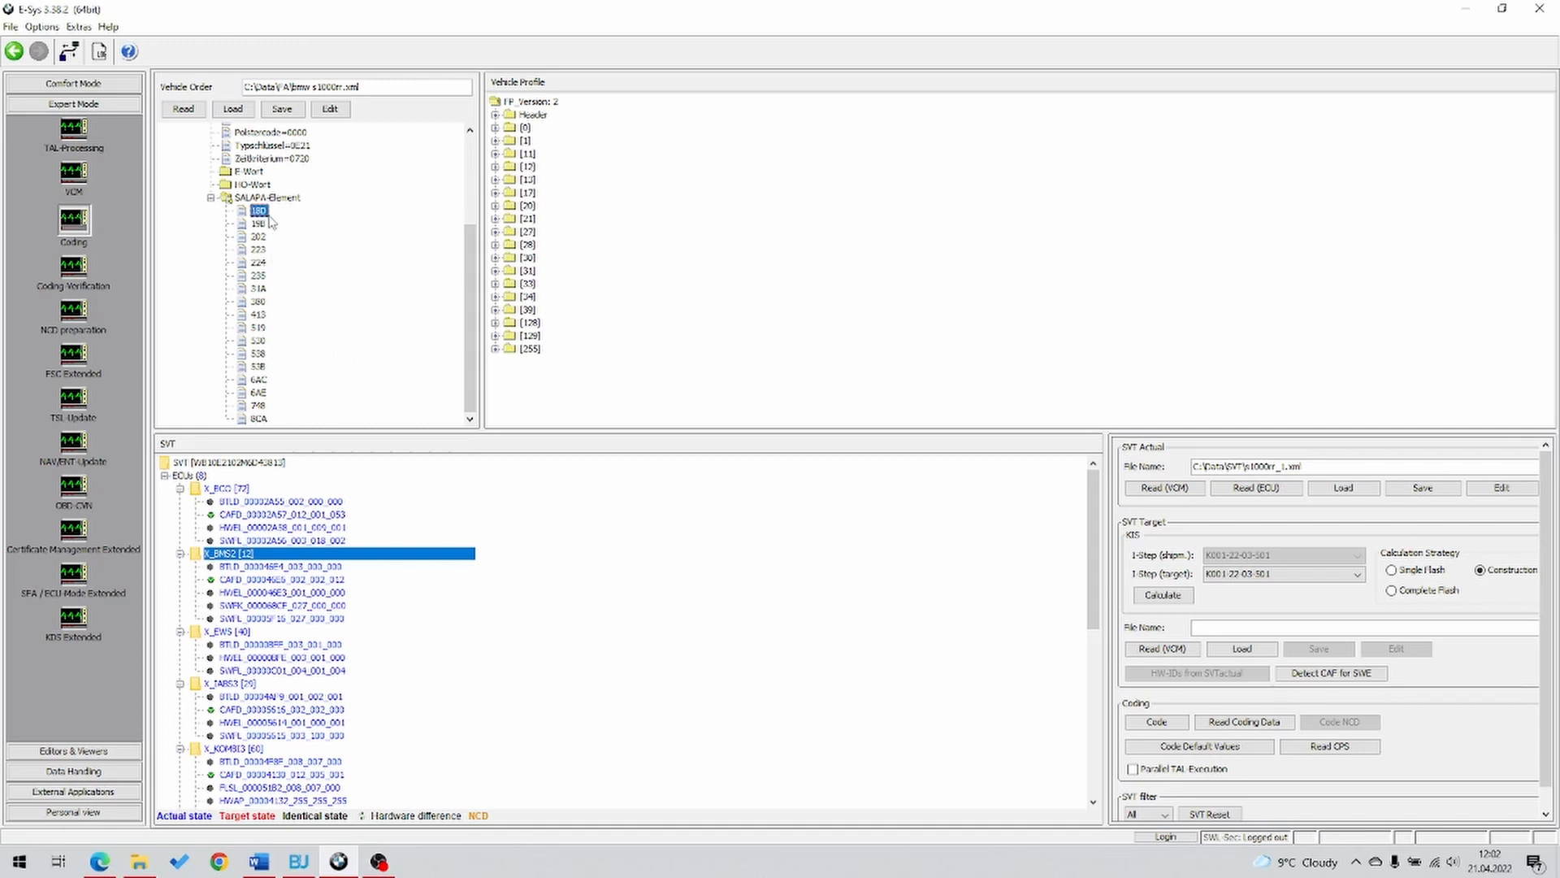
left_click(257, 419)
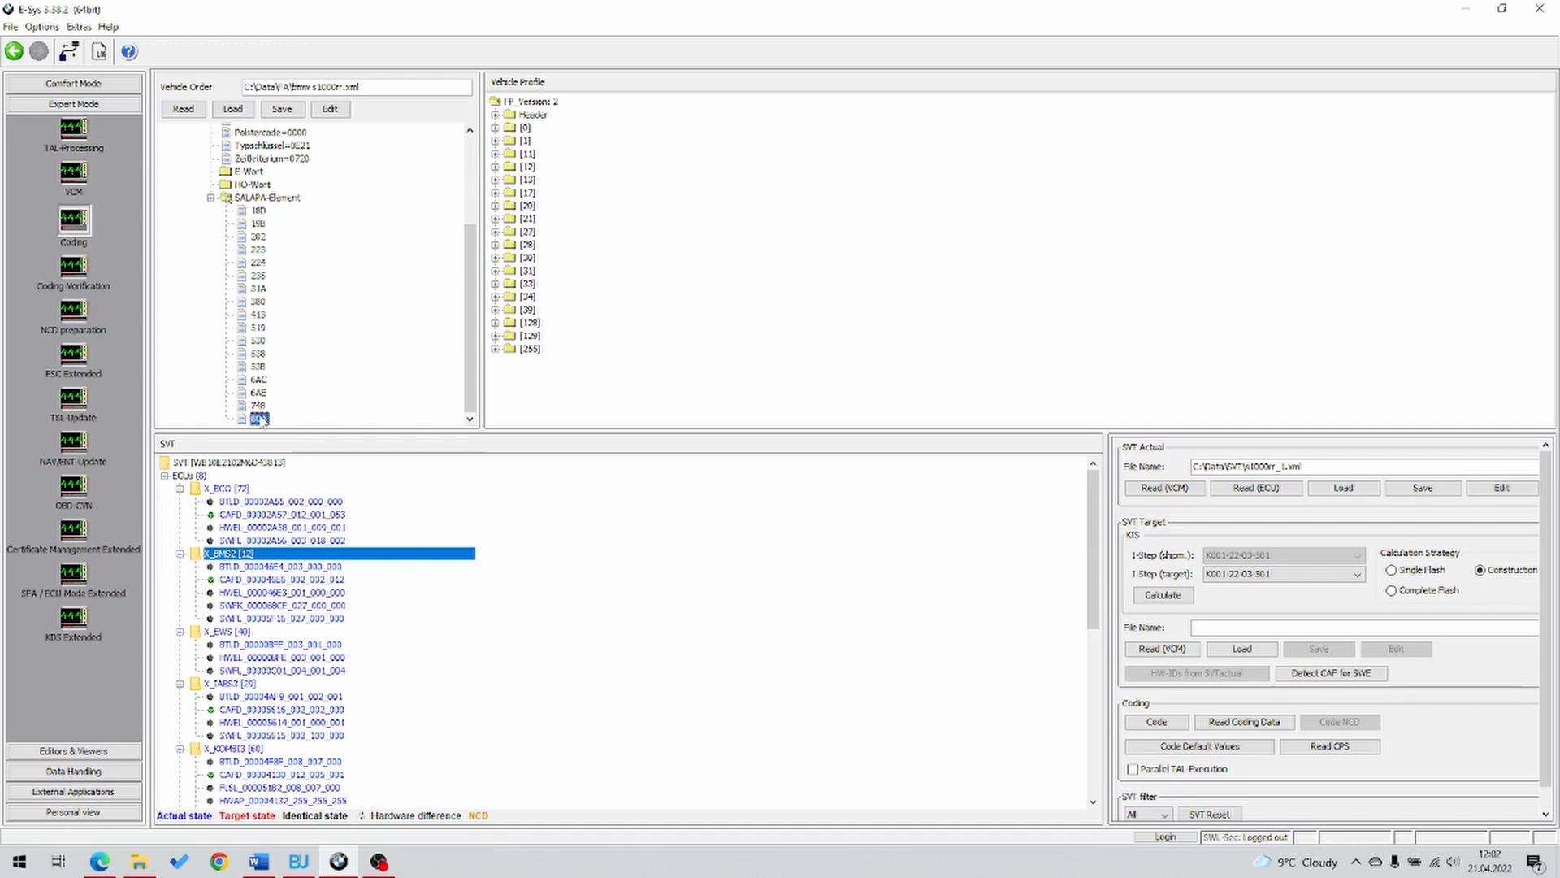
left_click(258, 327)
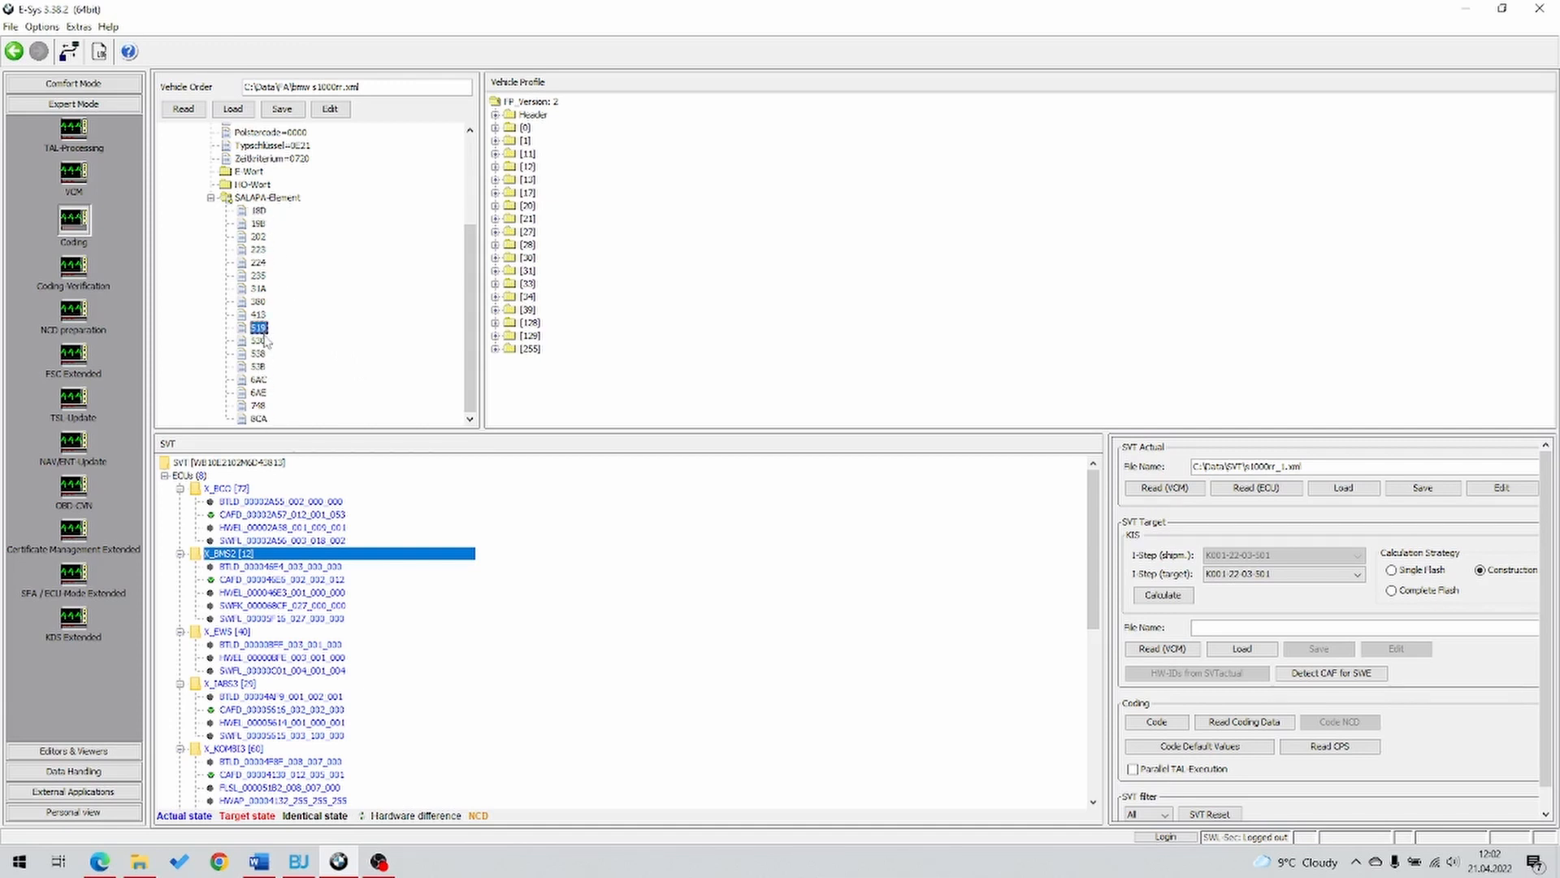
mouse_move(263, 341)
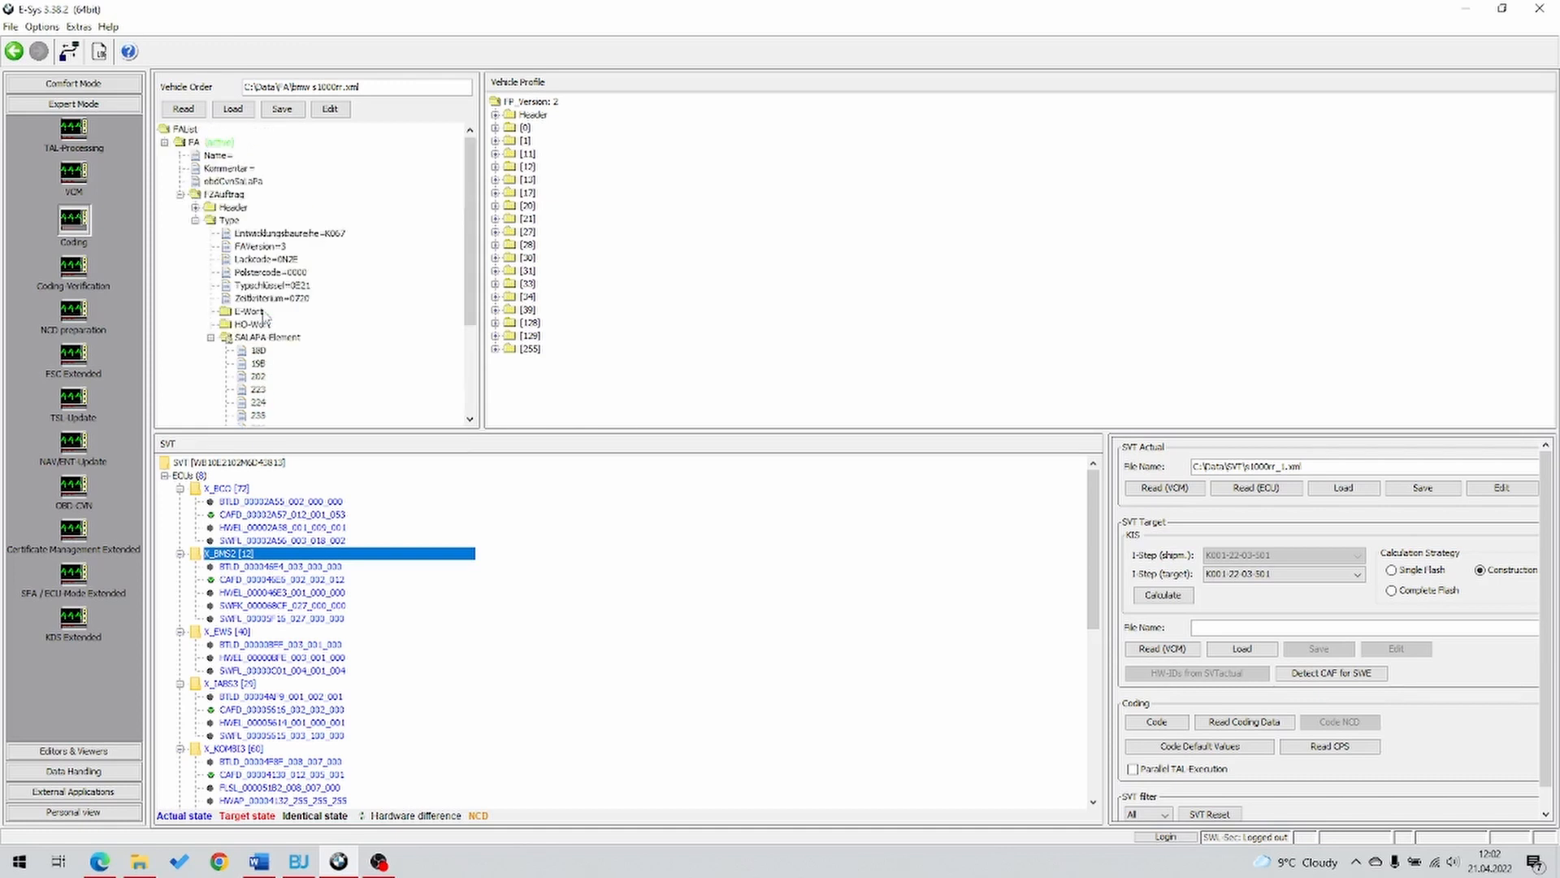
left_click(182, 108)
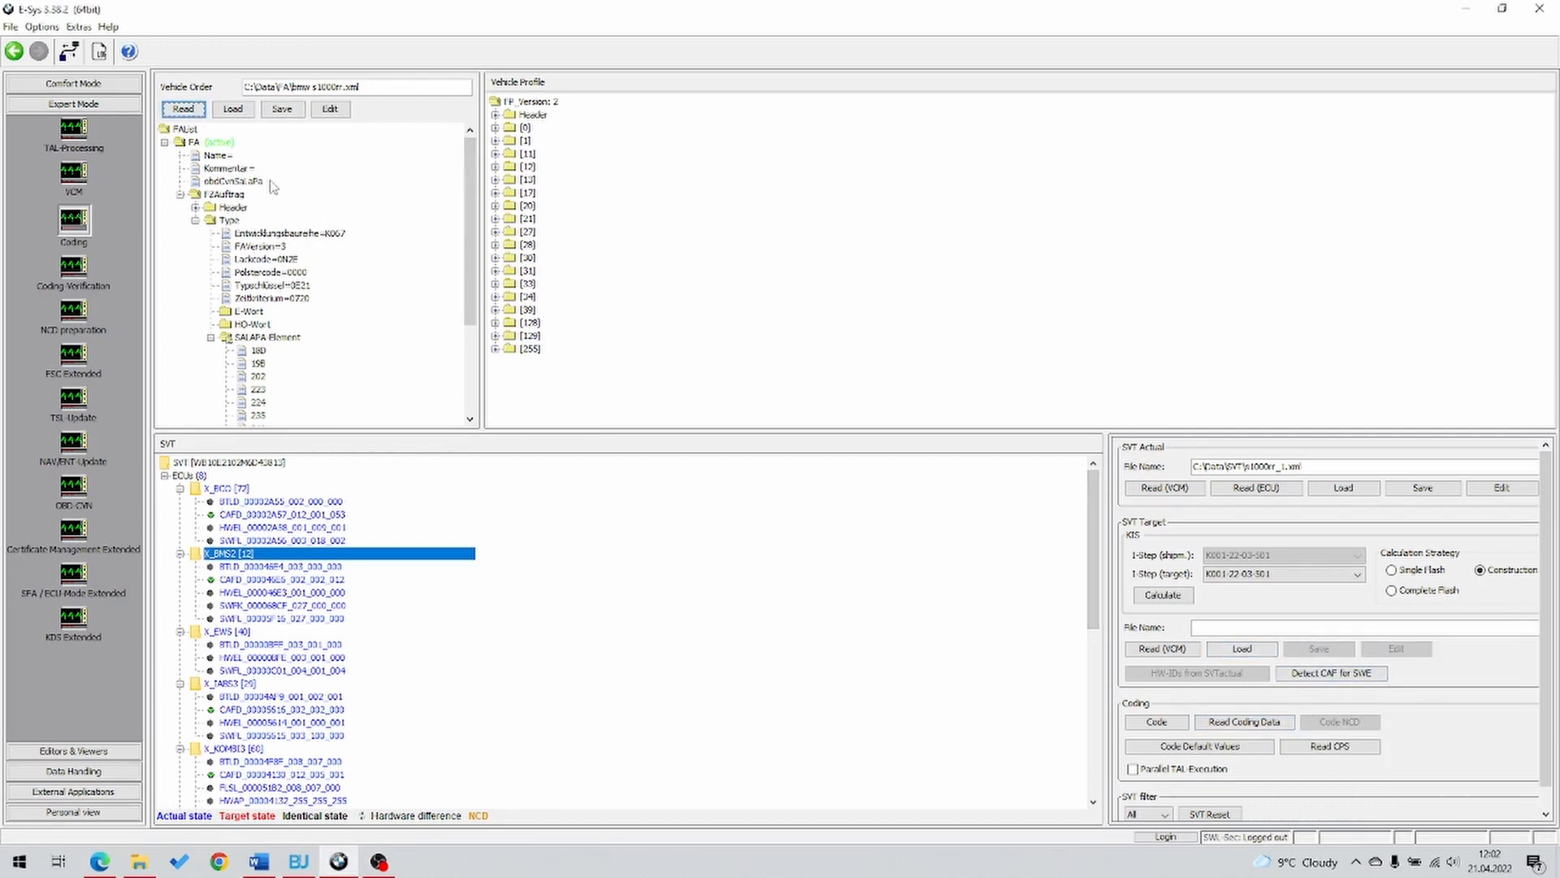
Re-toggle the FZAuftrag and SALAPA nodes, then view option 202 in BimmerUtility's FA Editor
left_click(184, 194)
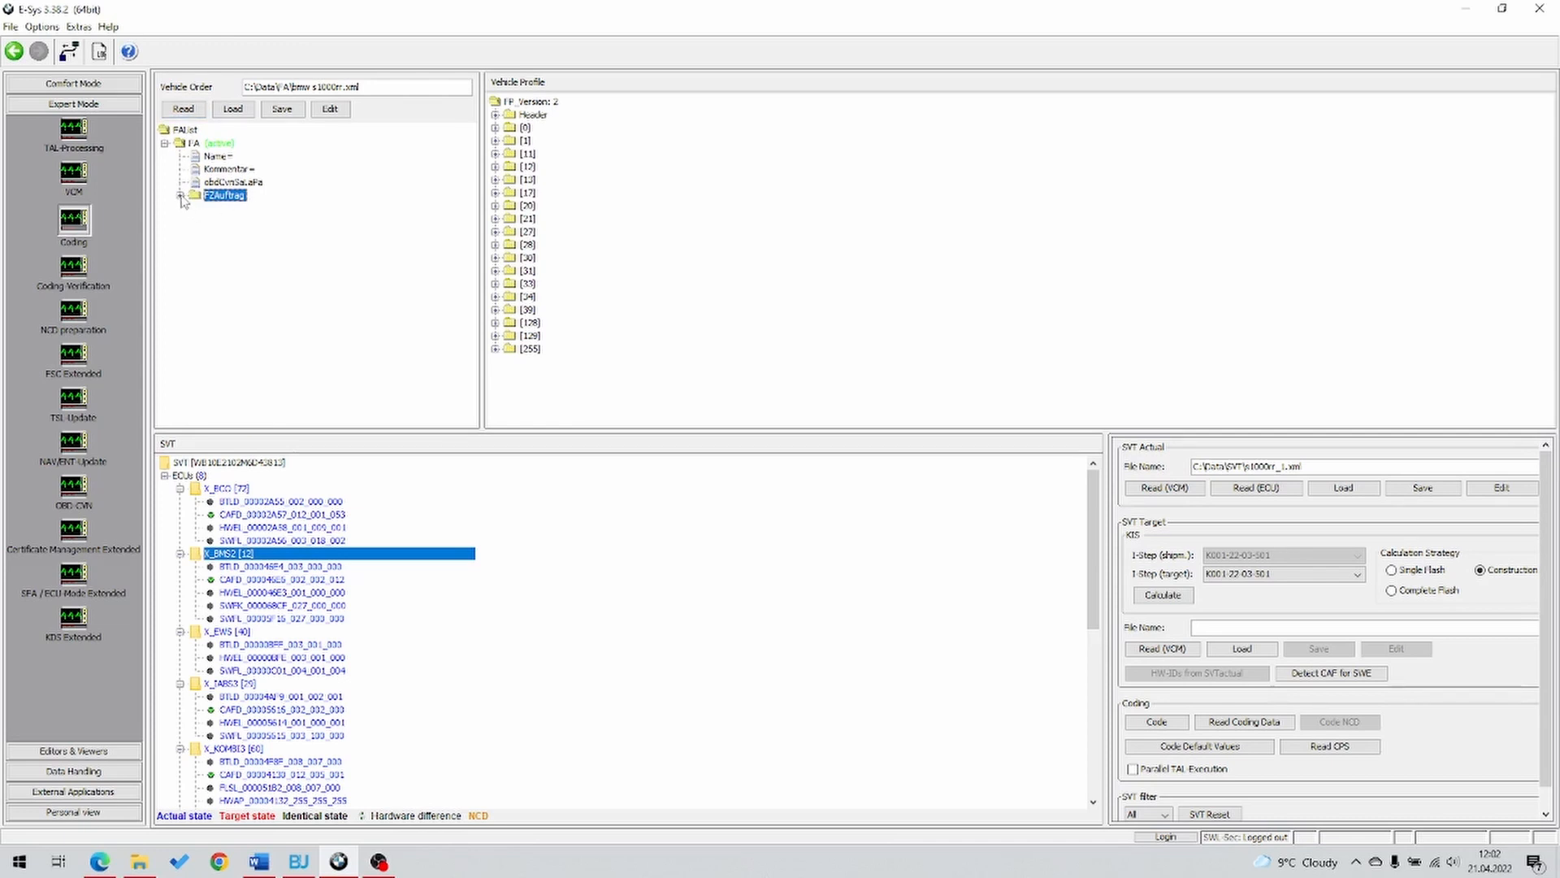
left_click(182, 195)
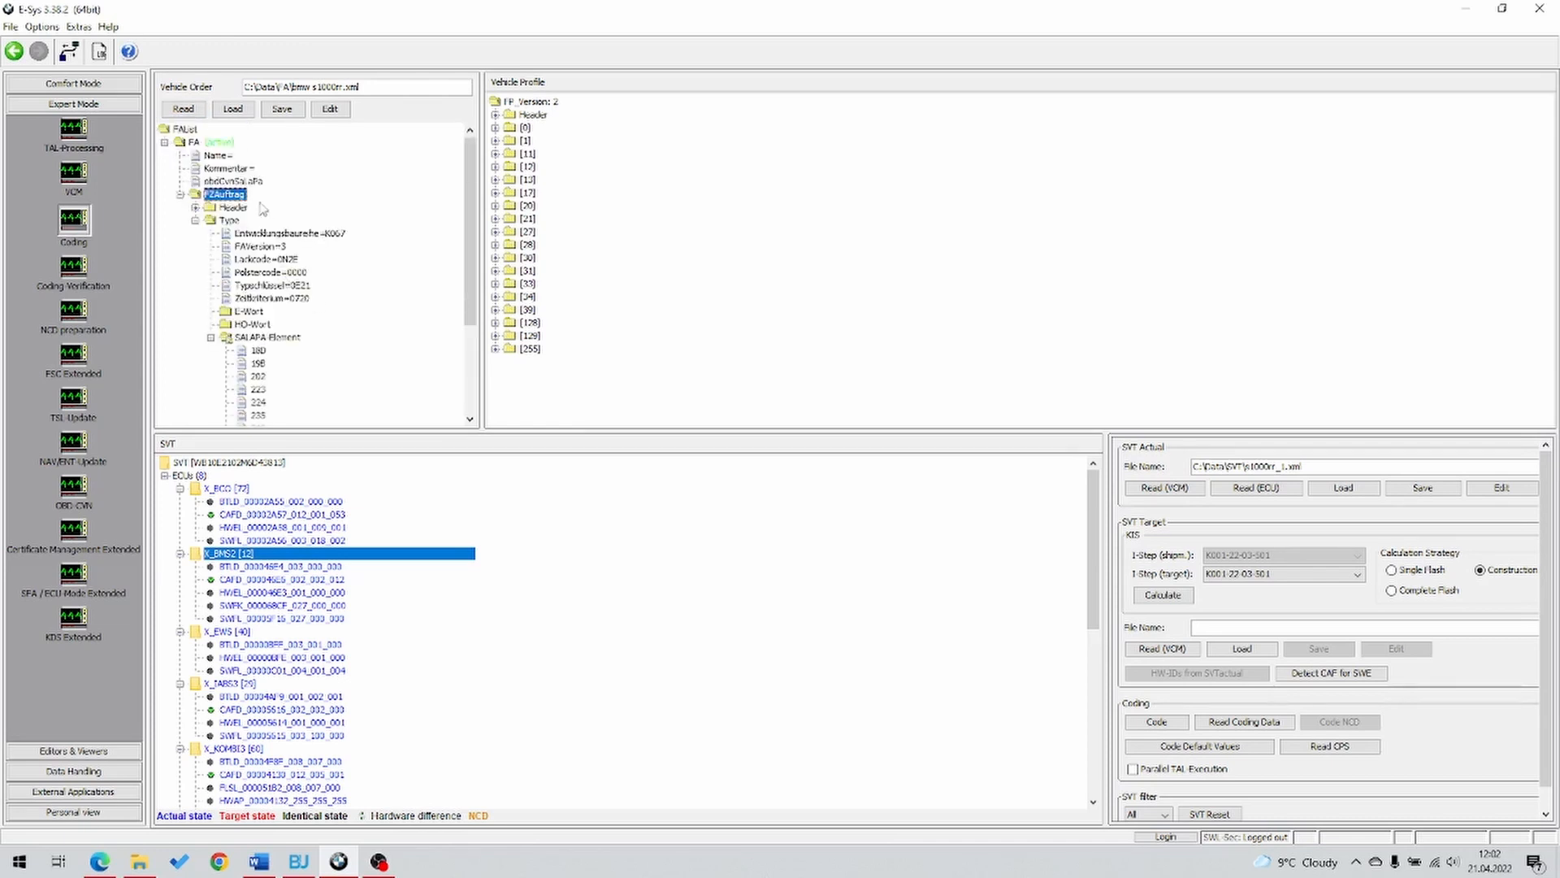
left_click(211, 337)
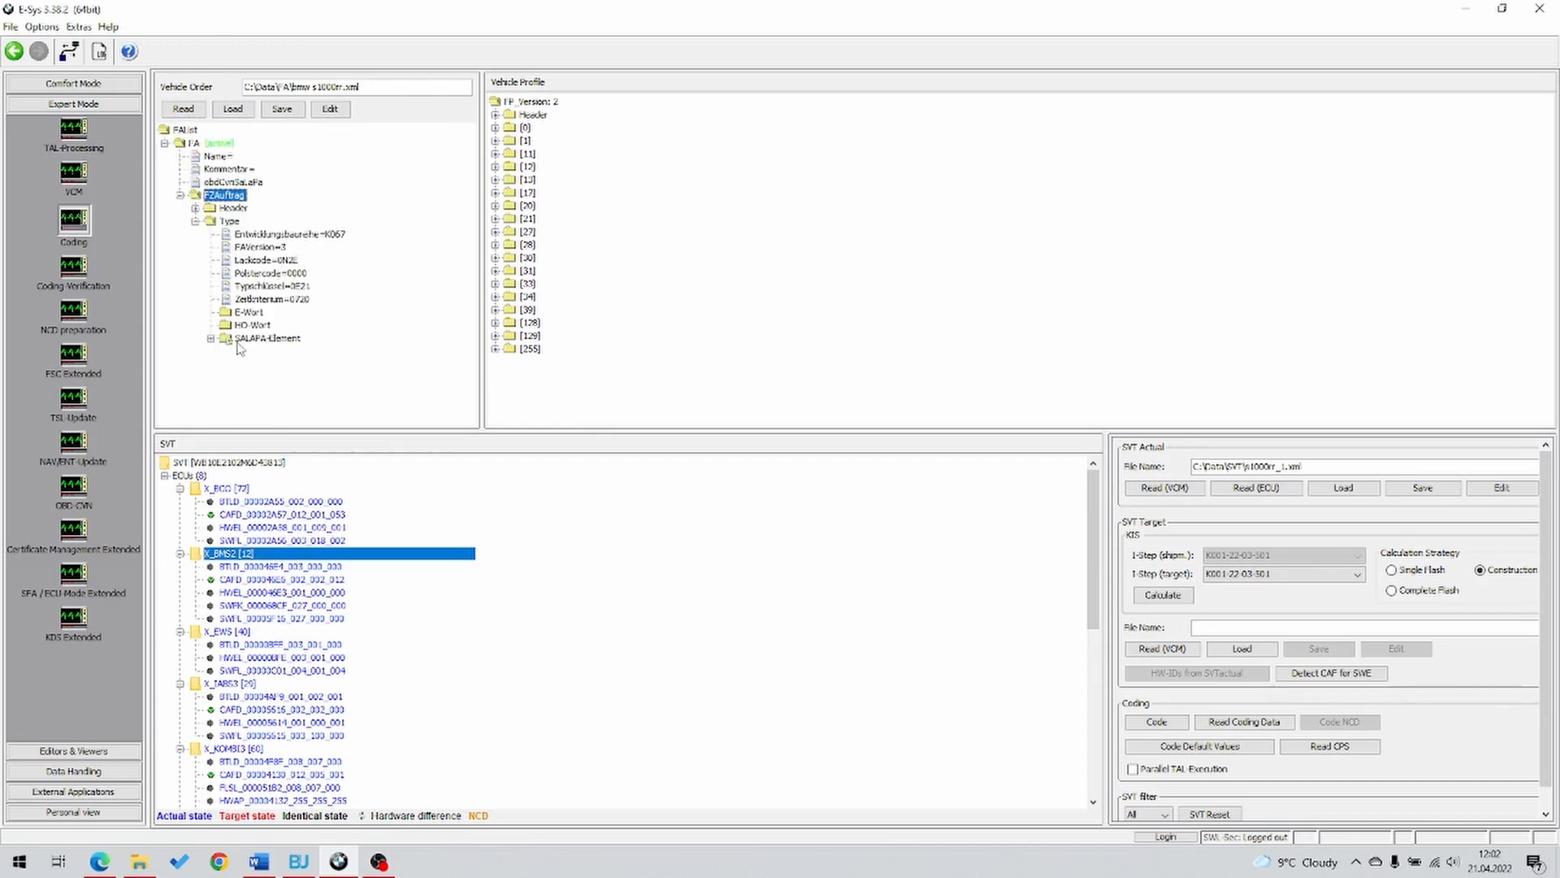
left_click(209, 338)
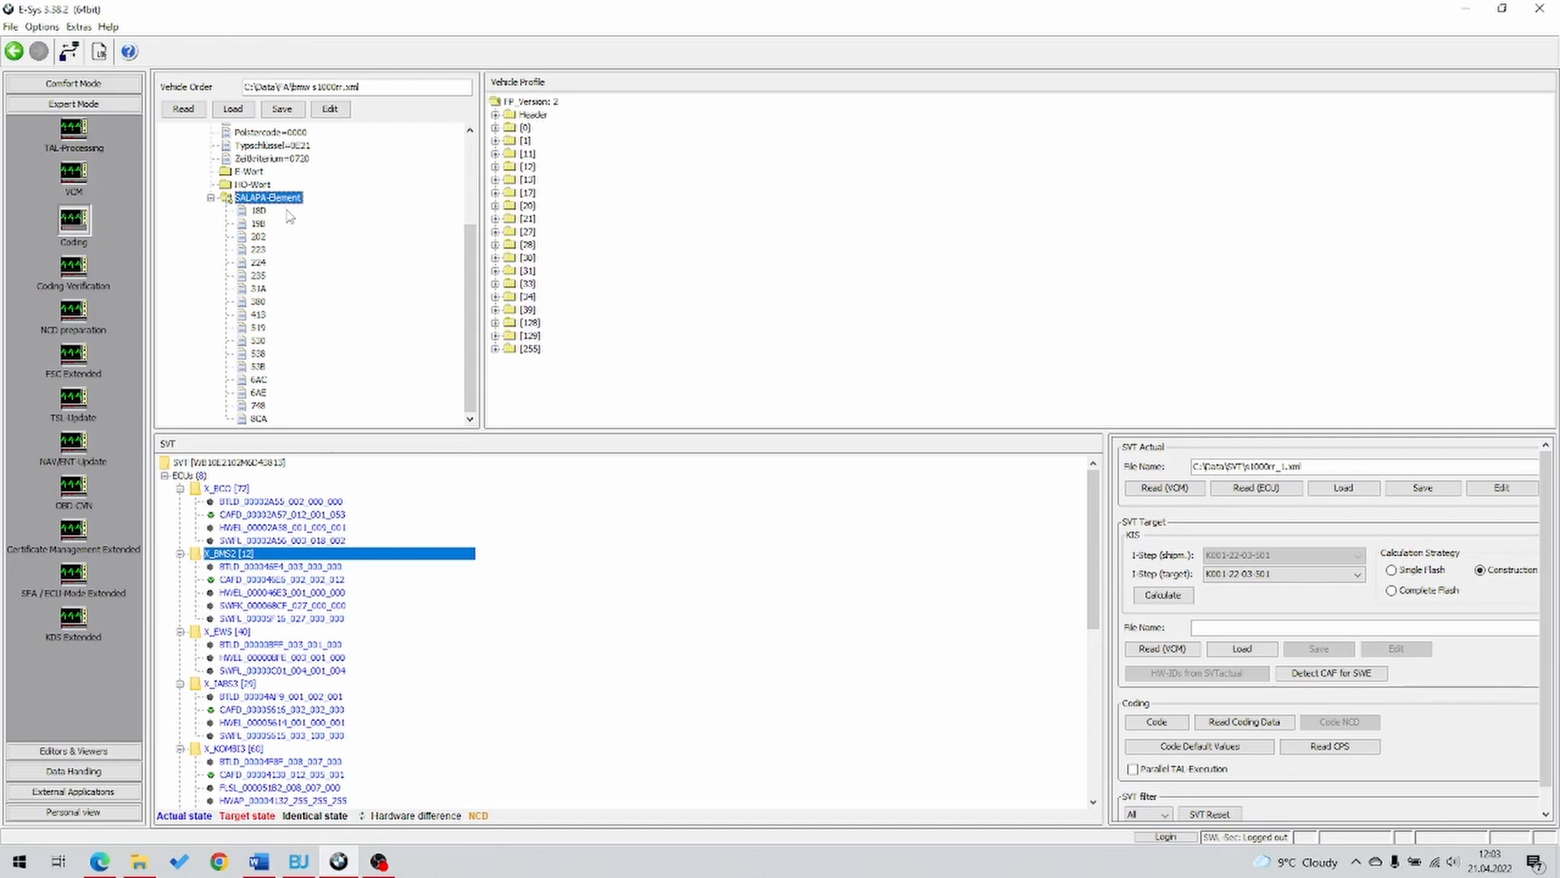
mouse_move(338, 235)
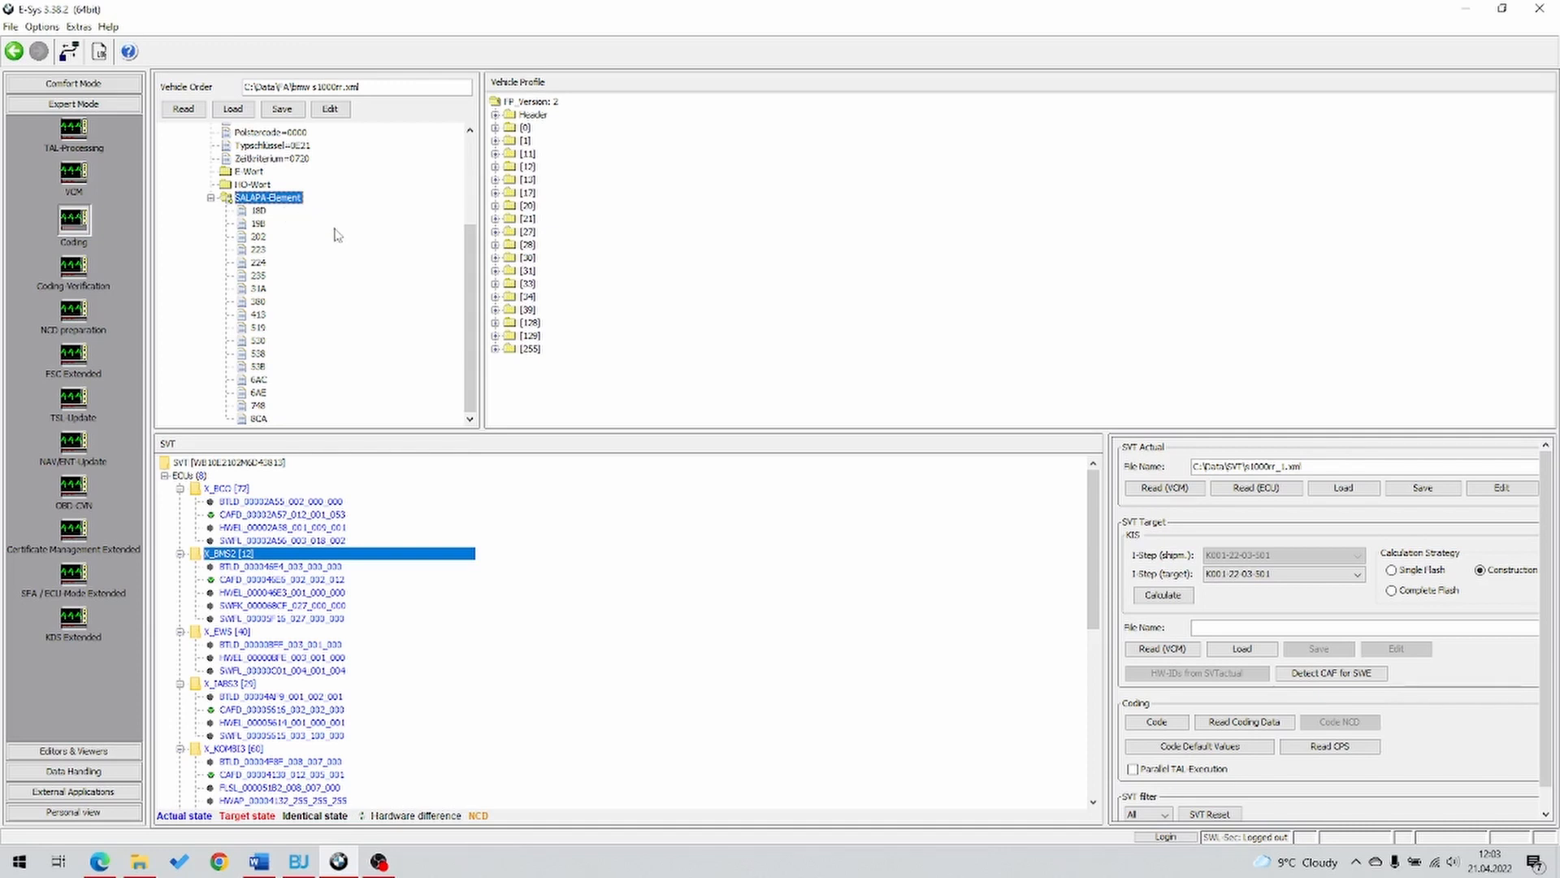
mouse_move(351, 433)
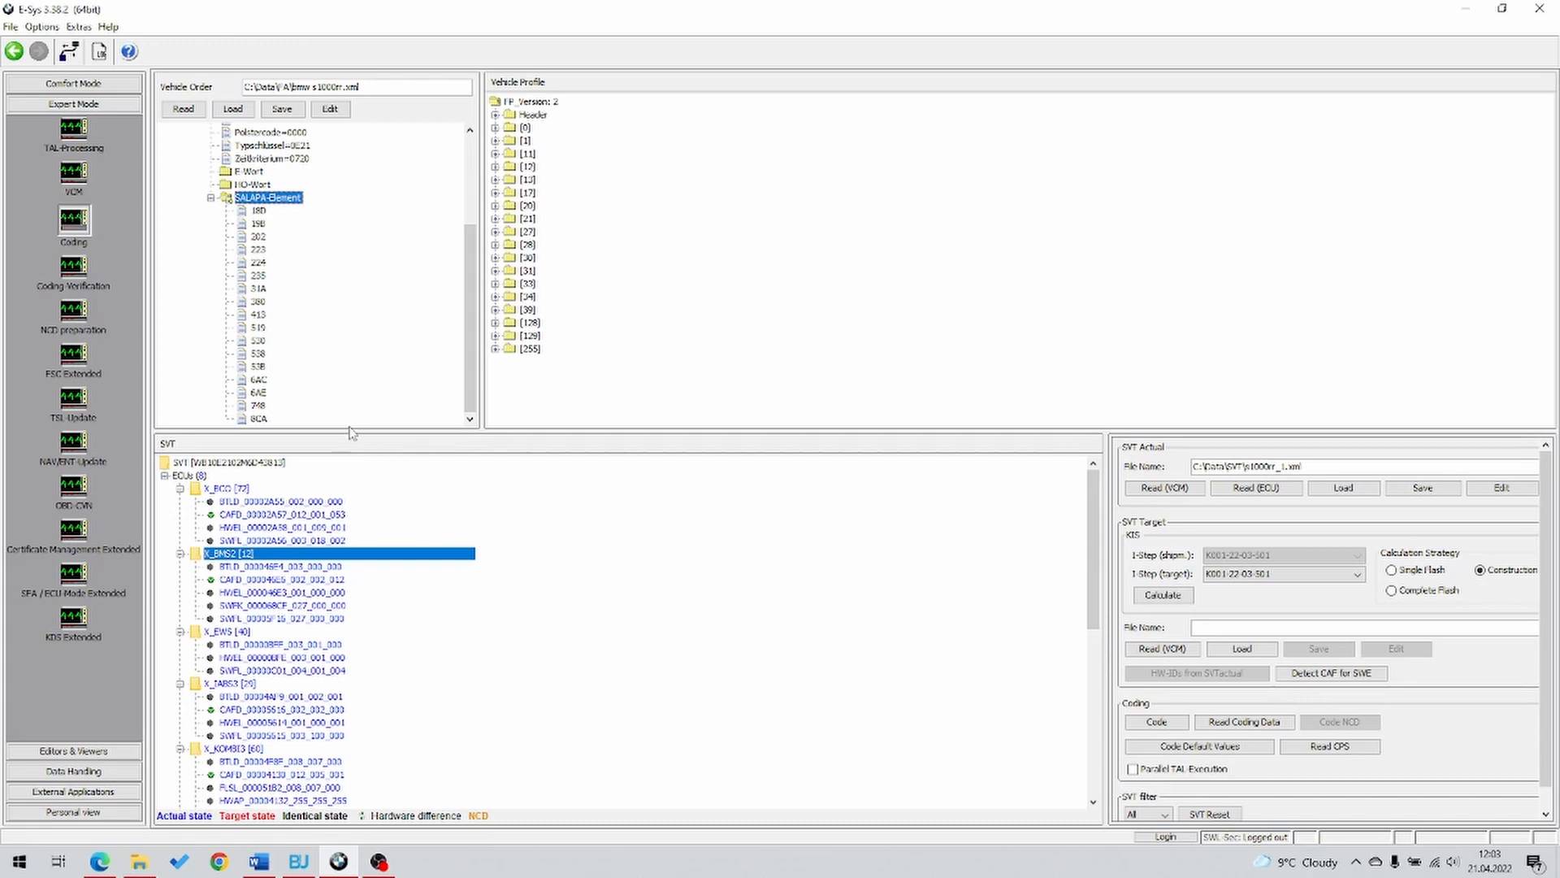
mouse_move(297, 859)
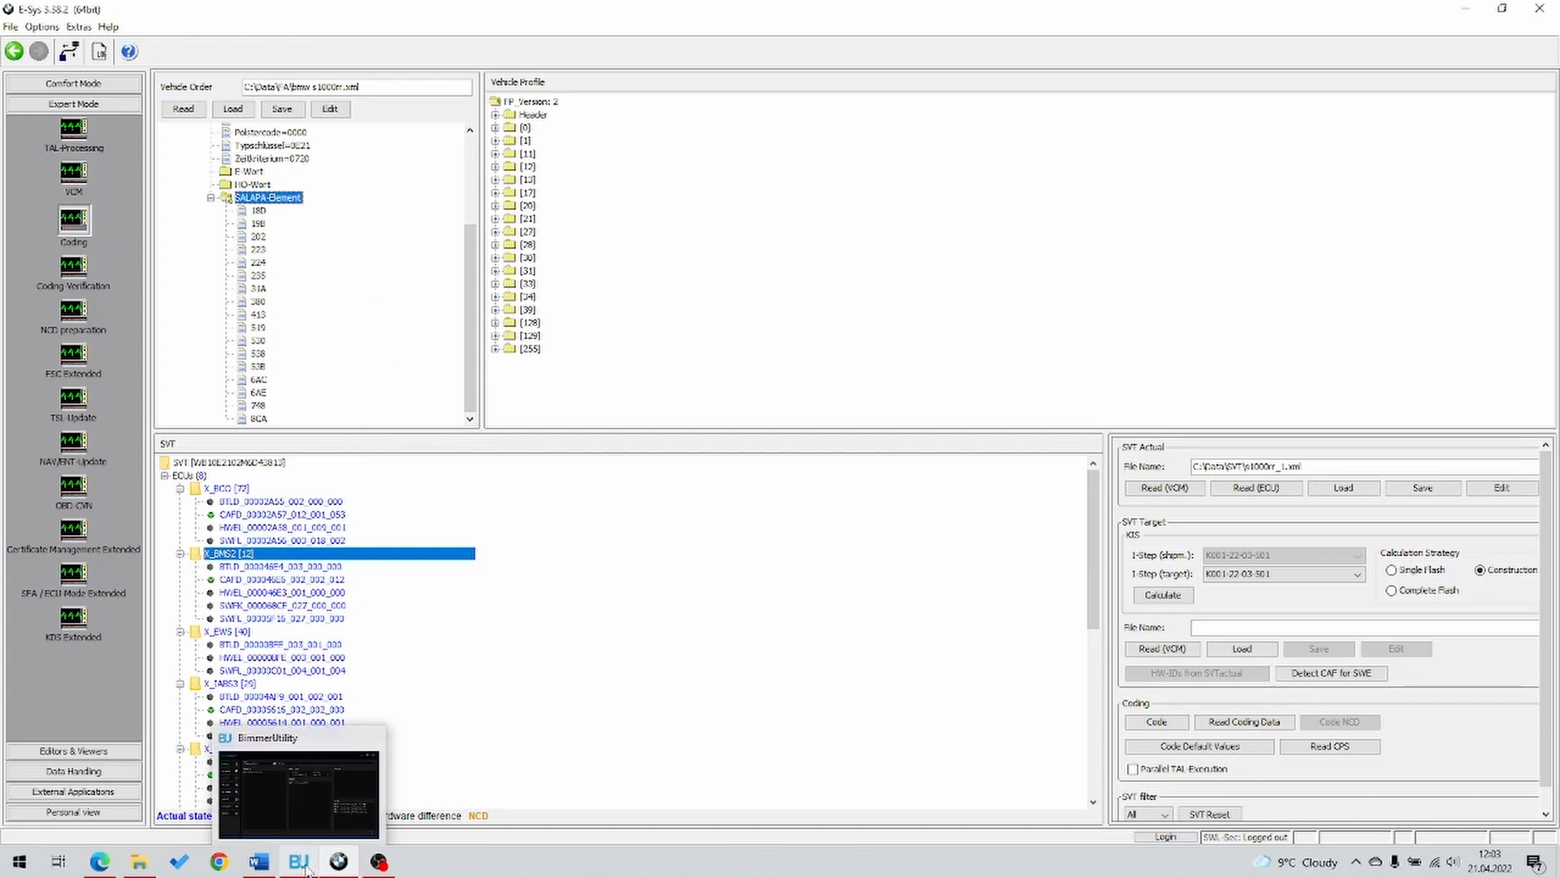
left_click(297, 861)
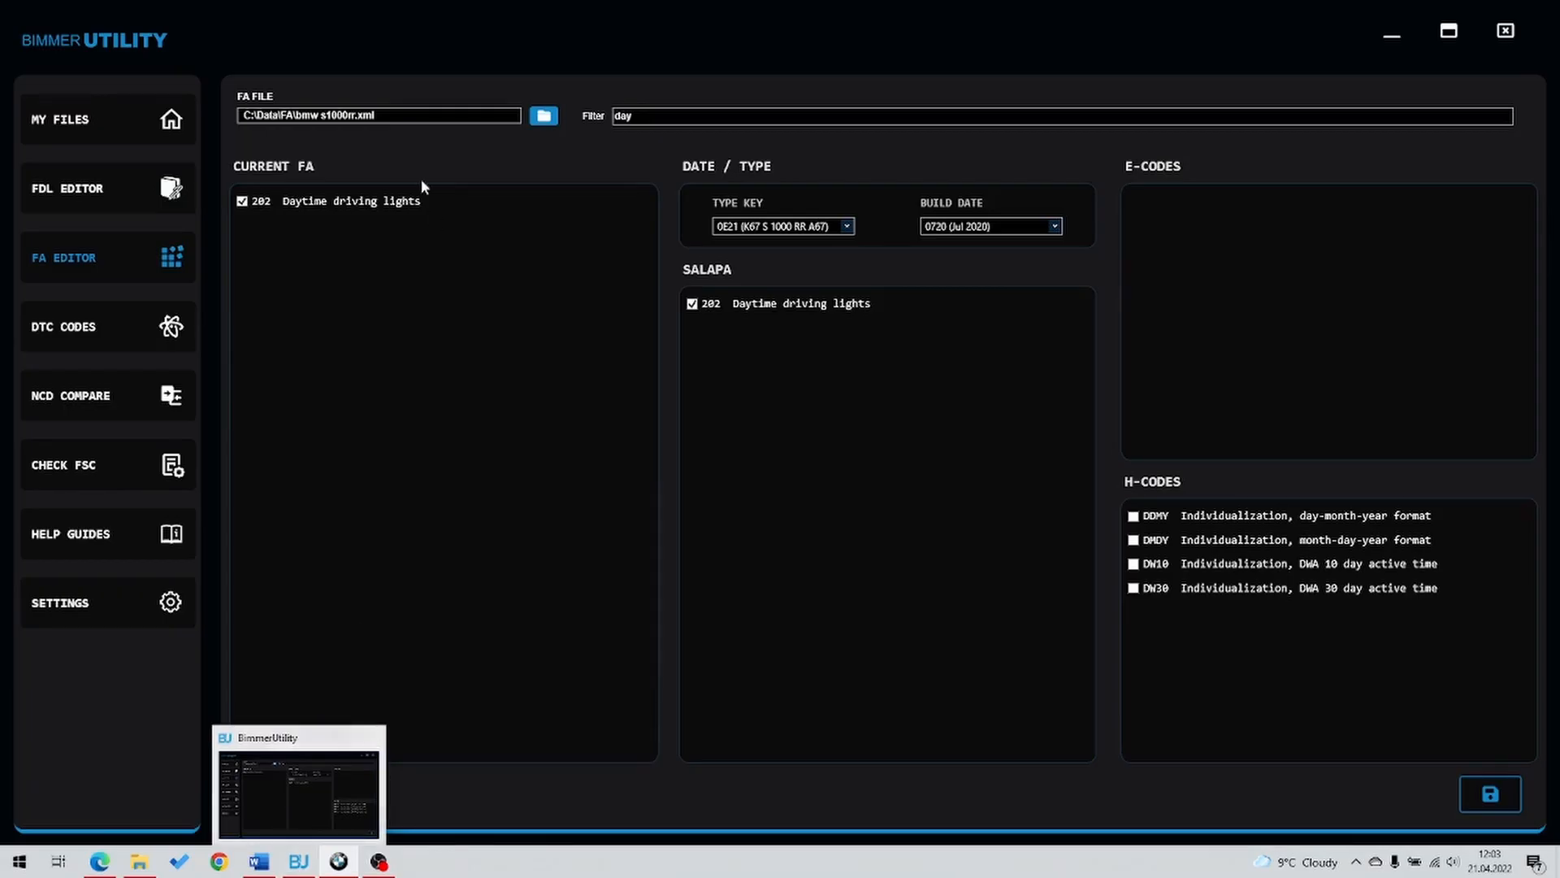
left_click(376, 860)
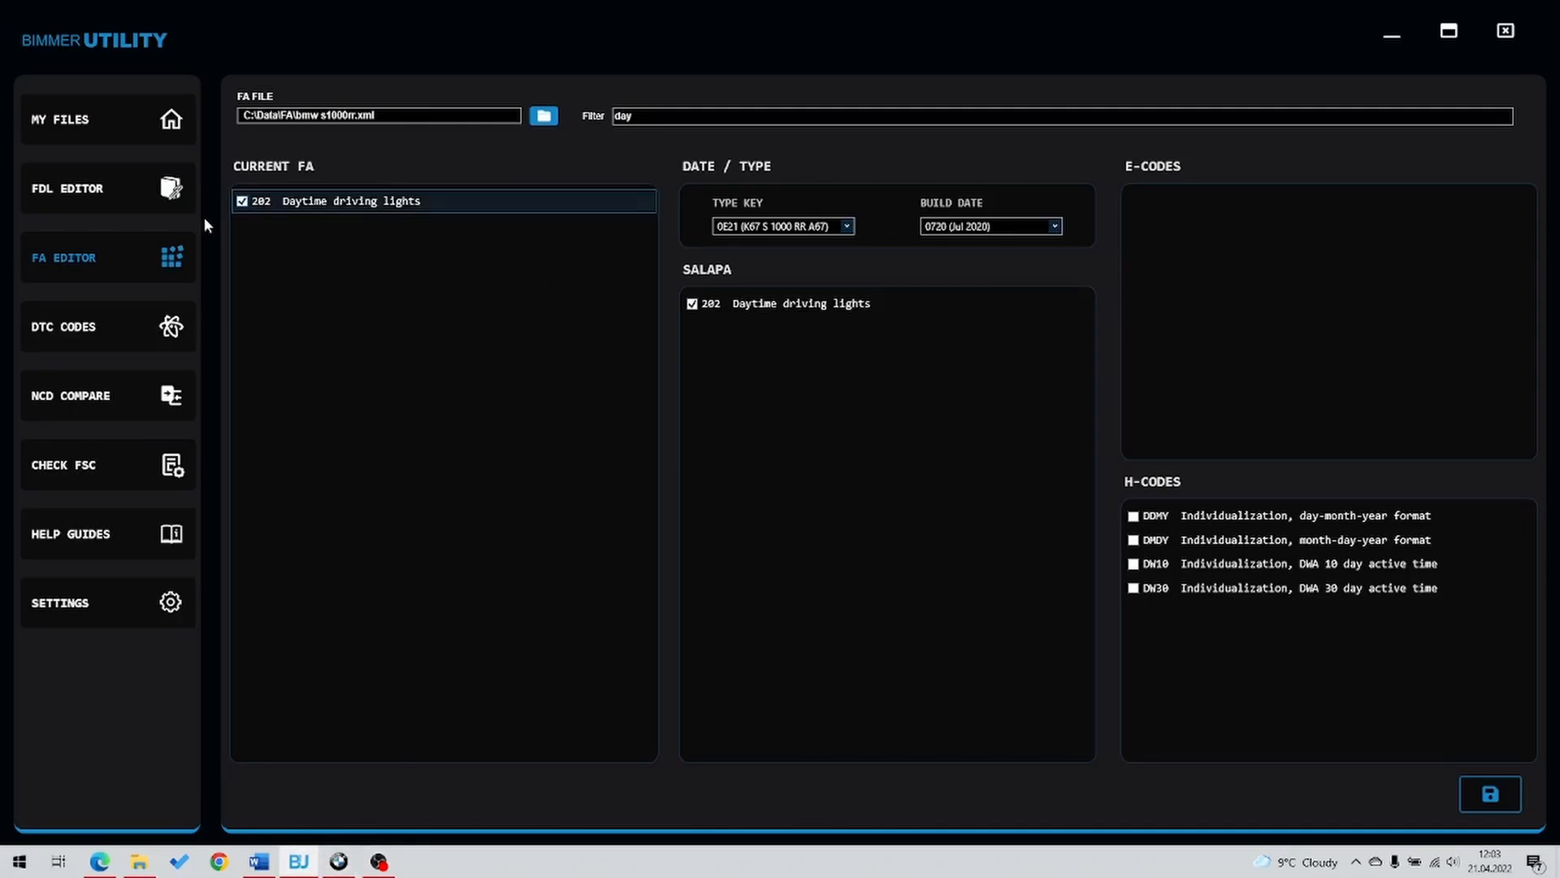
Overwrite bmw s1000rr.xml with the E-Sys vehicle order and expand the Type node
left_click(337, 860)
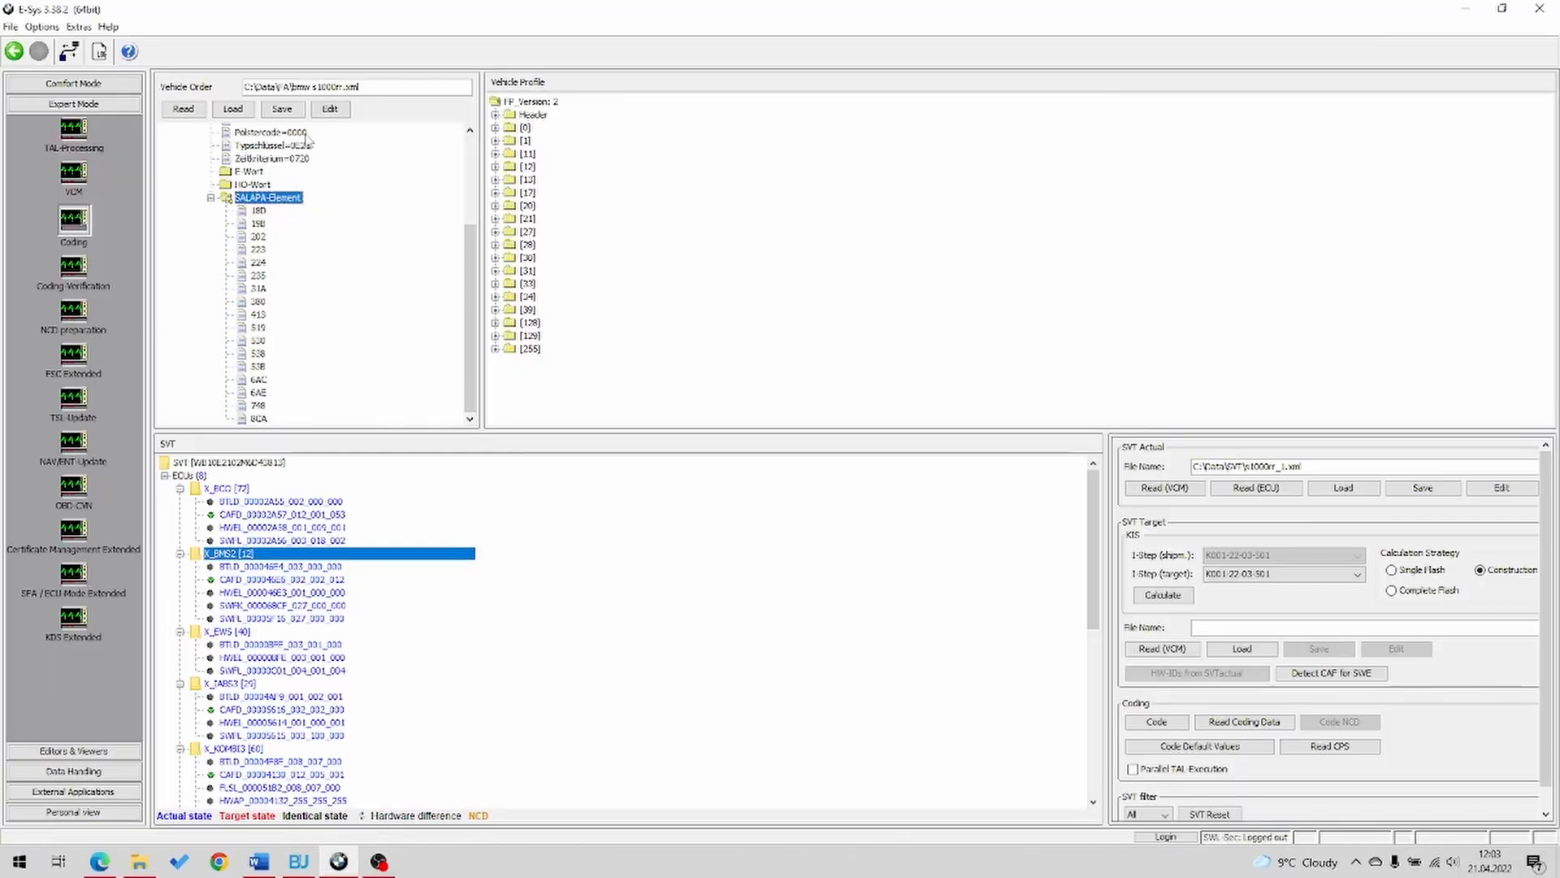
left_click(282, 110)
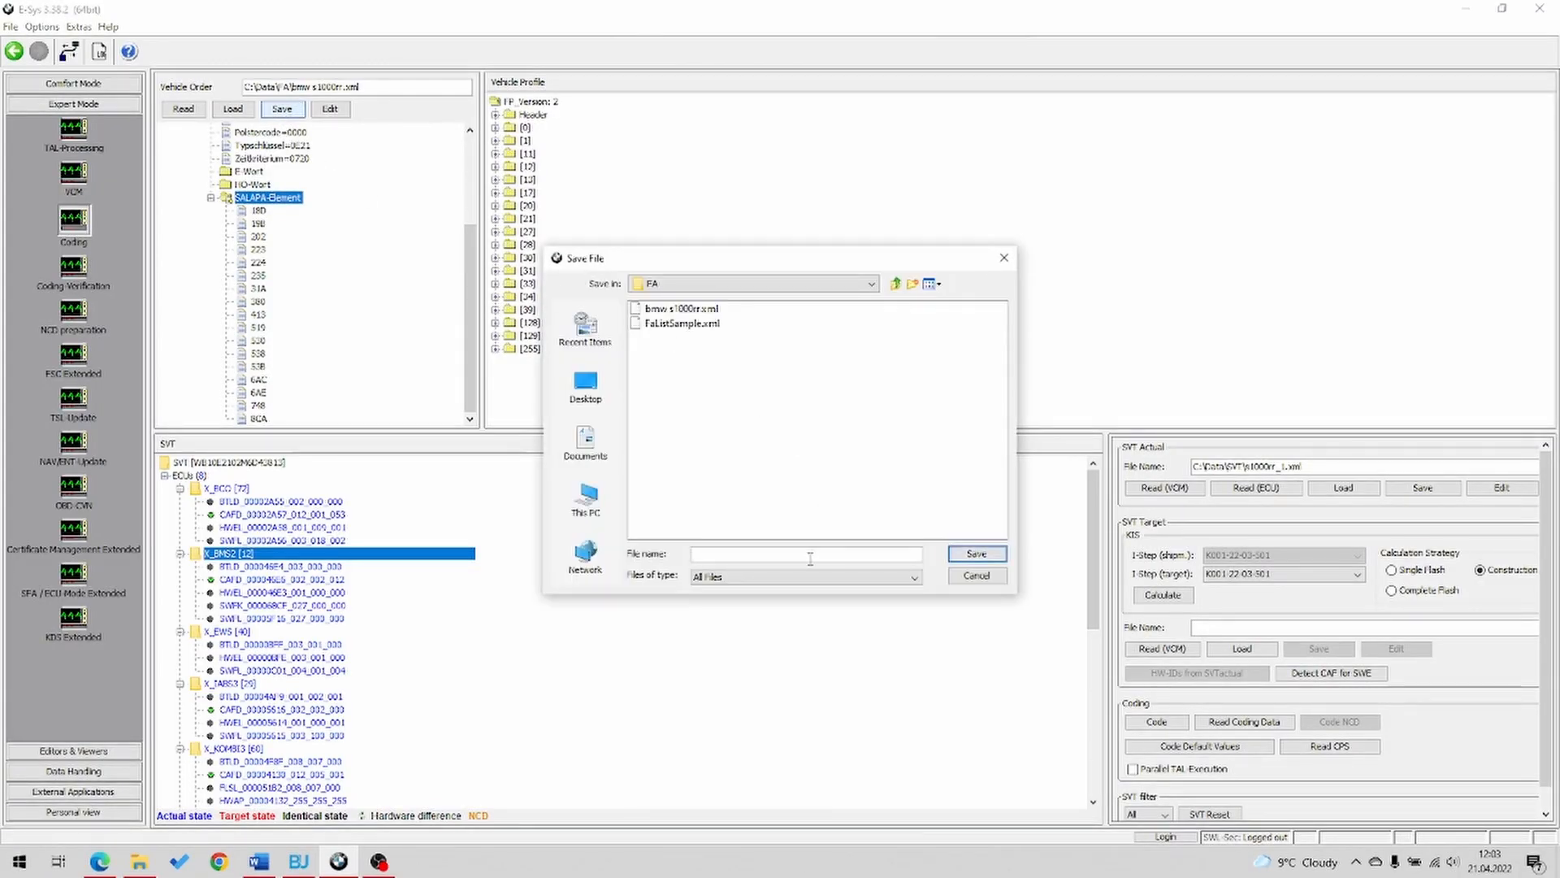
left_click(681, 308)
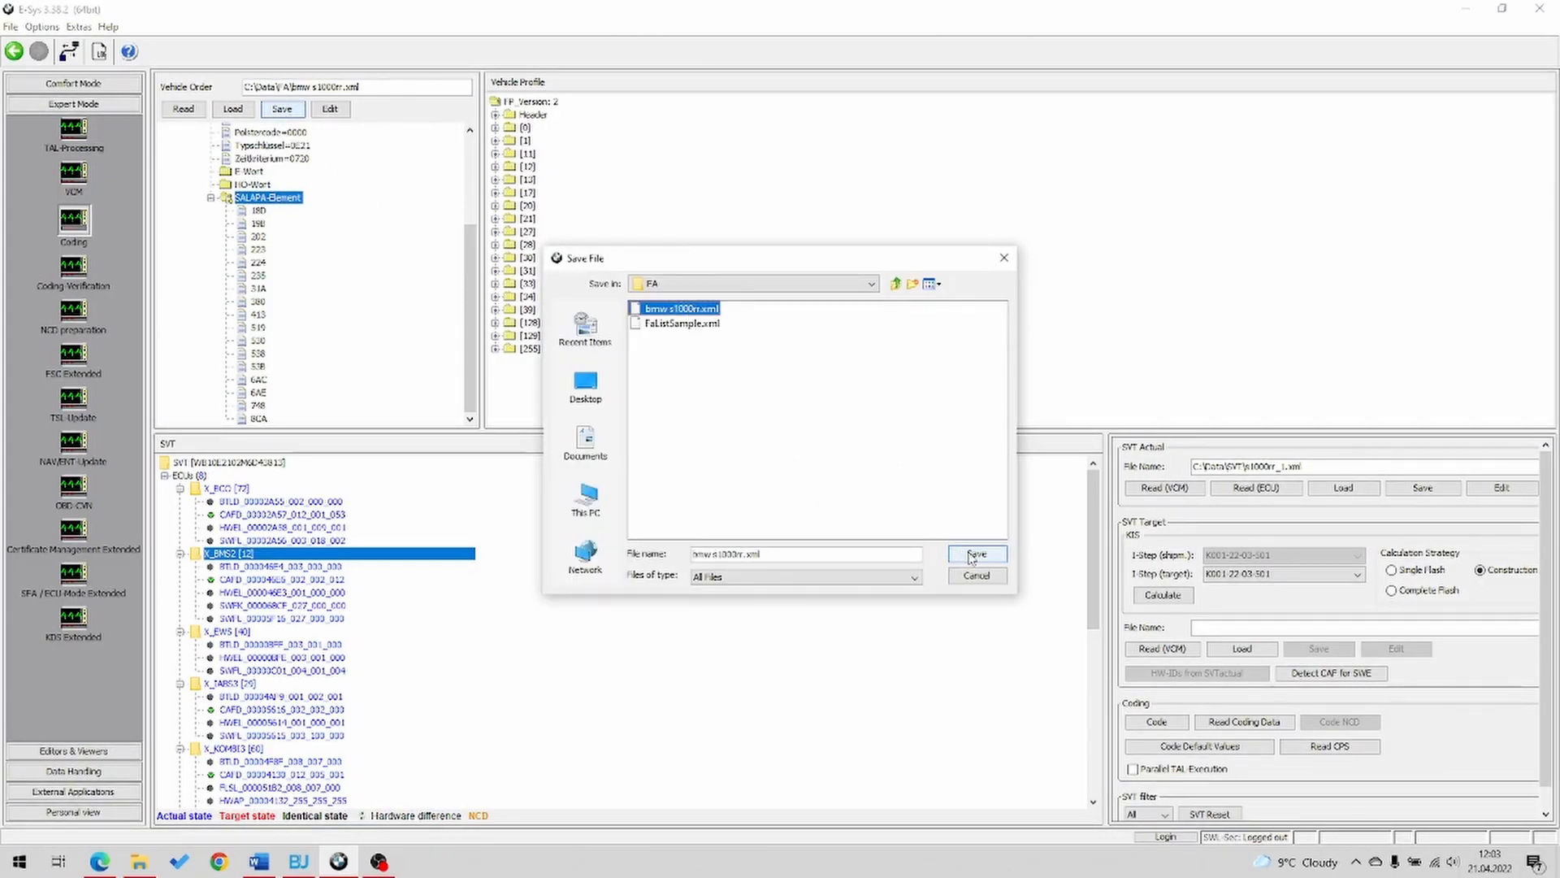
left_click(975, 554)
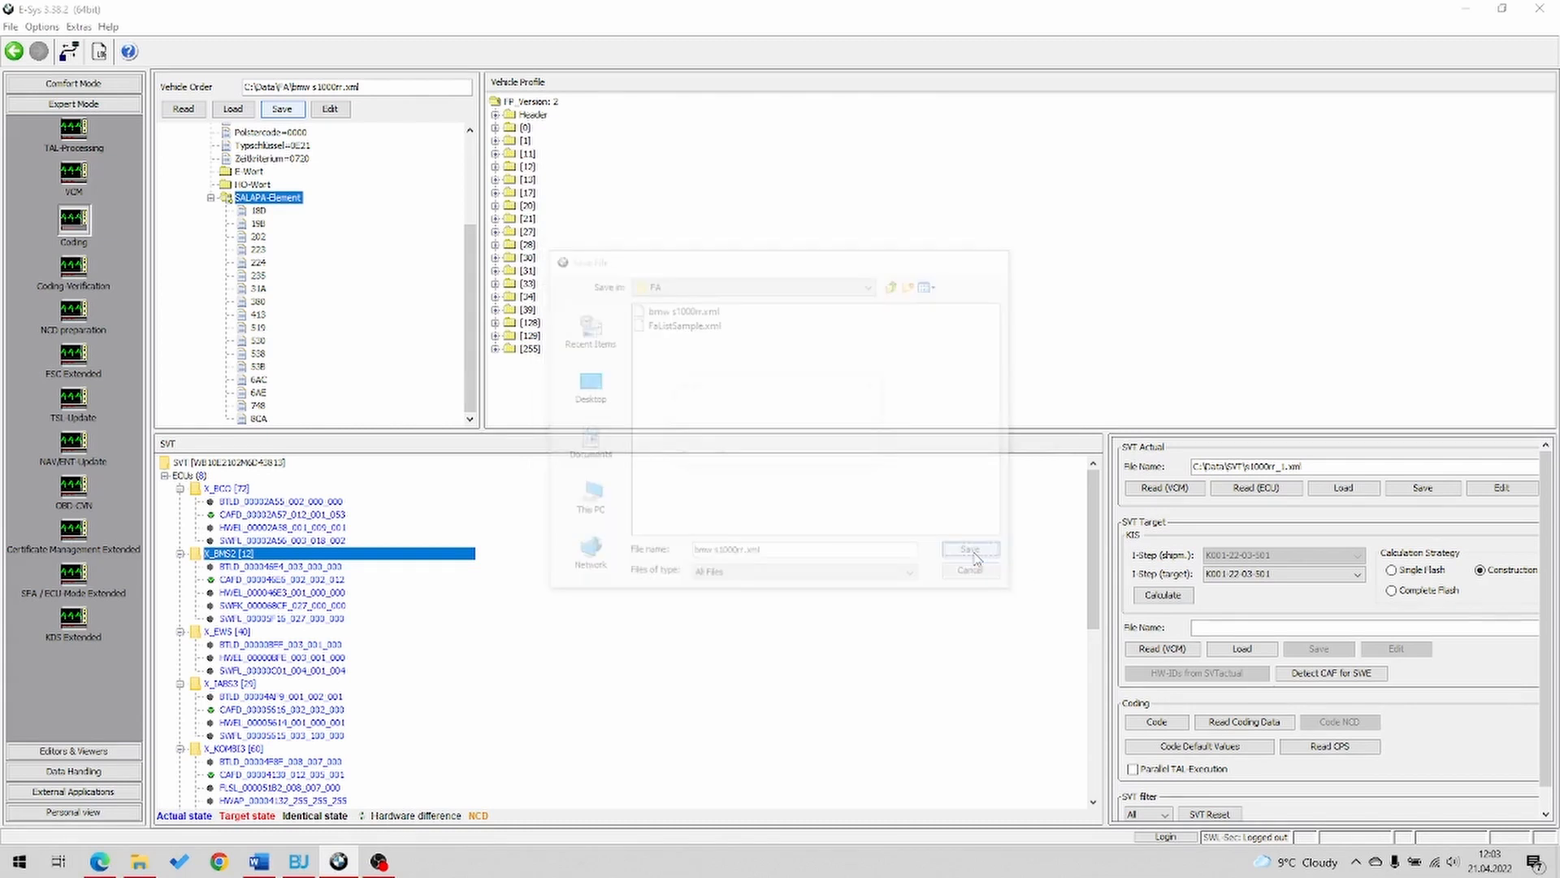
left_click(968, 549)
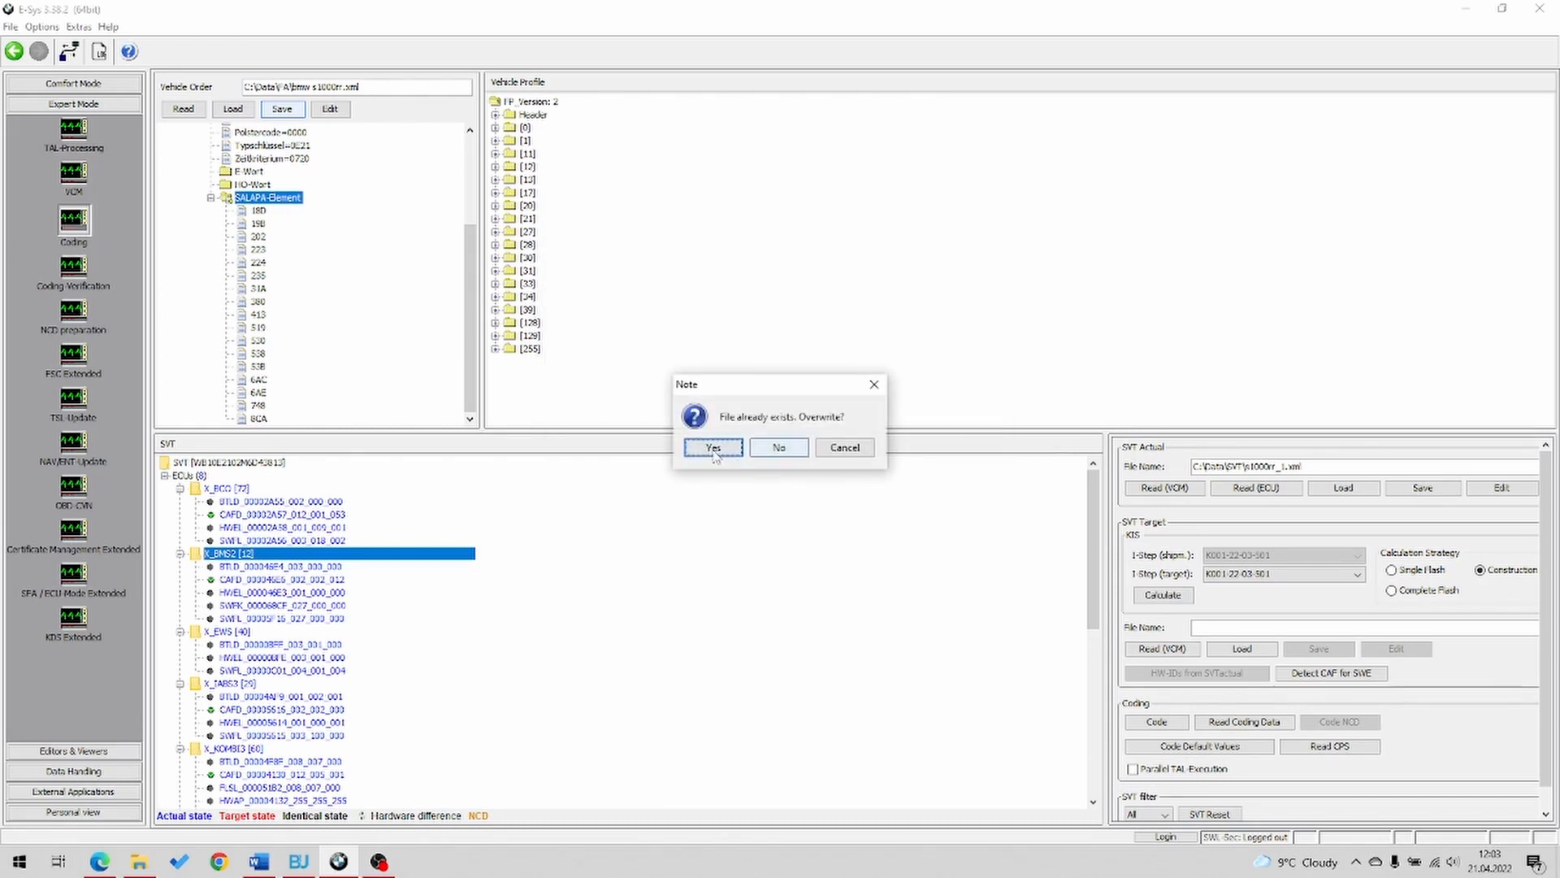
mouse_move(775, 469)
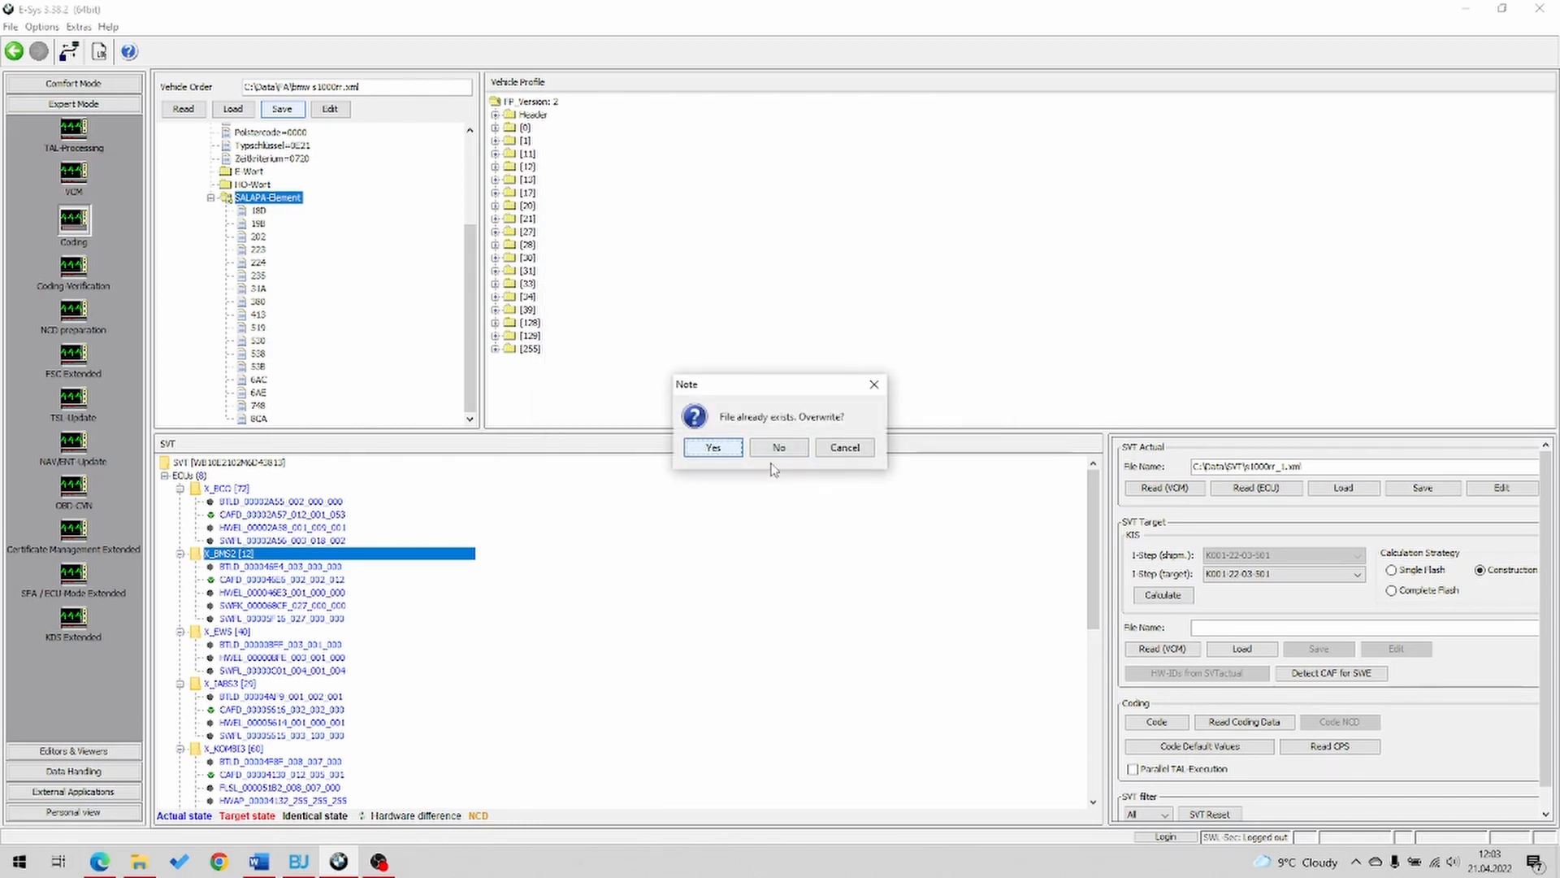
left_click(711, 447)
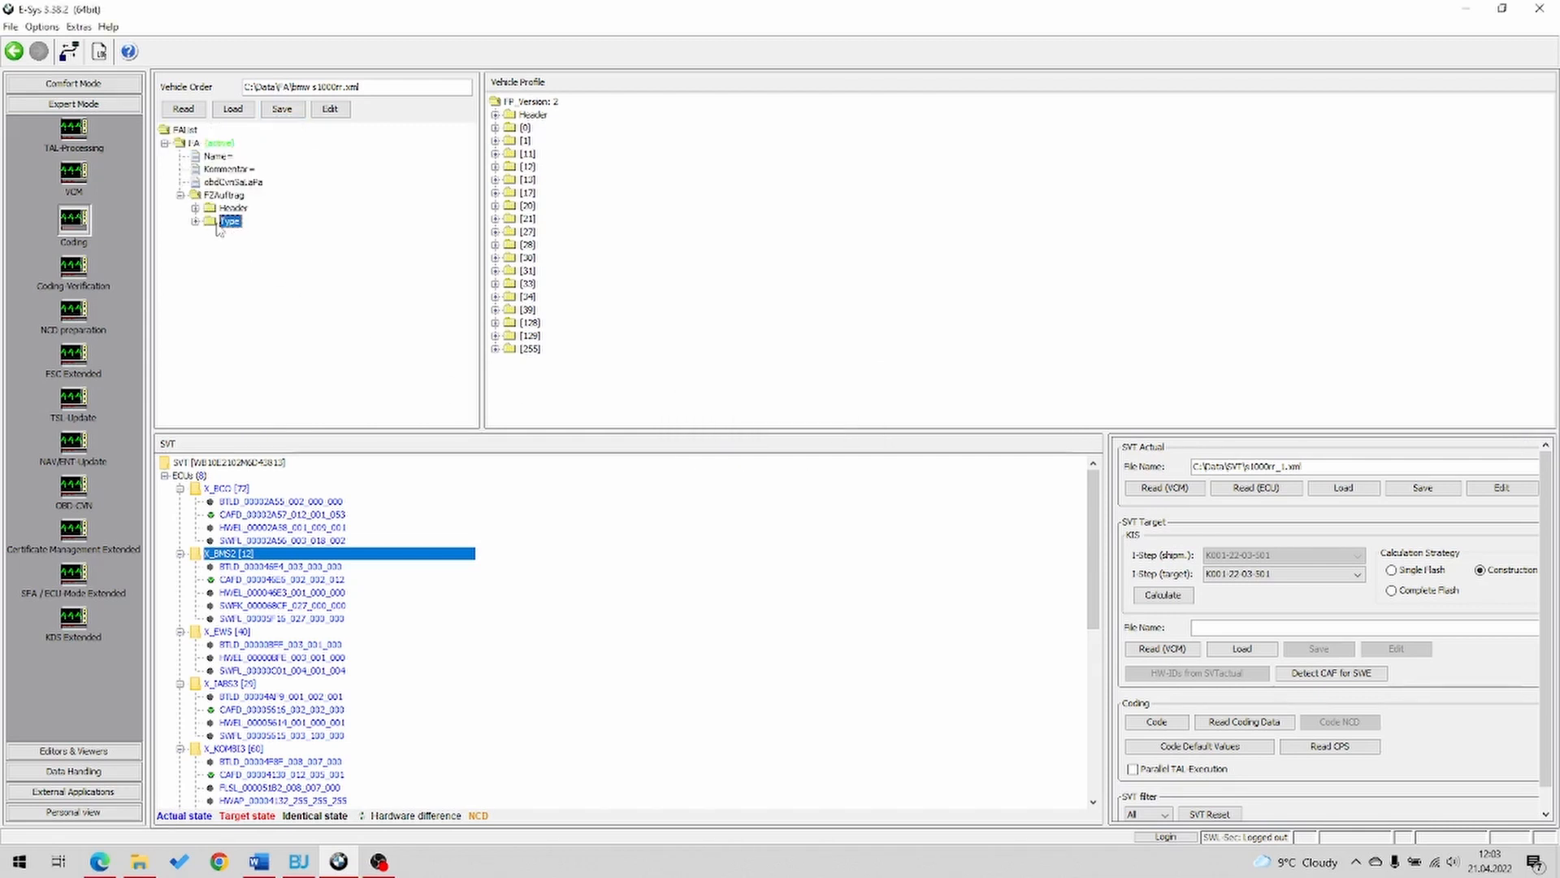
left_click(209, 221)
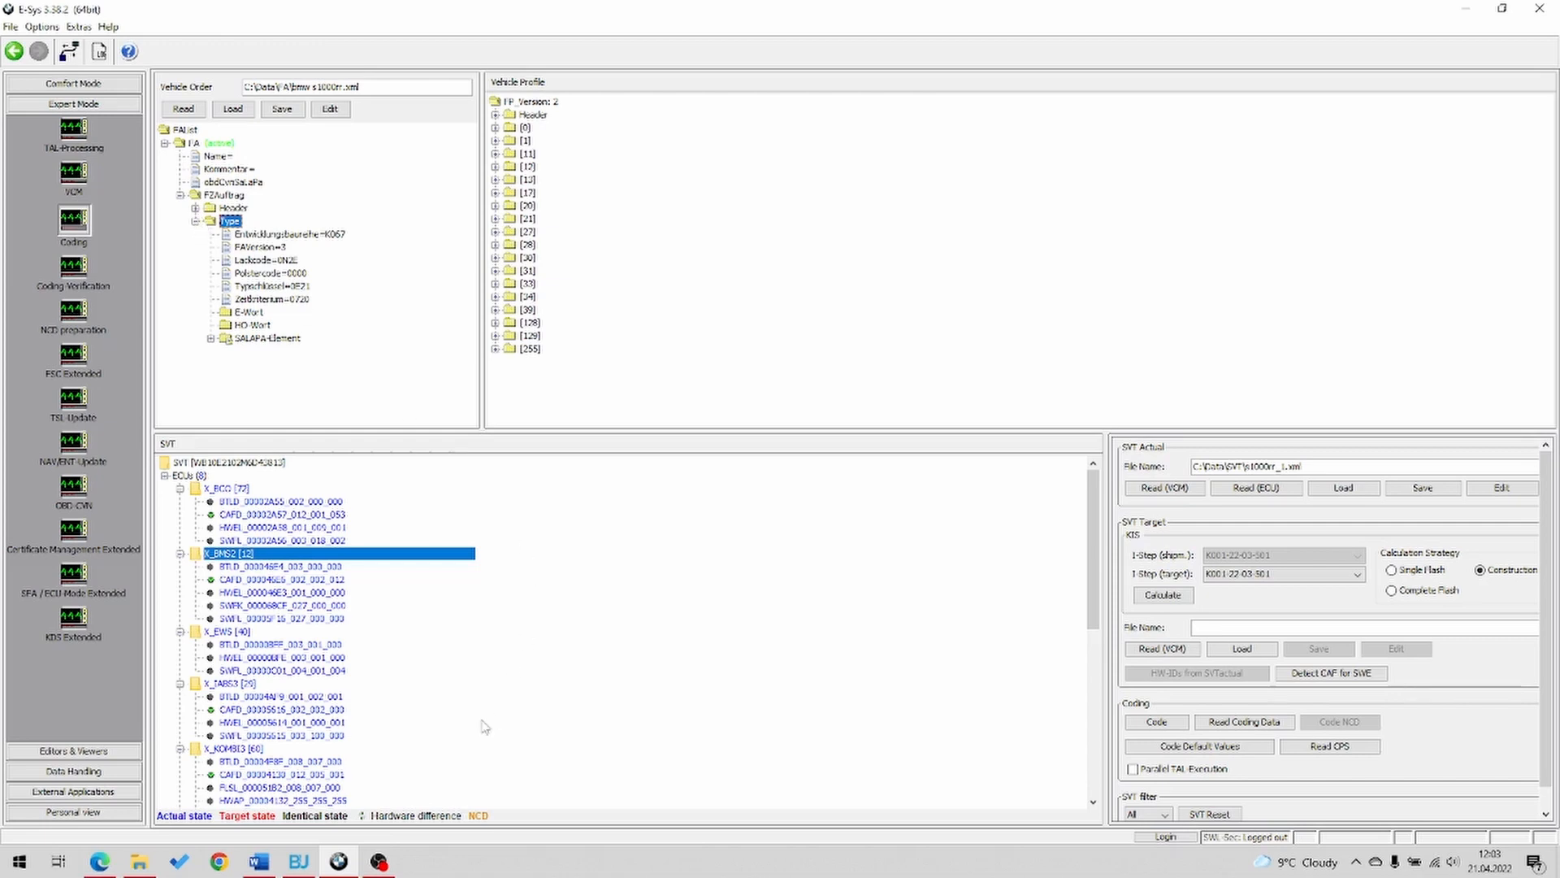
left_click(257, 860)
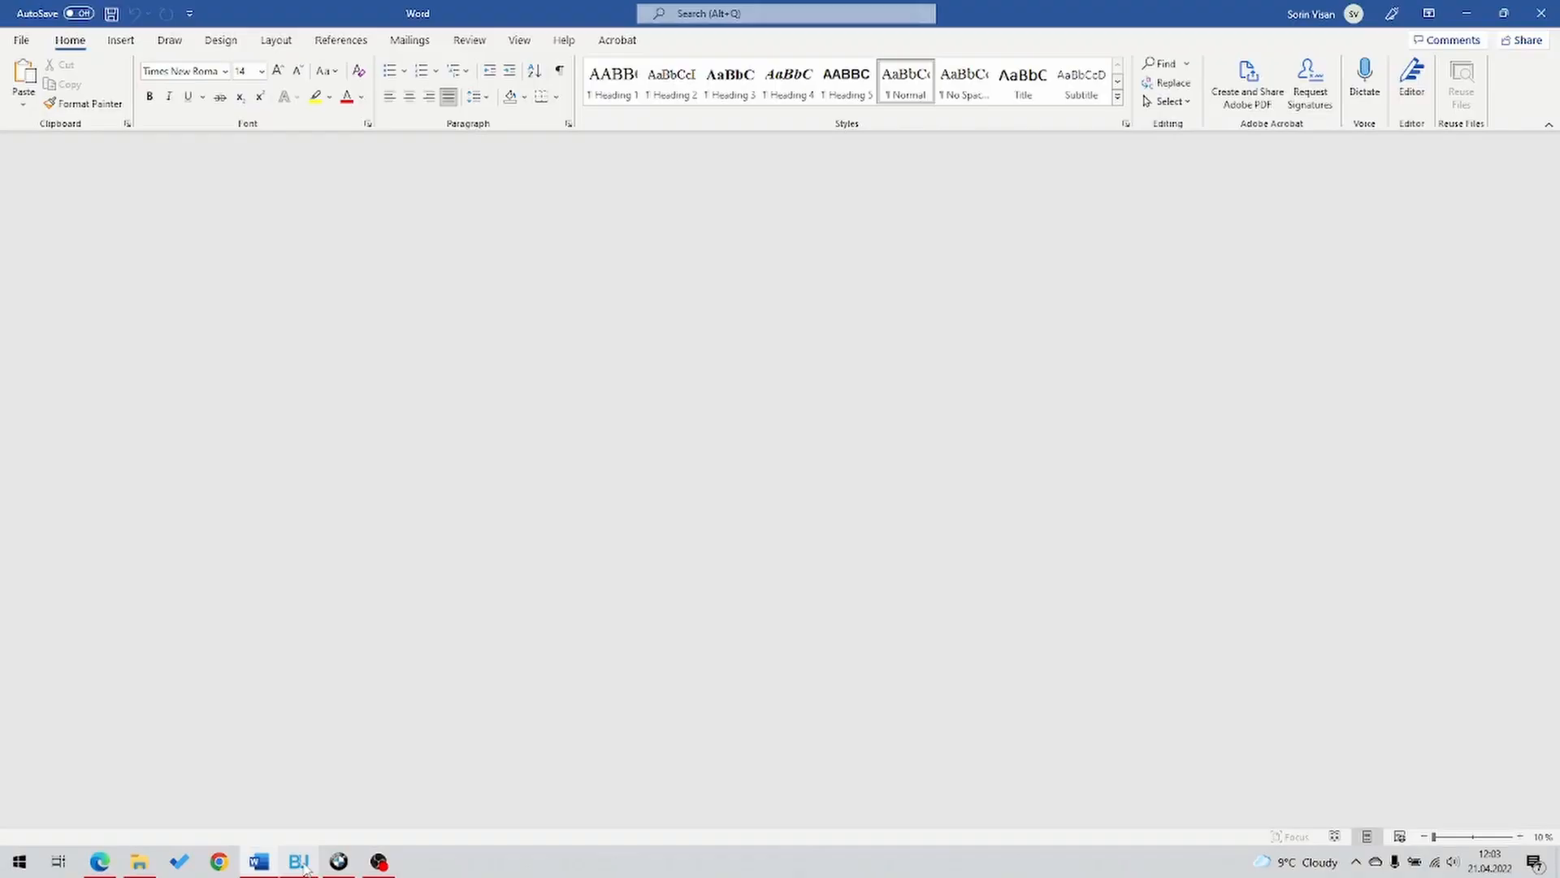
Reload bmw s1000rr.xml in BimmerUtility and scroll through its SALAPA option list
left_click(258, 861)
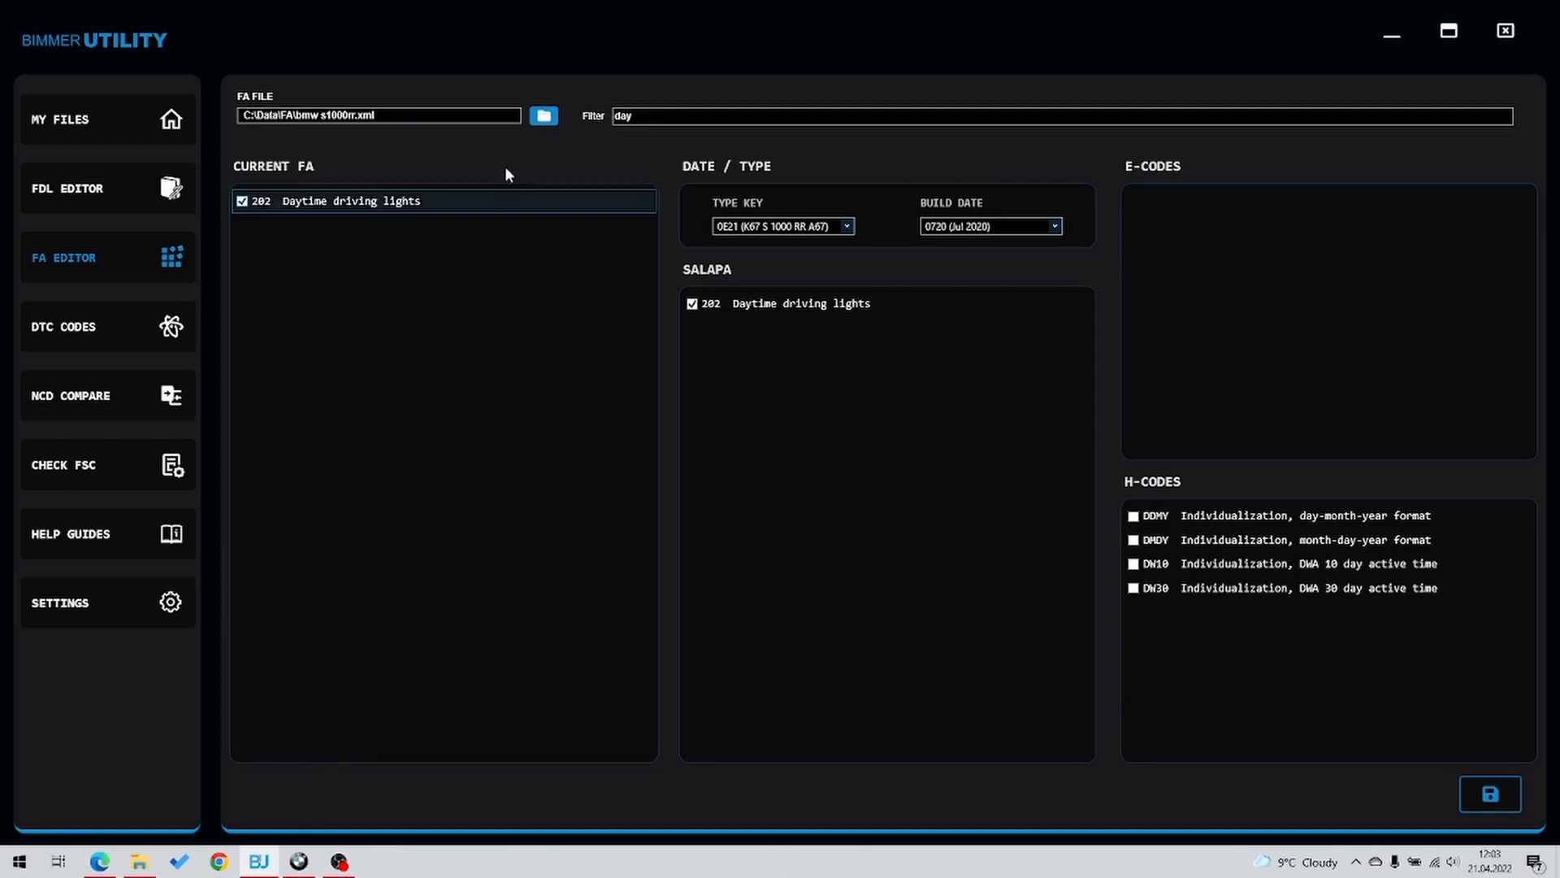
left_click(543, 116)
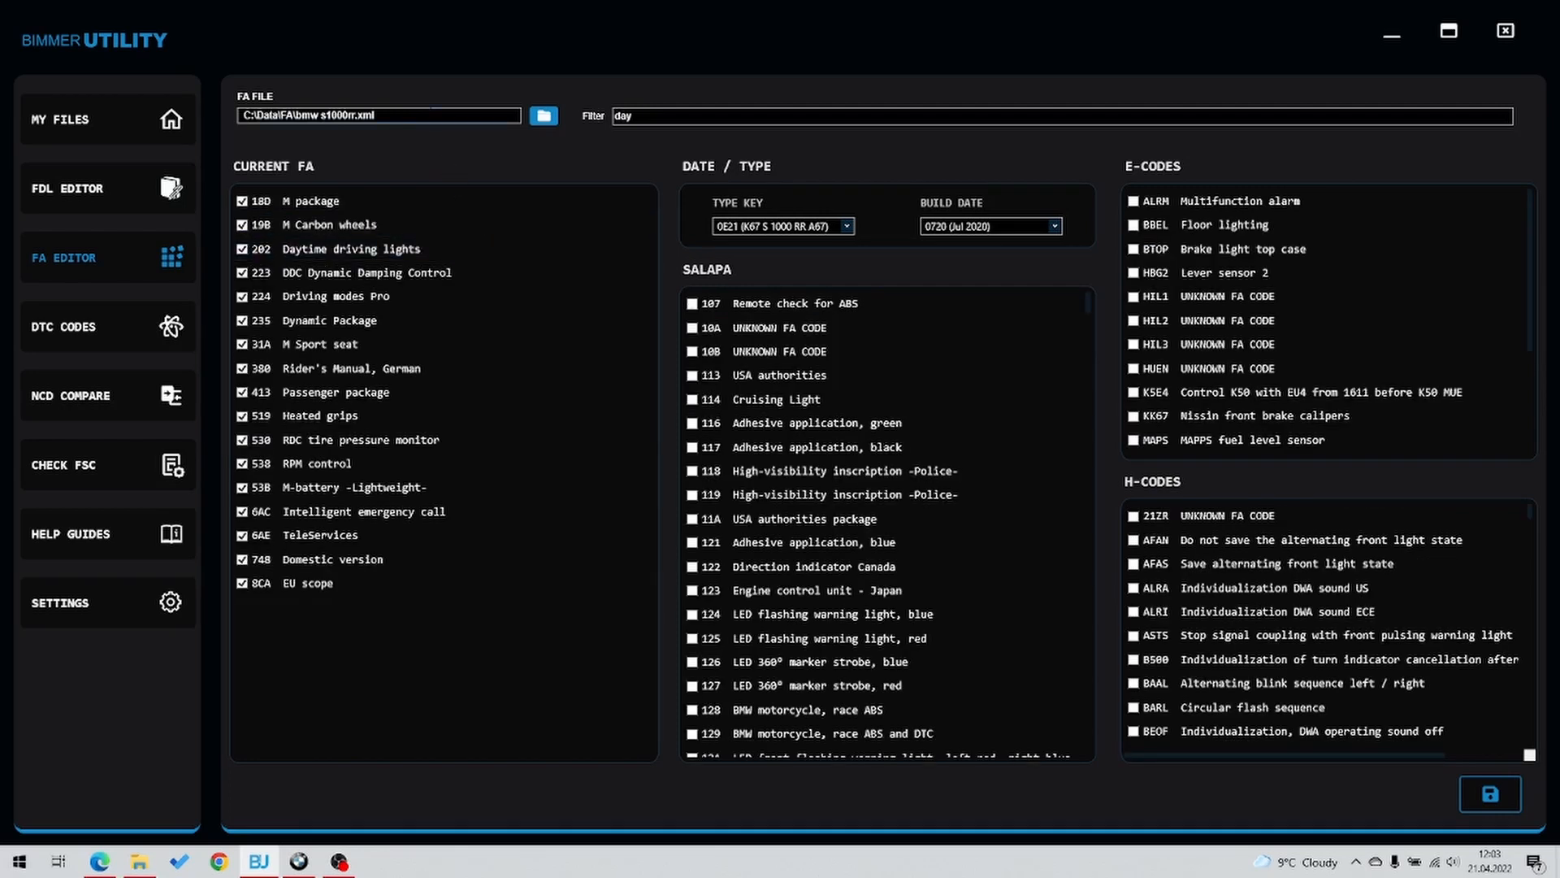
scroll("down", 3)
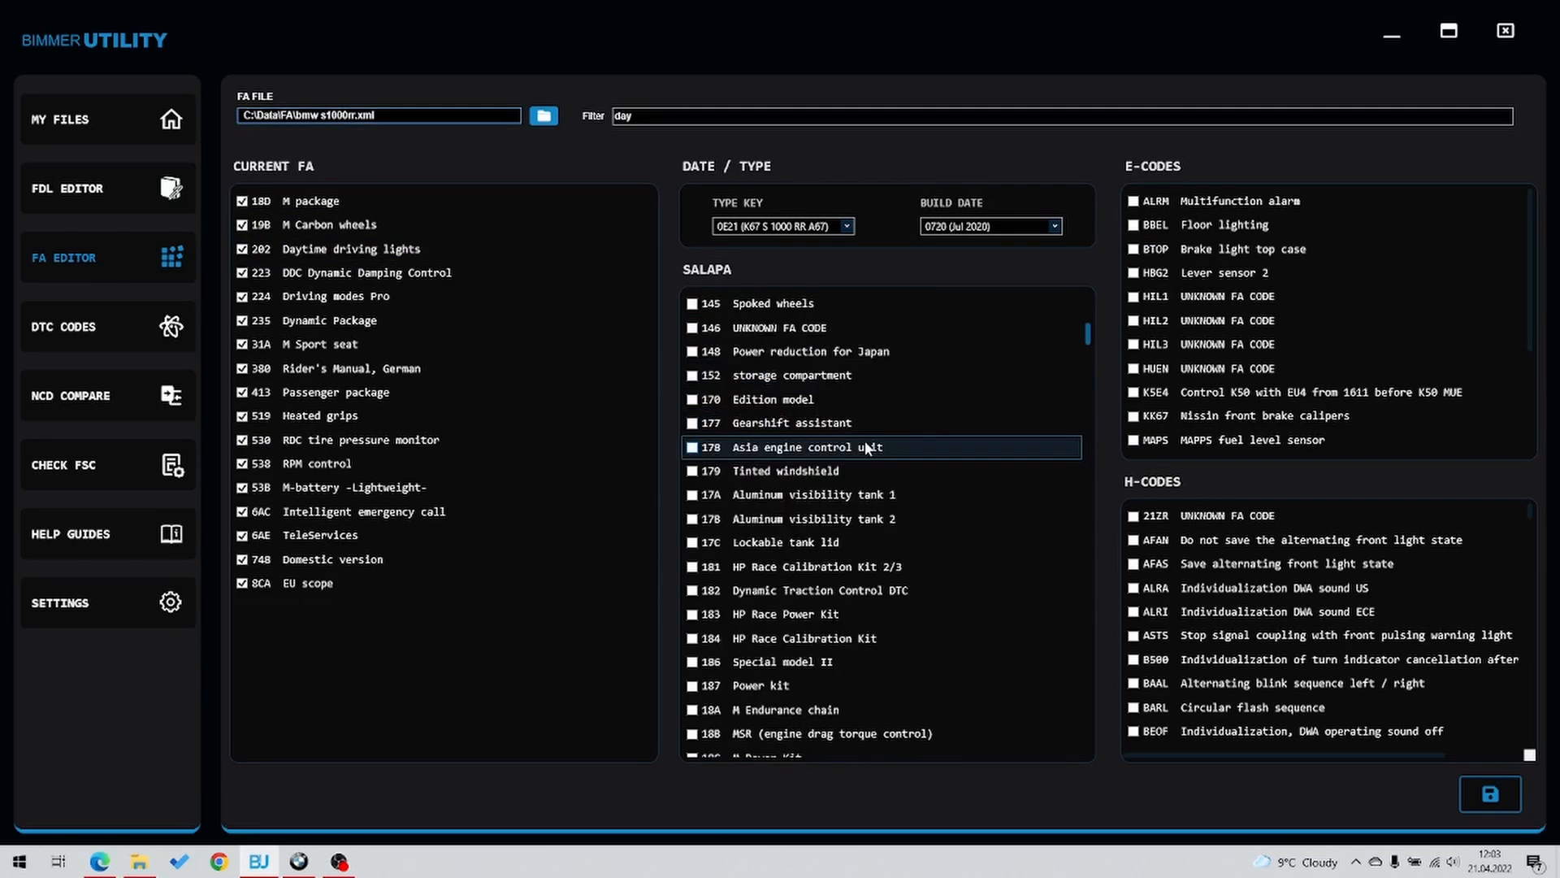
scroll("up", 3)
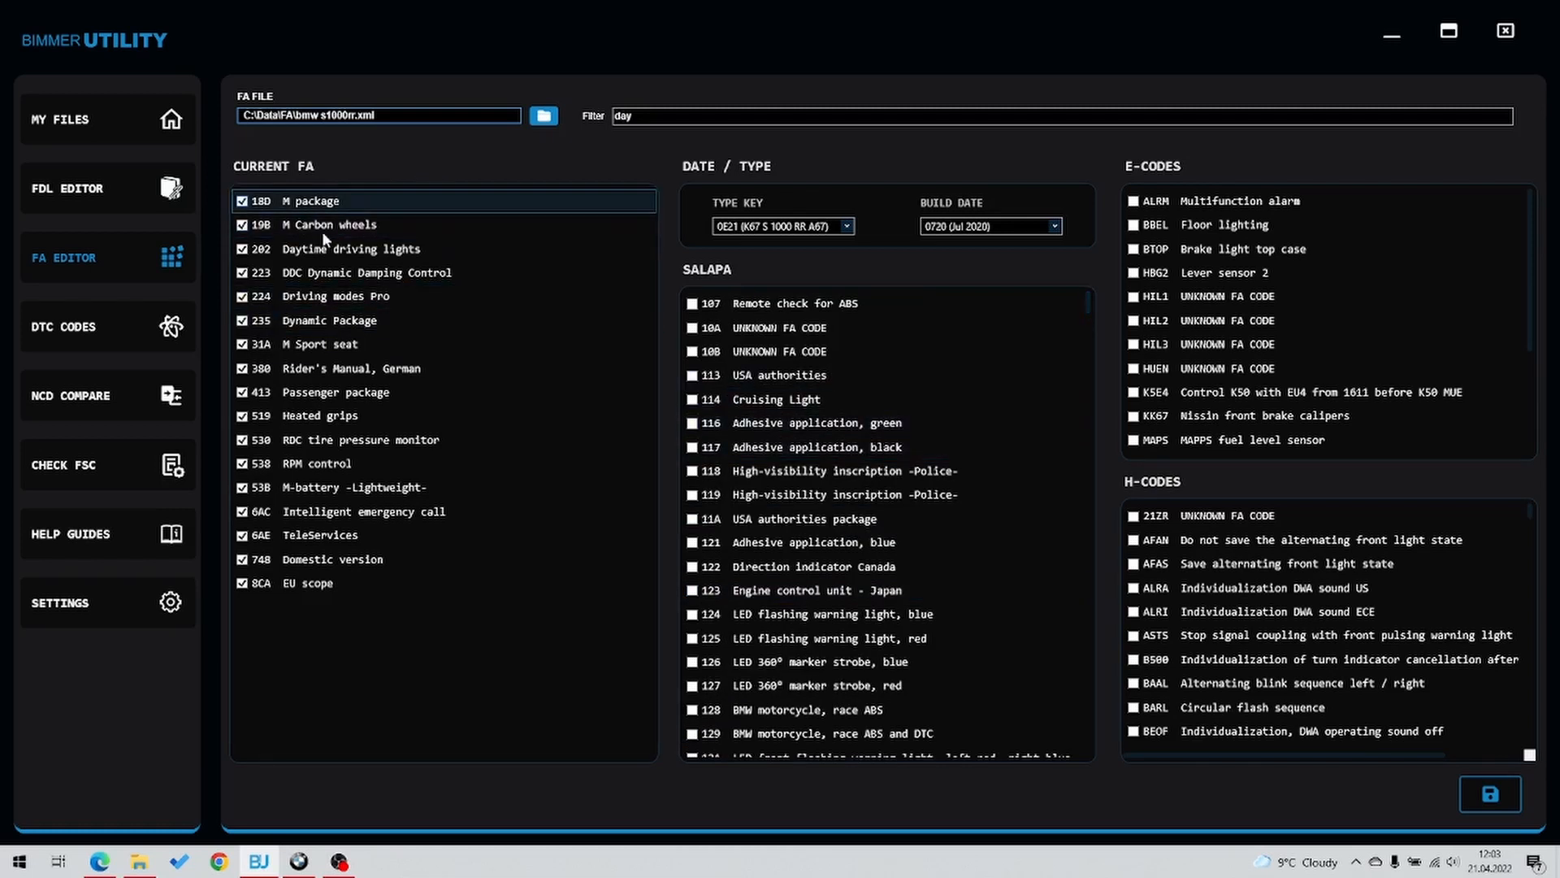
mouse_move(350, 620)
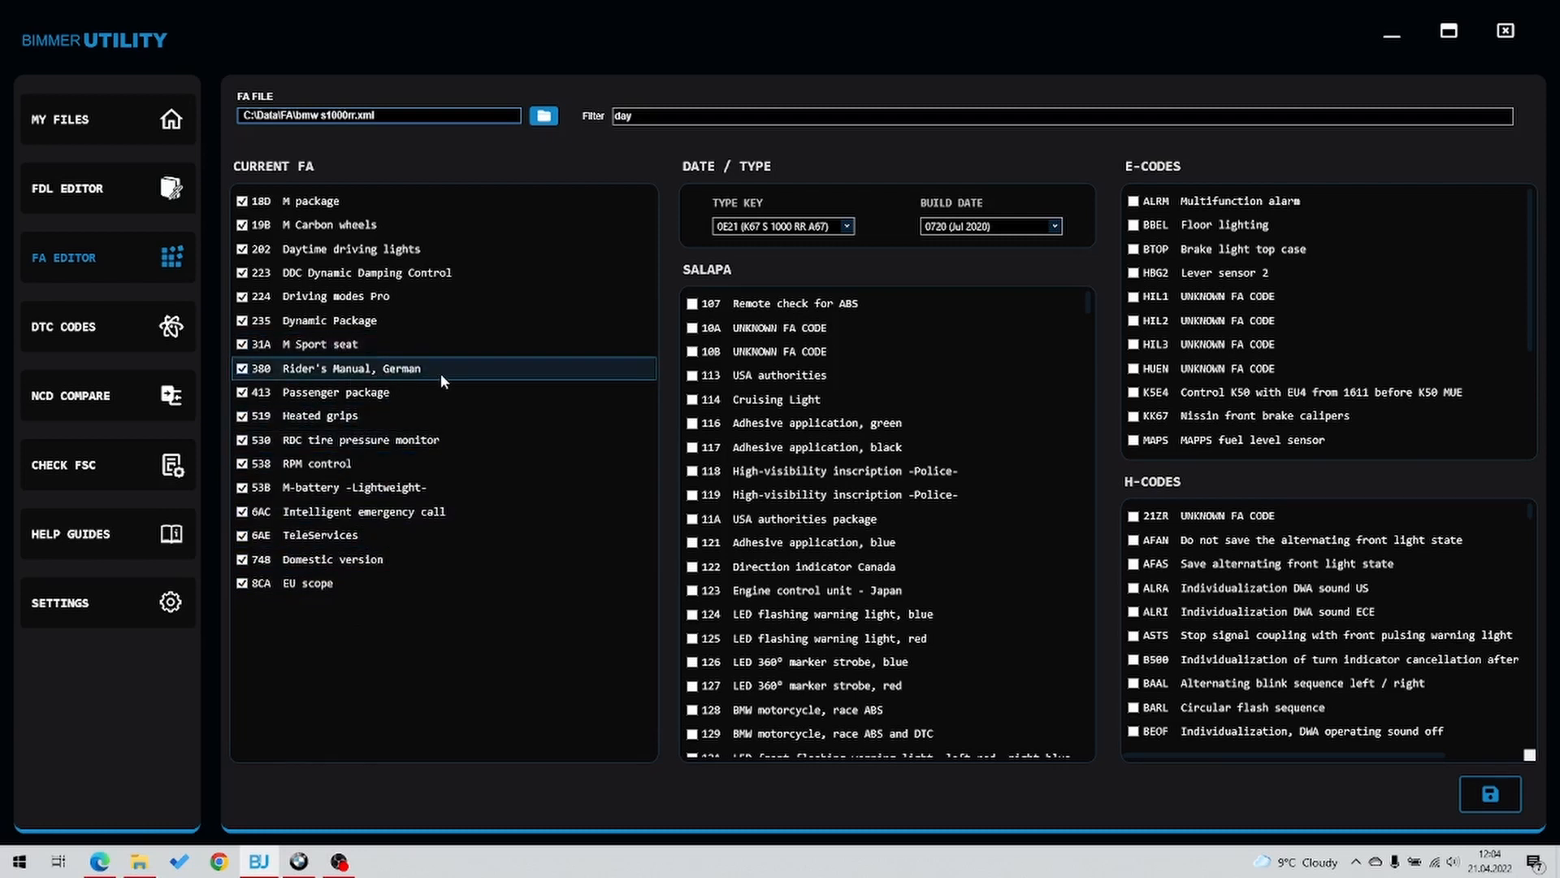
mouse_move(537, 370)
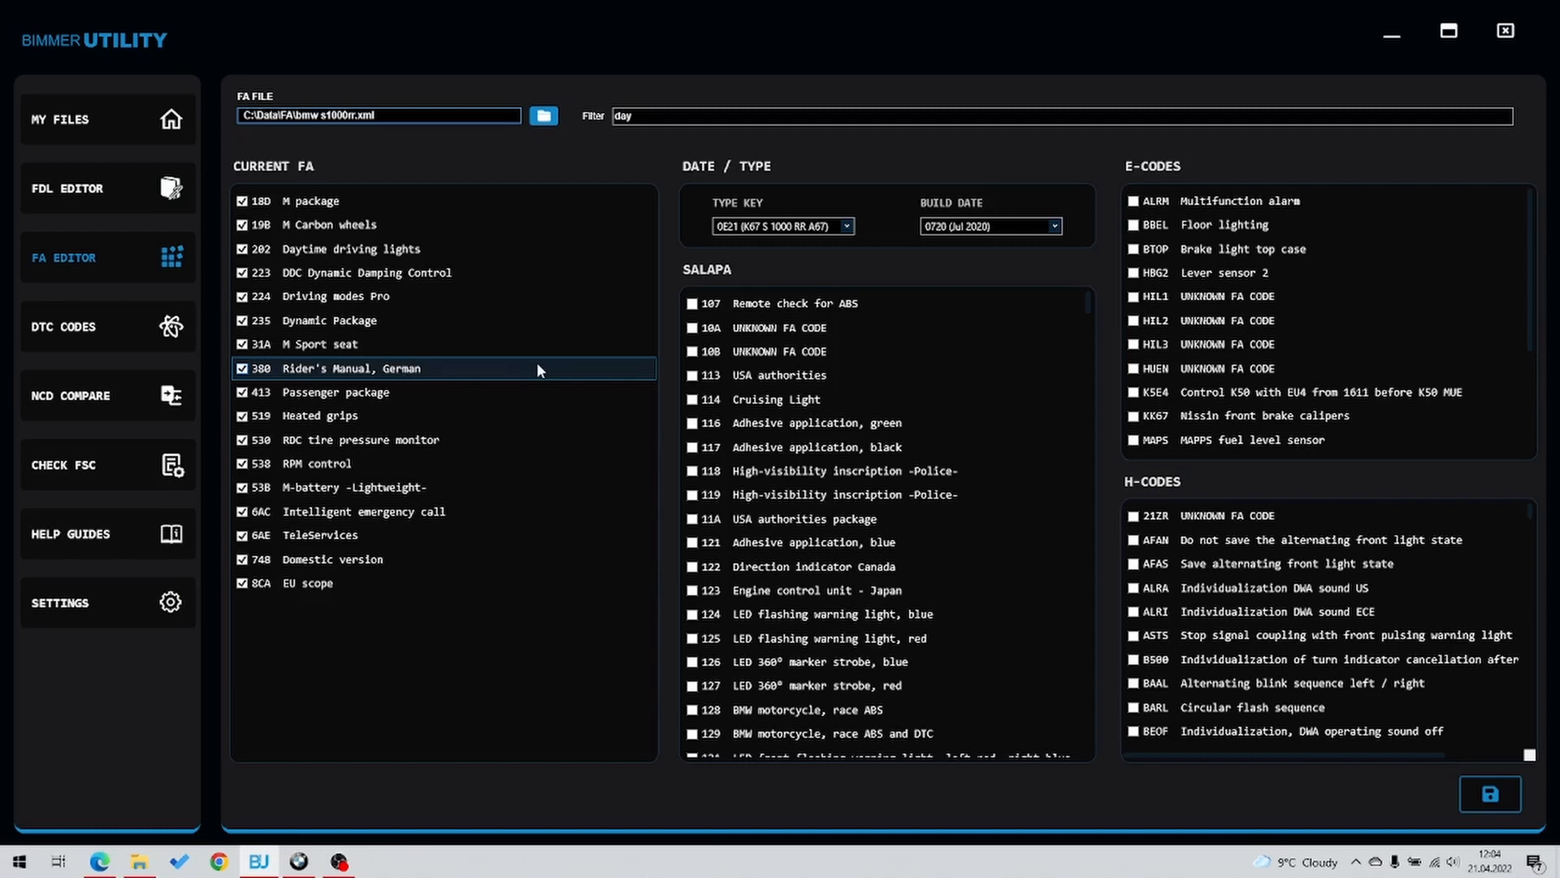
mouse_move(581, 365)
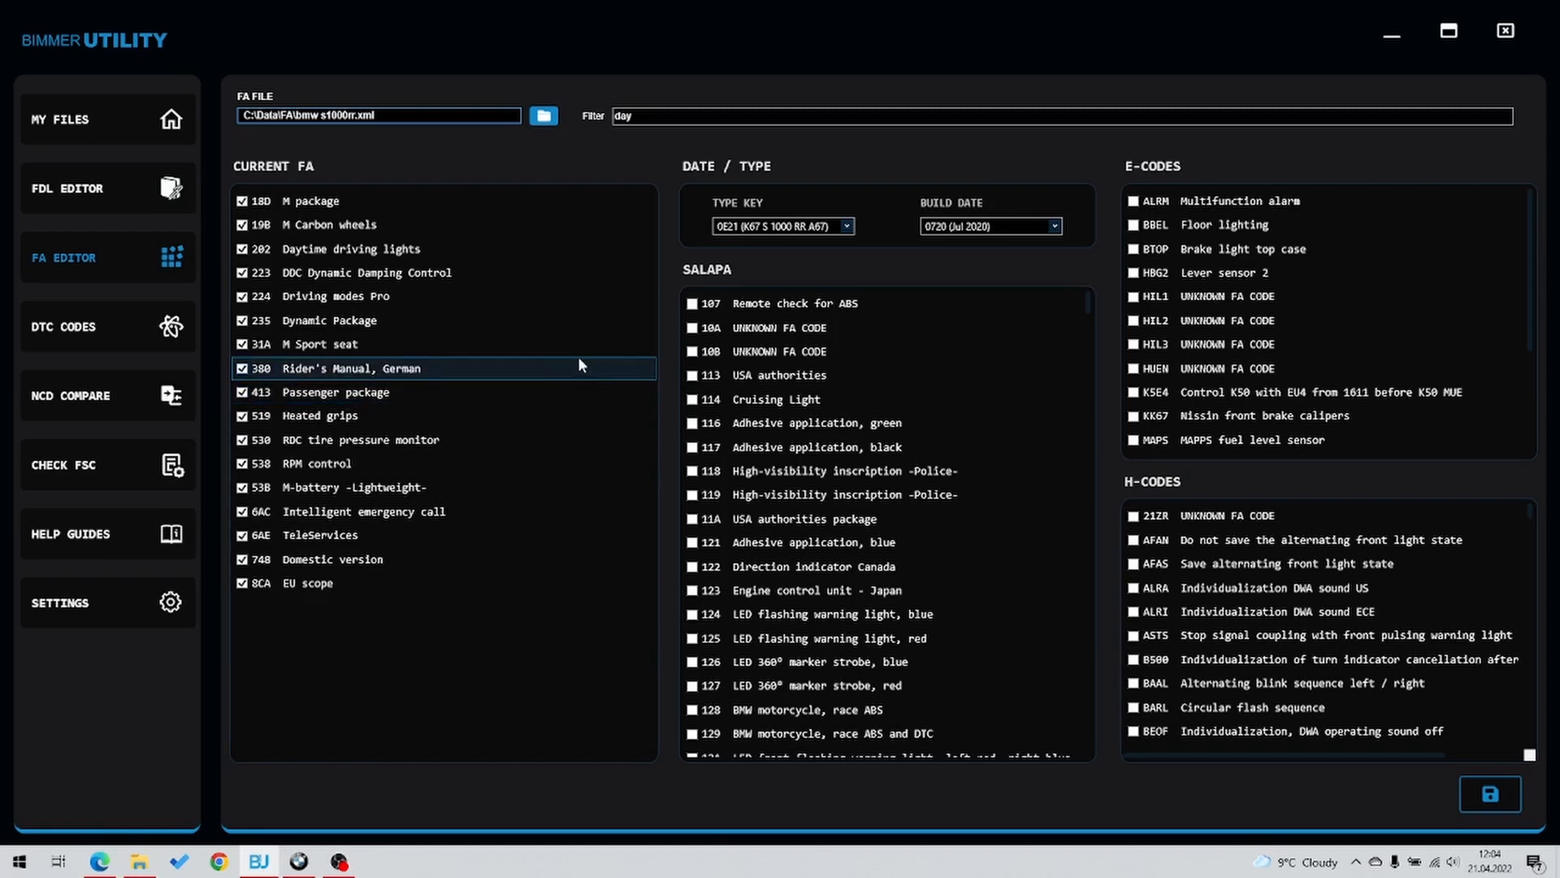
mouse_move(544, 365)
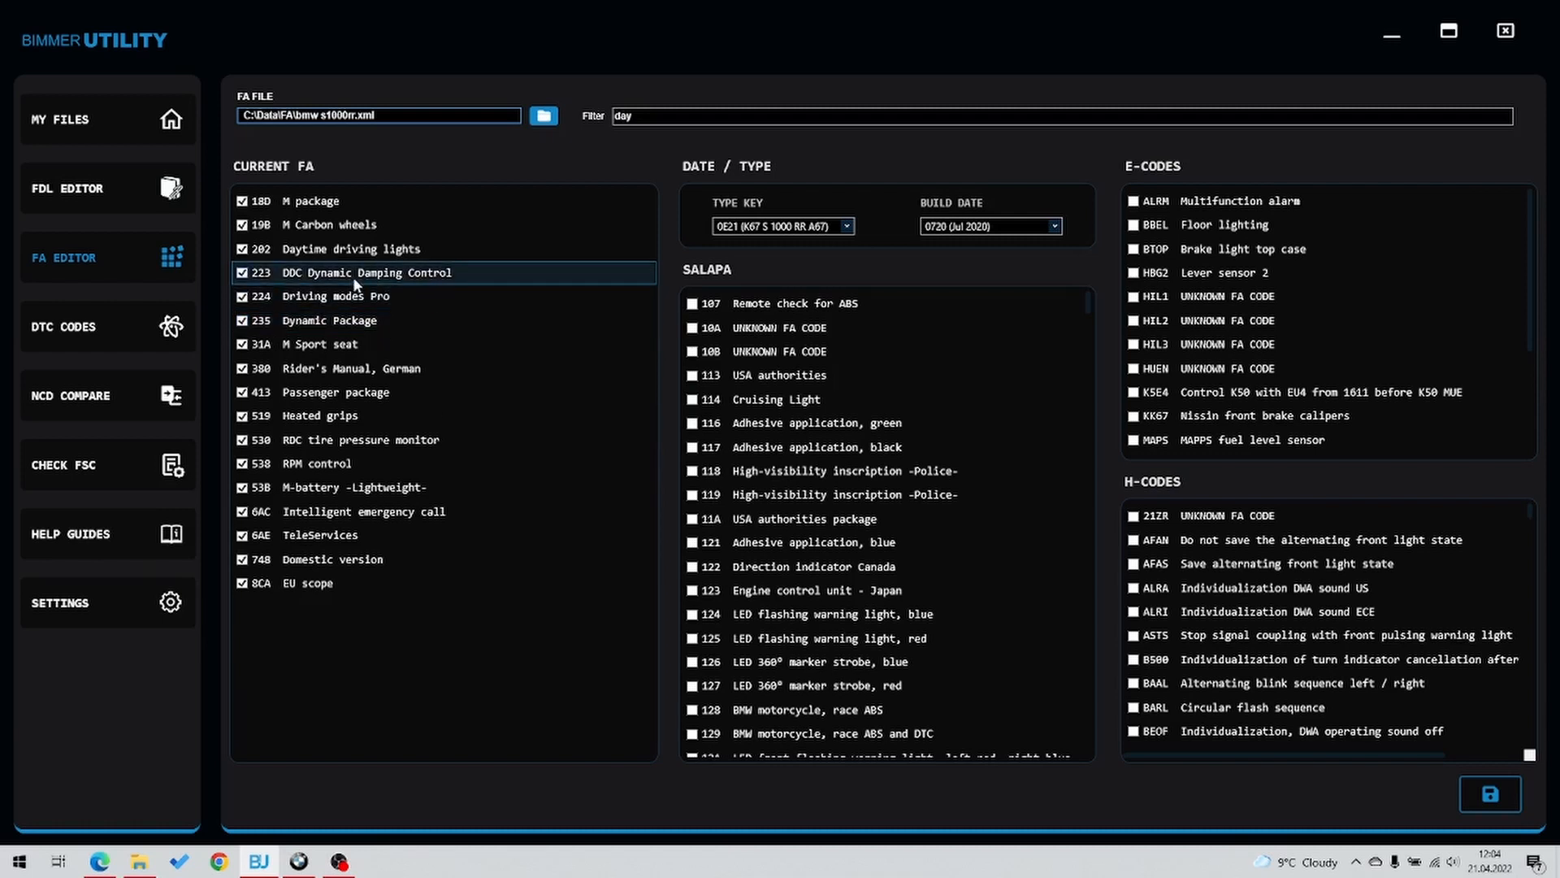
mouse_move(446, 284)
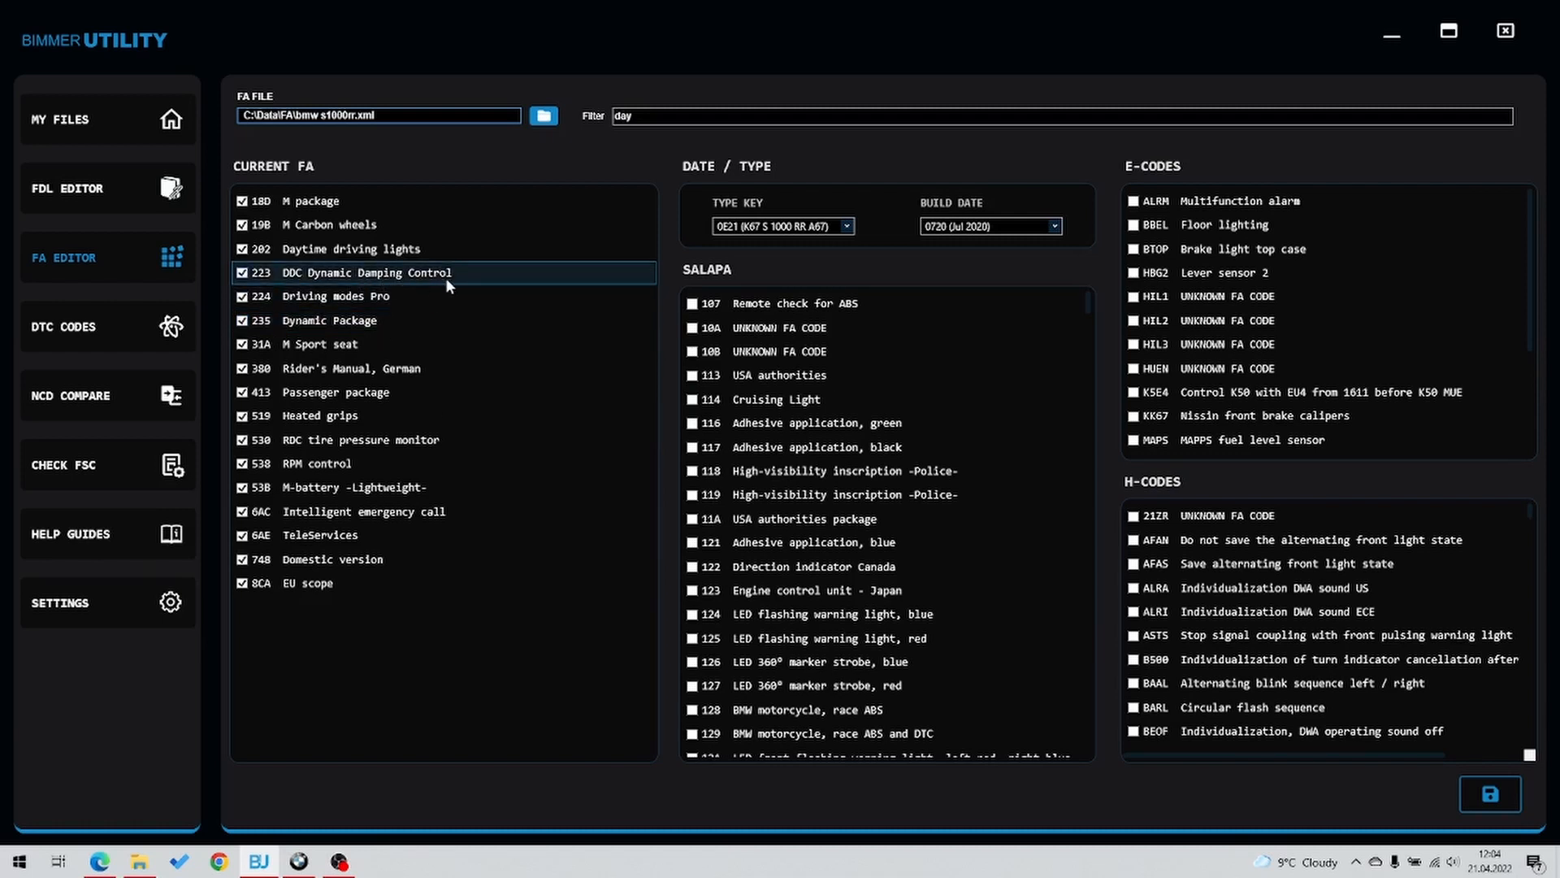
mouse_move(466, 286)
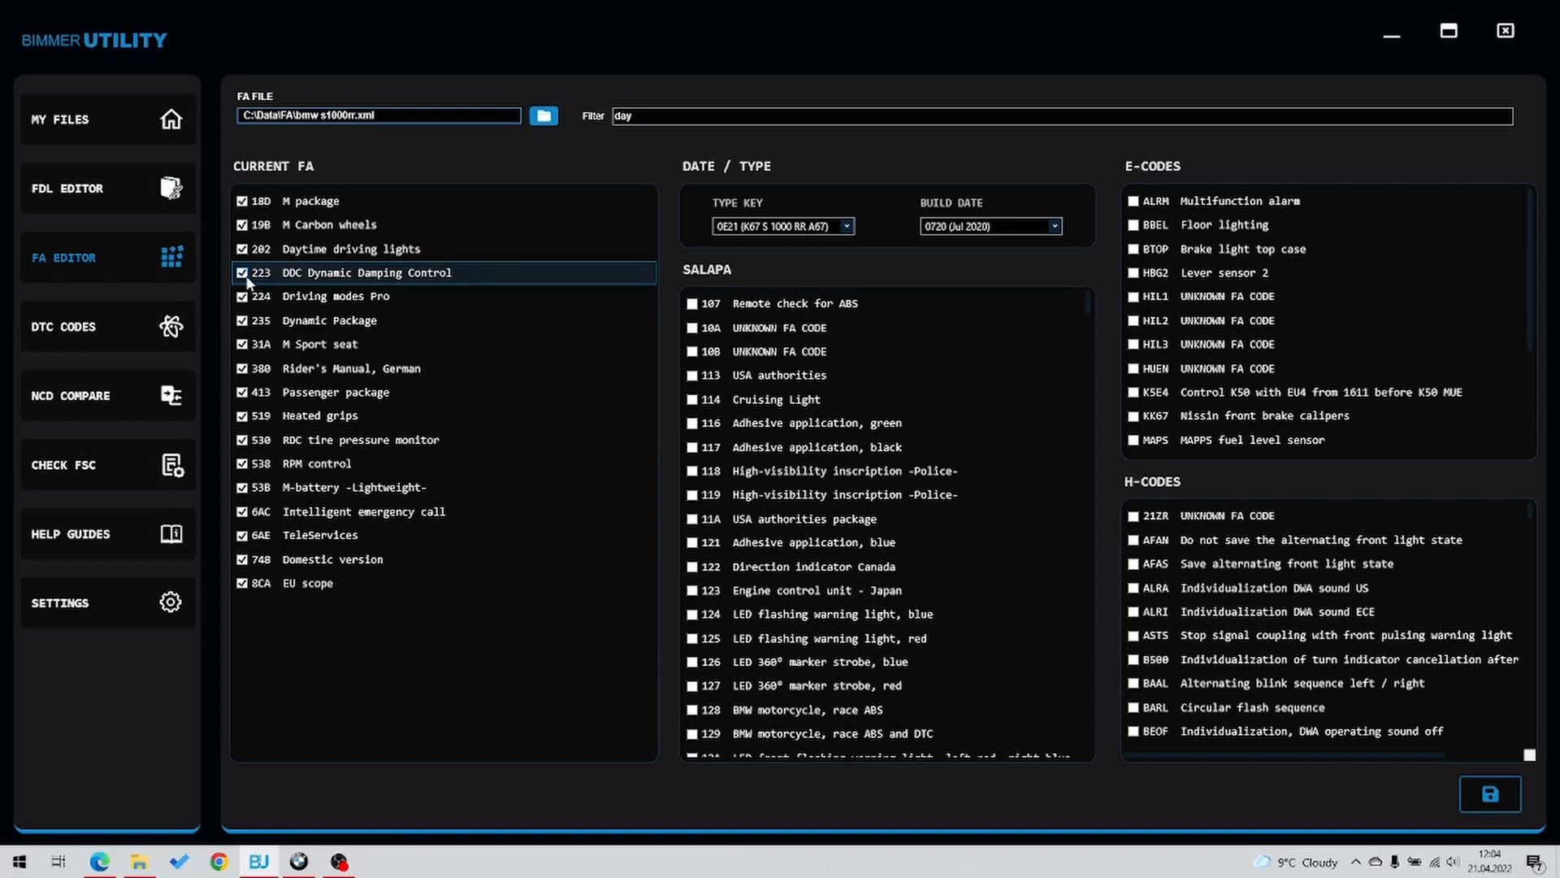
Filter the FA Editor option lists by 'day' to show 202 Daytime driving lights
left_click(260, 272)
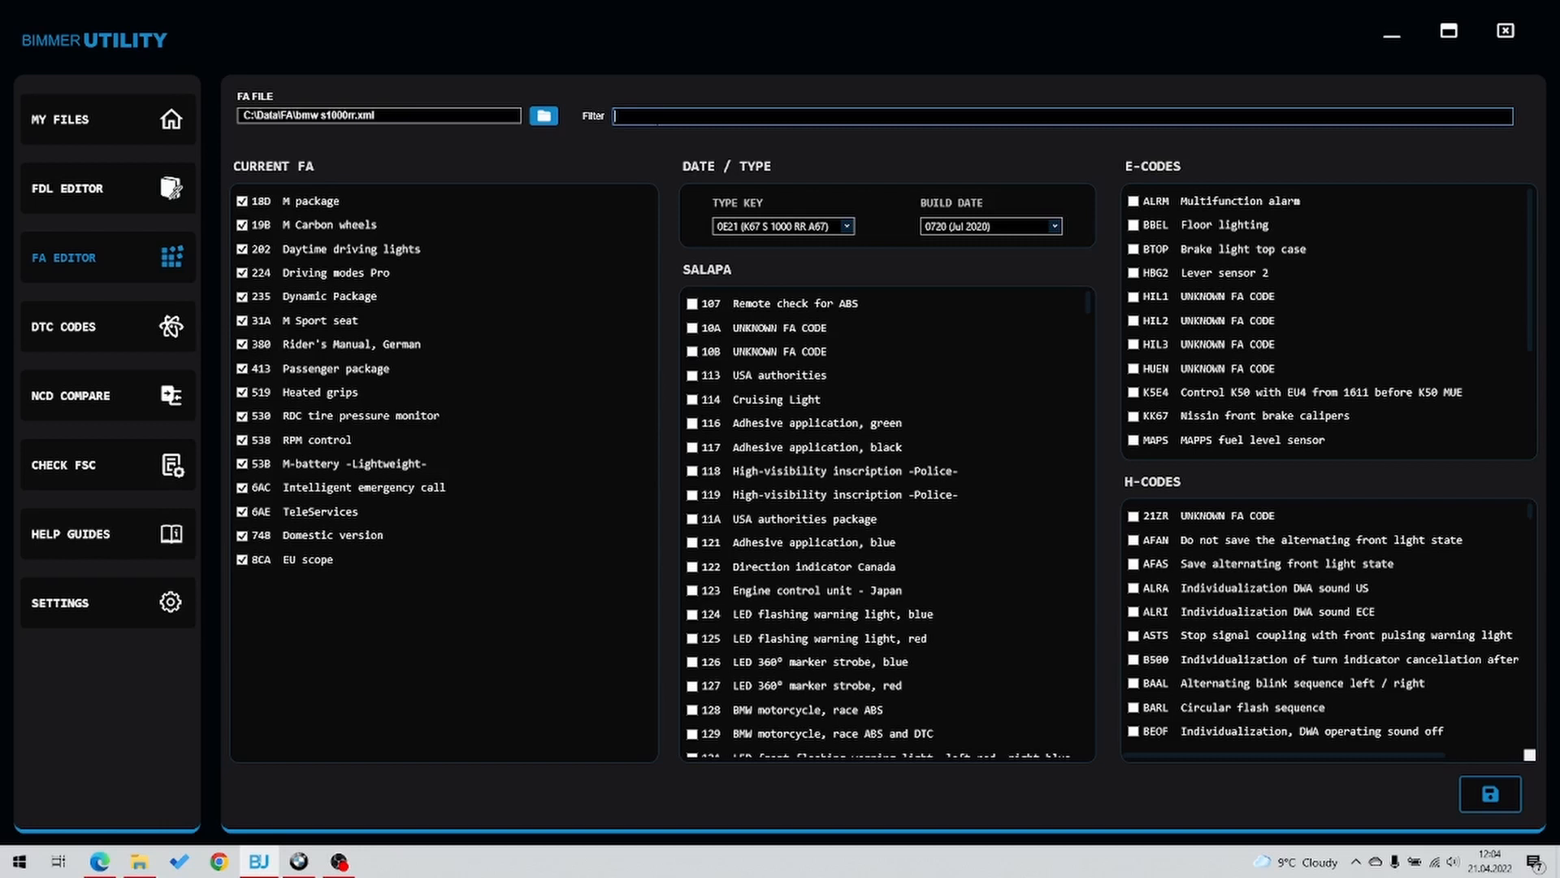
type("ddd")
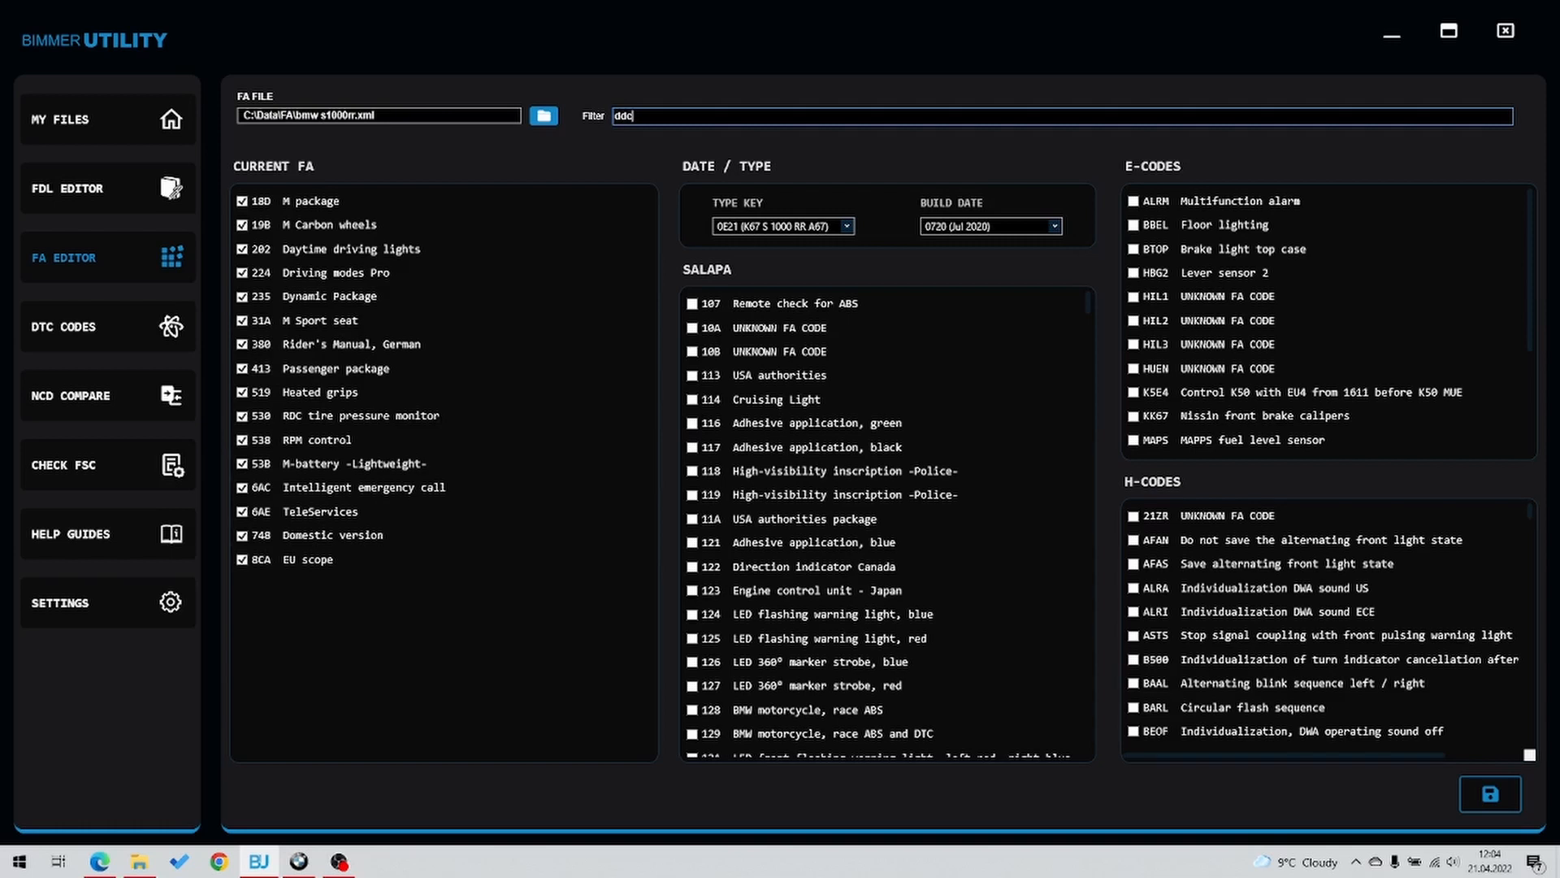
type("ddc")
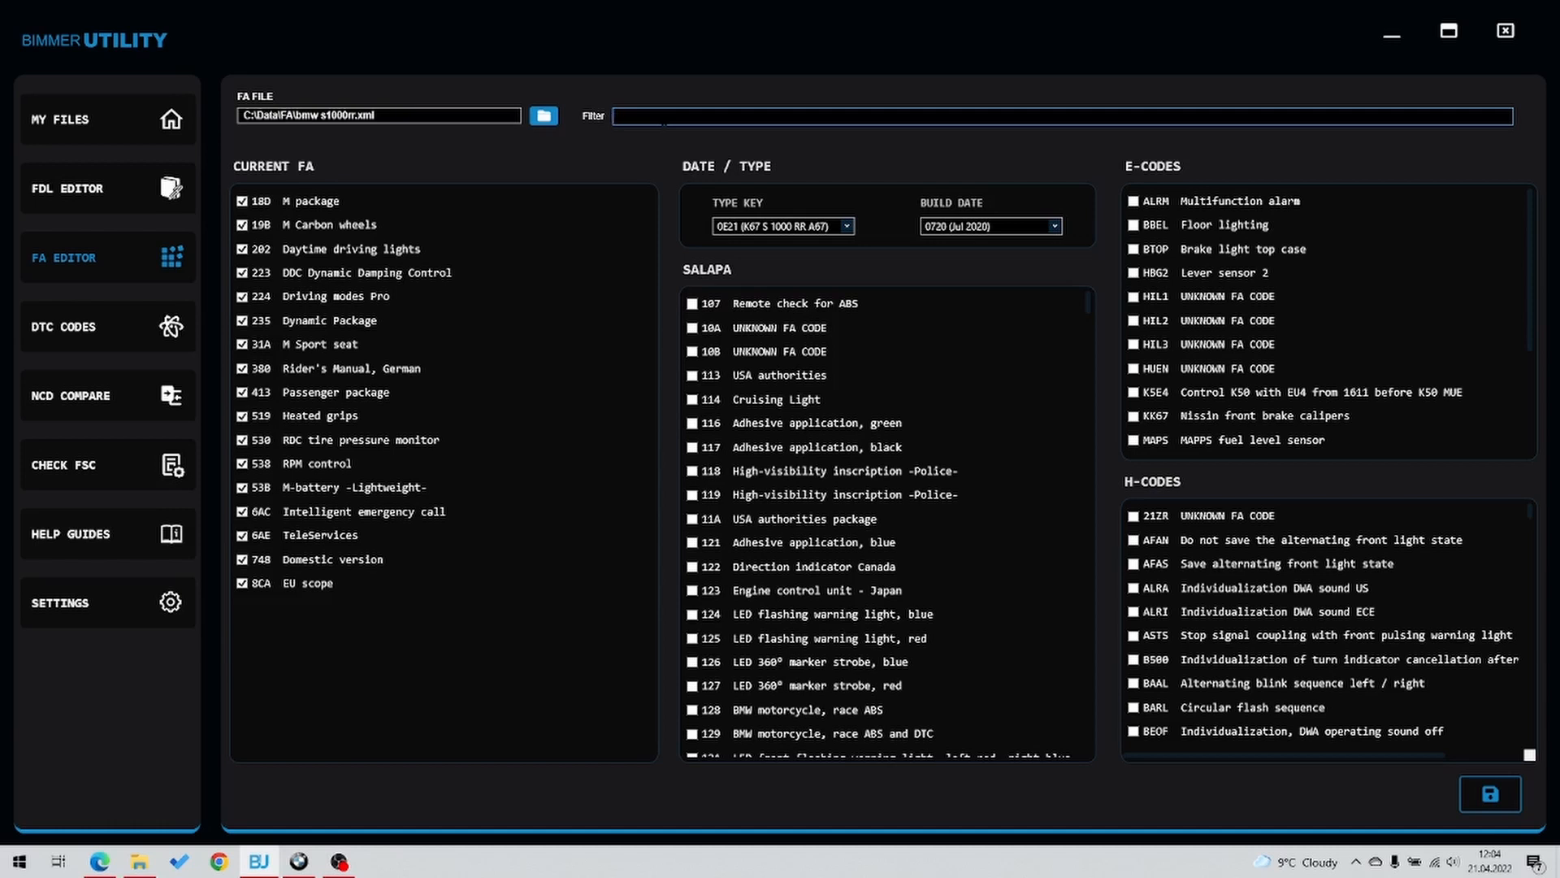
left_click(368, 248)
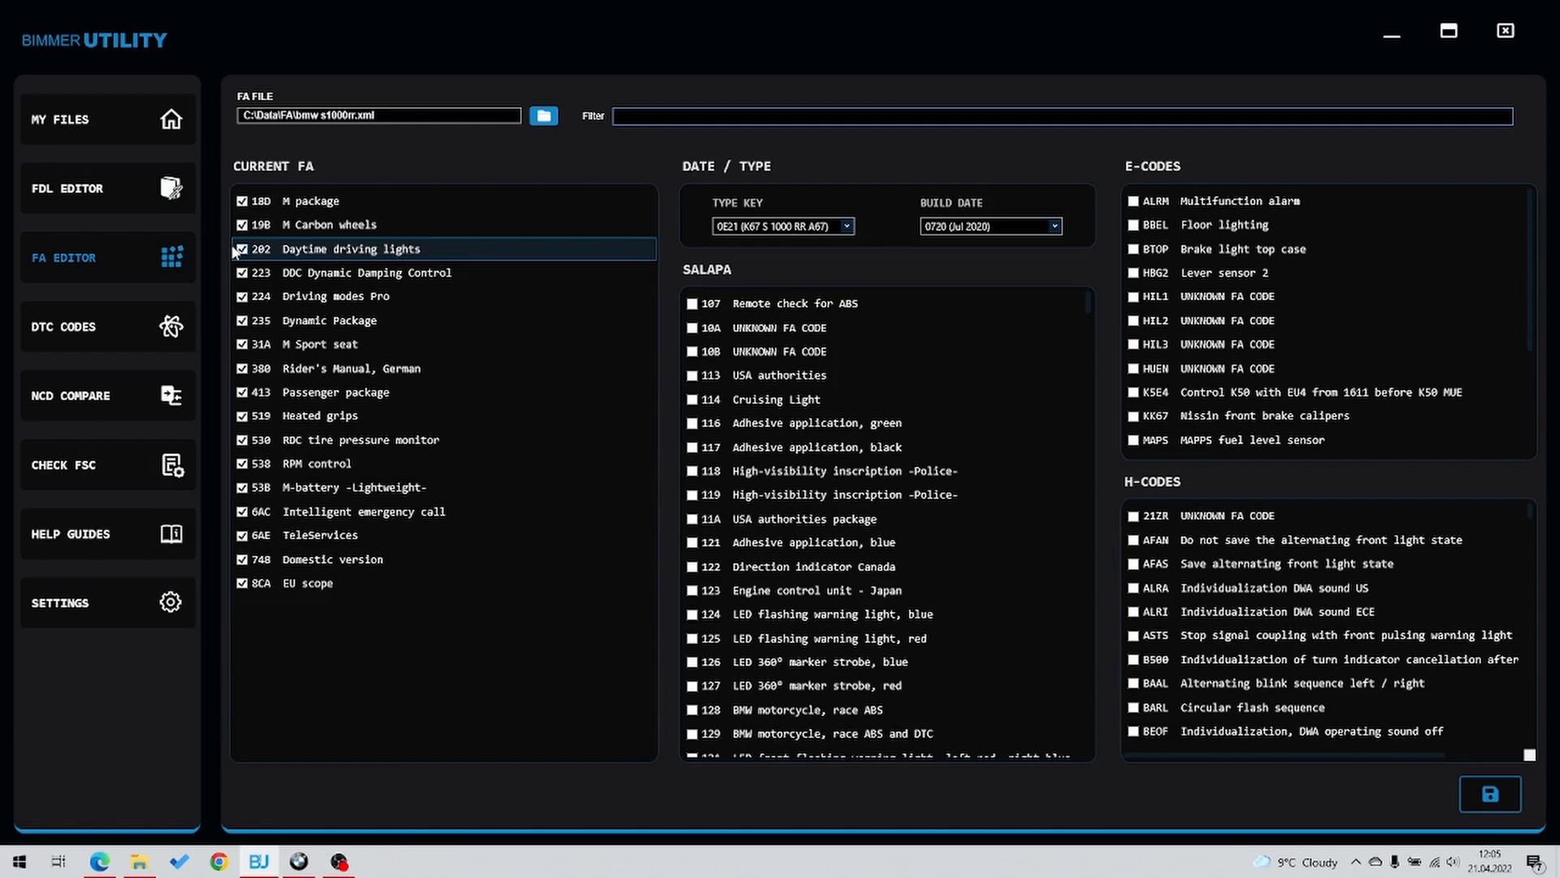
mouse_move(552, 219)
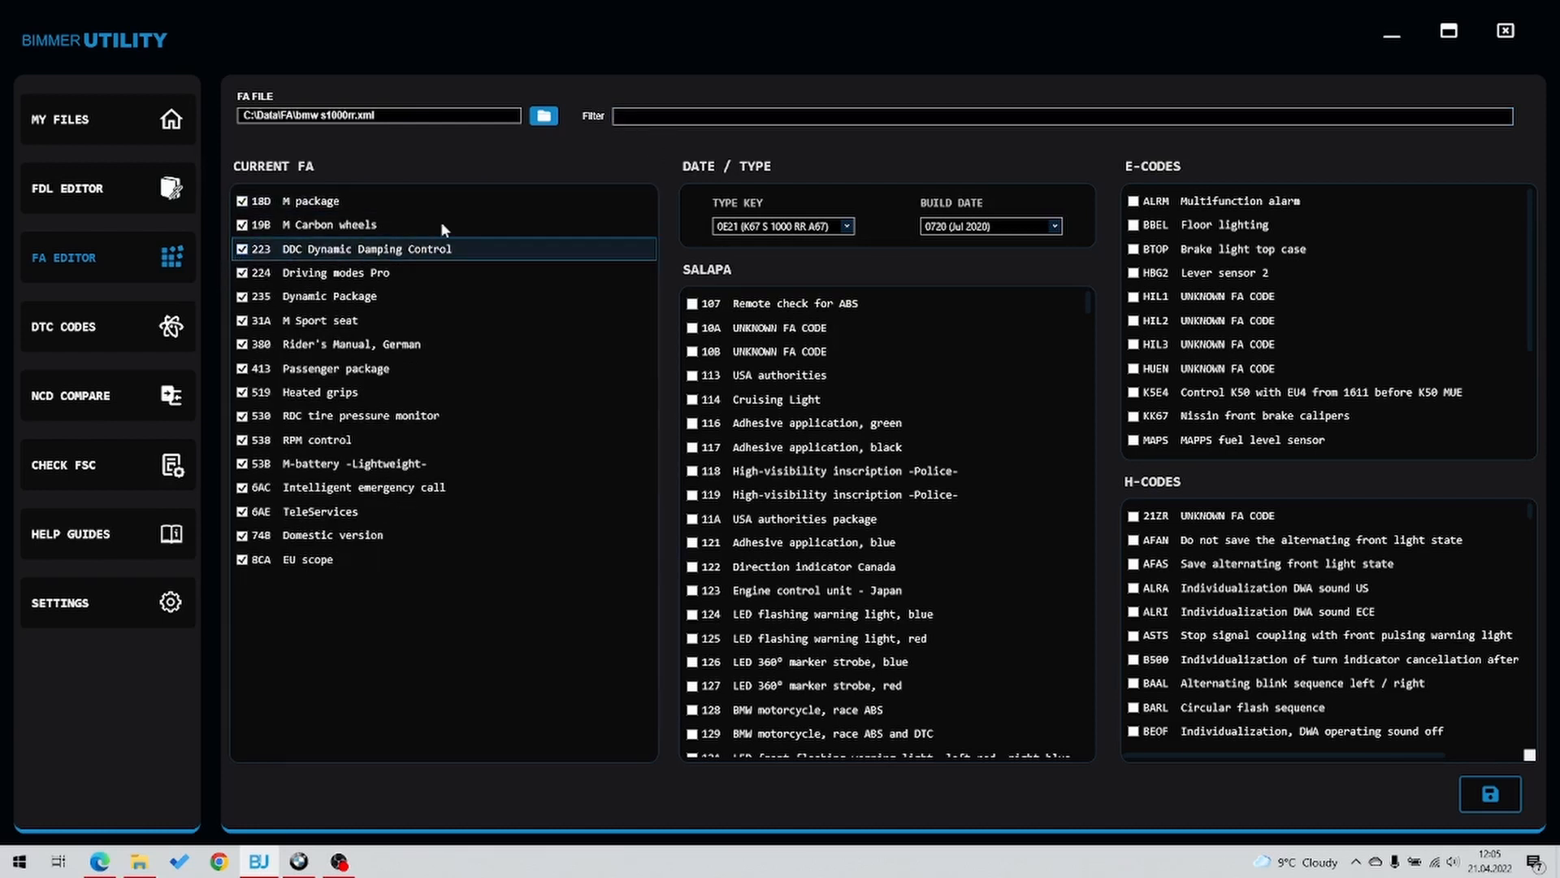
type("day")
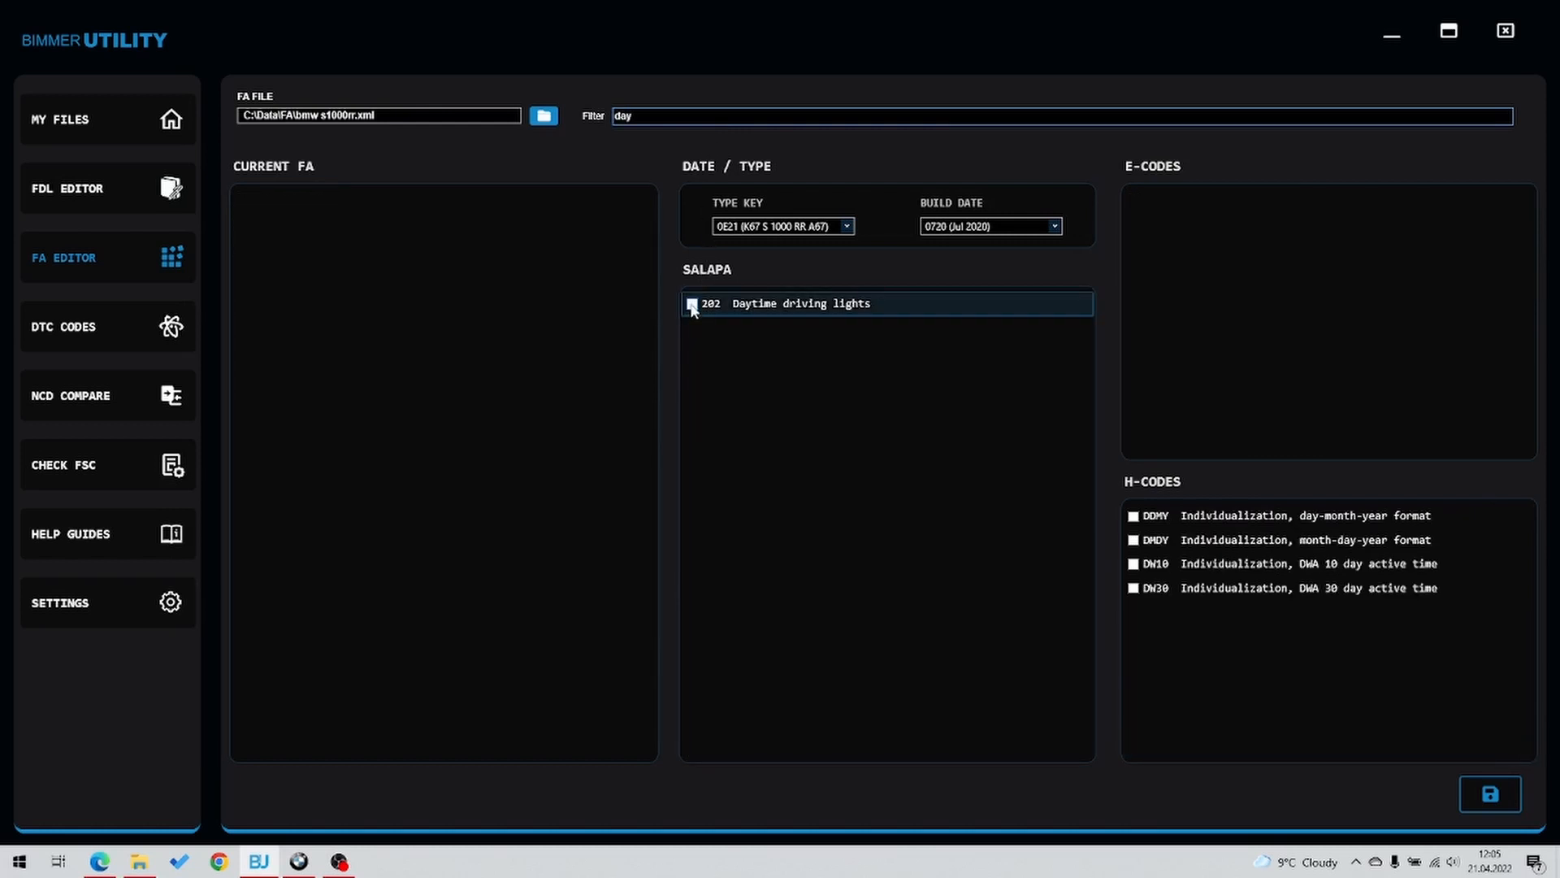
Tick 202 Daytime driving lights and save the FA to bmw s1000rr.xml
left_click(692, 303)
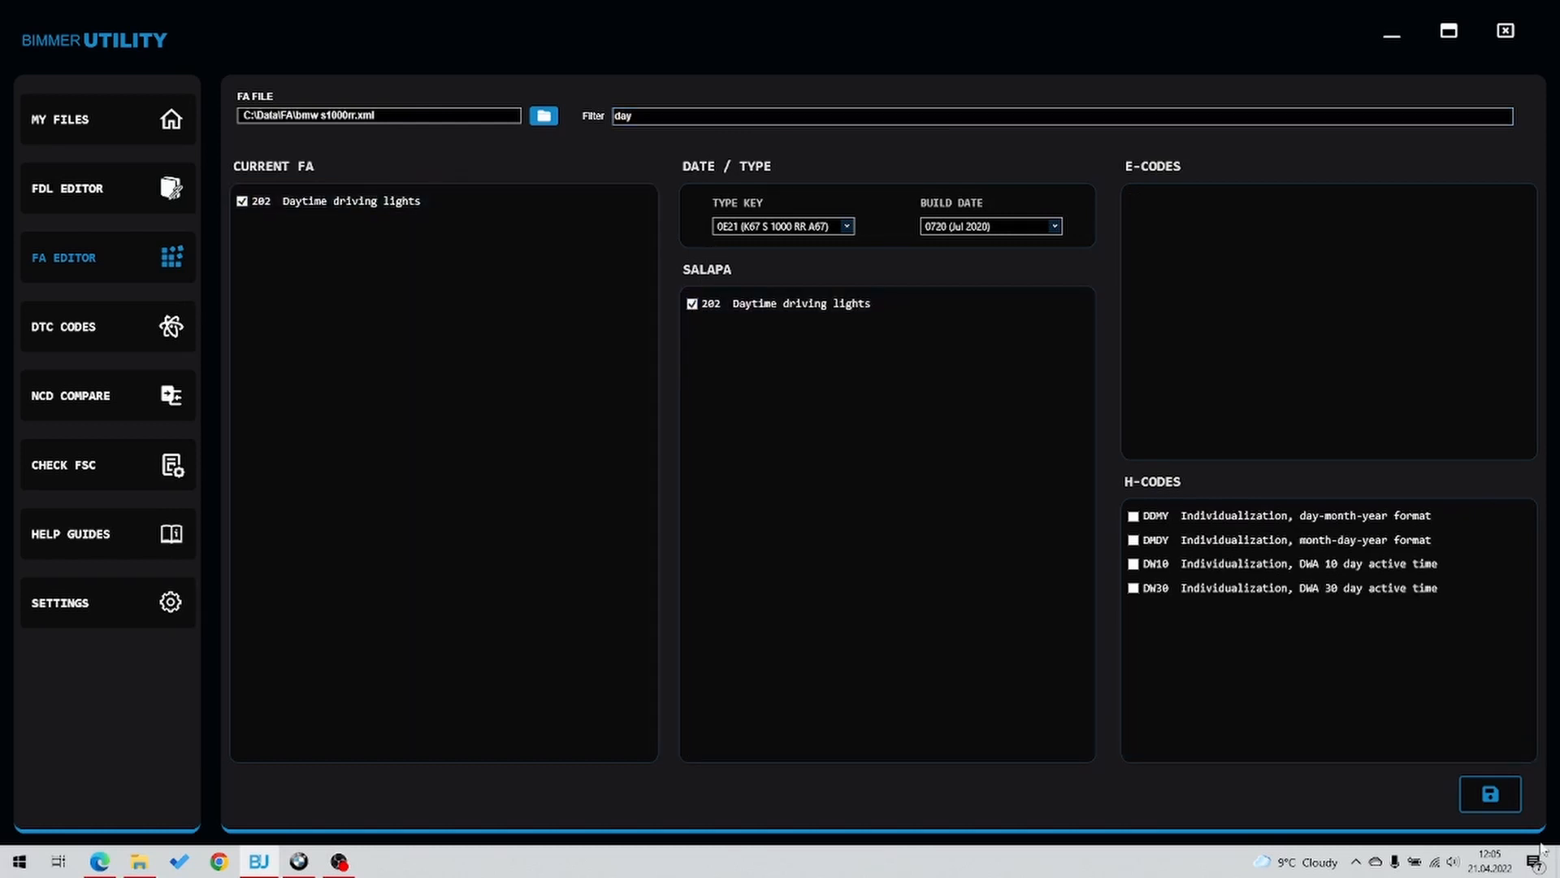
left_click(1489, 794)
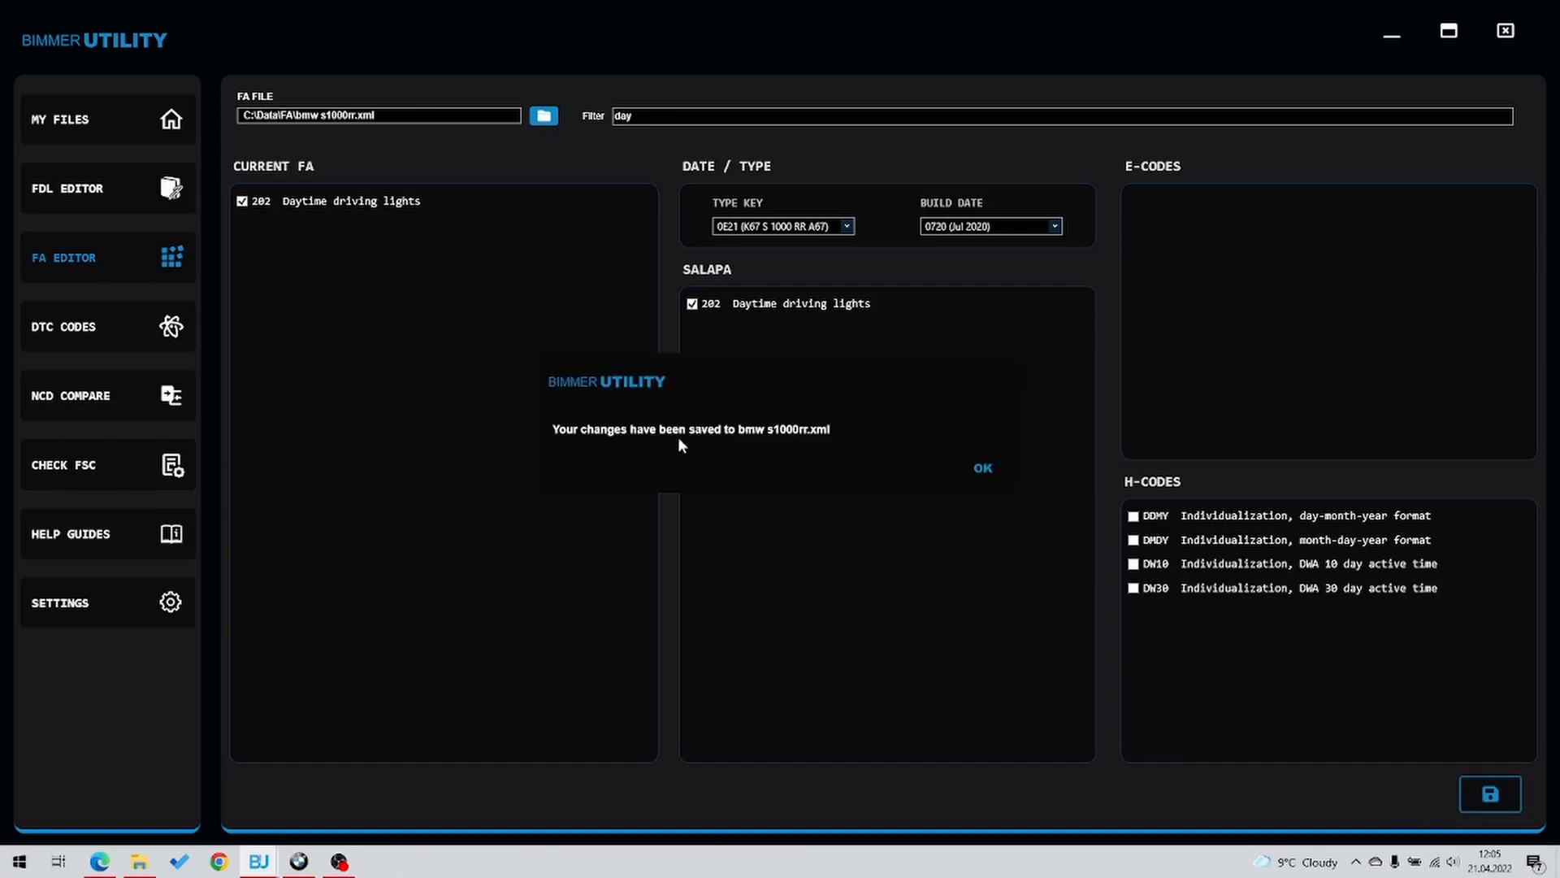
mouse_move(891, 465)
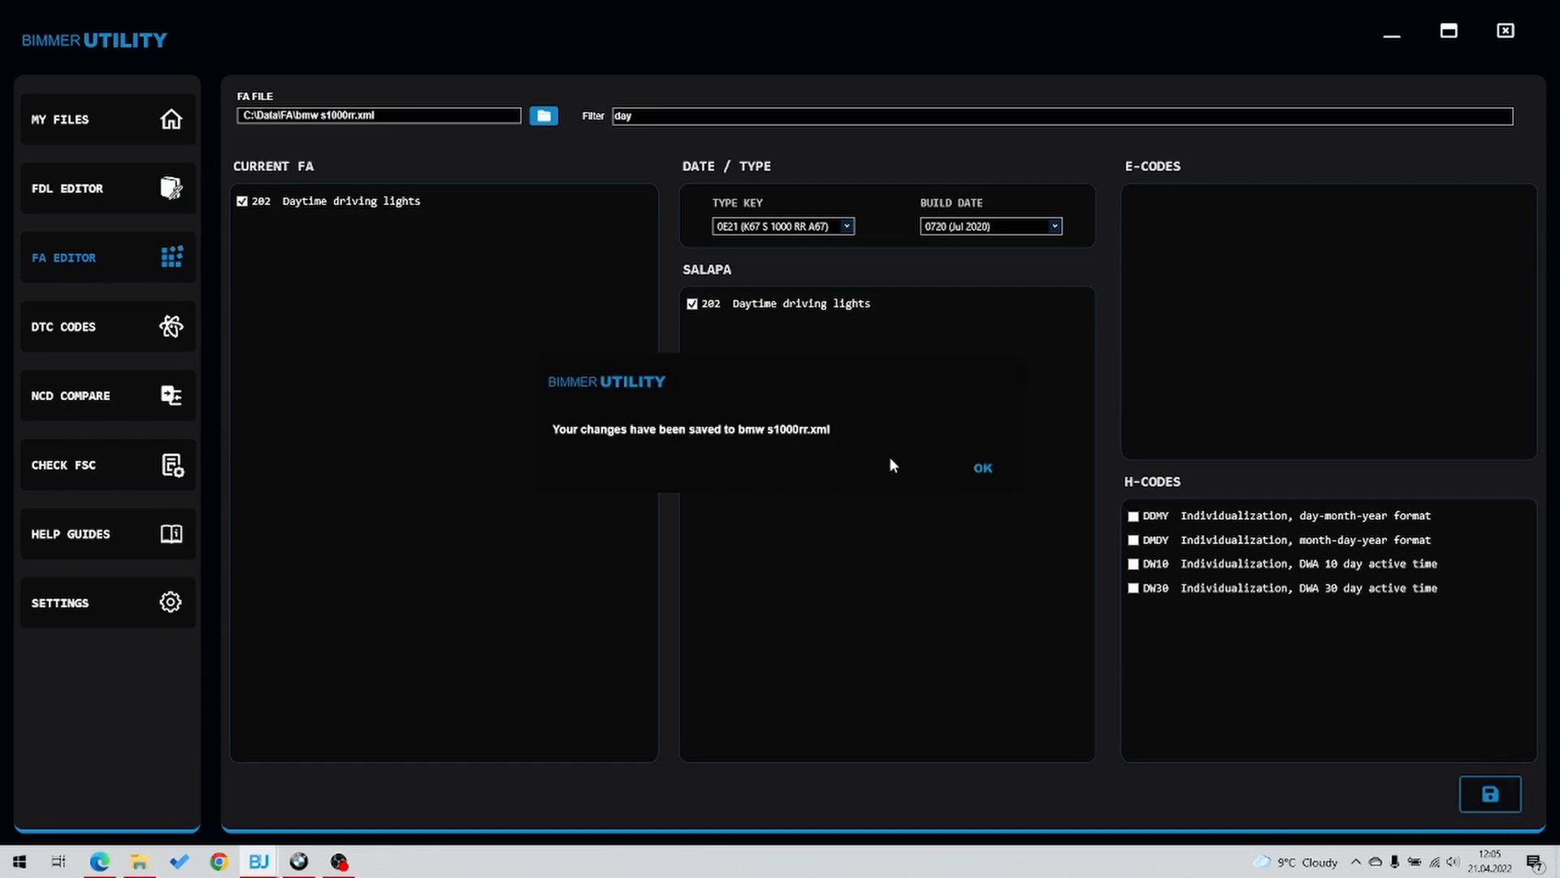
left_click(983, 468)
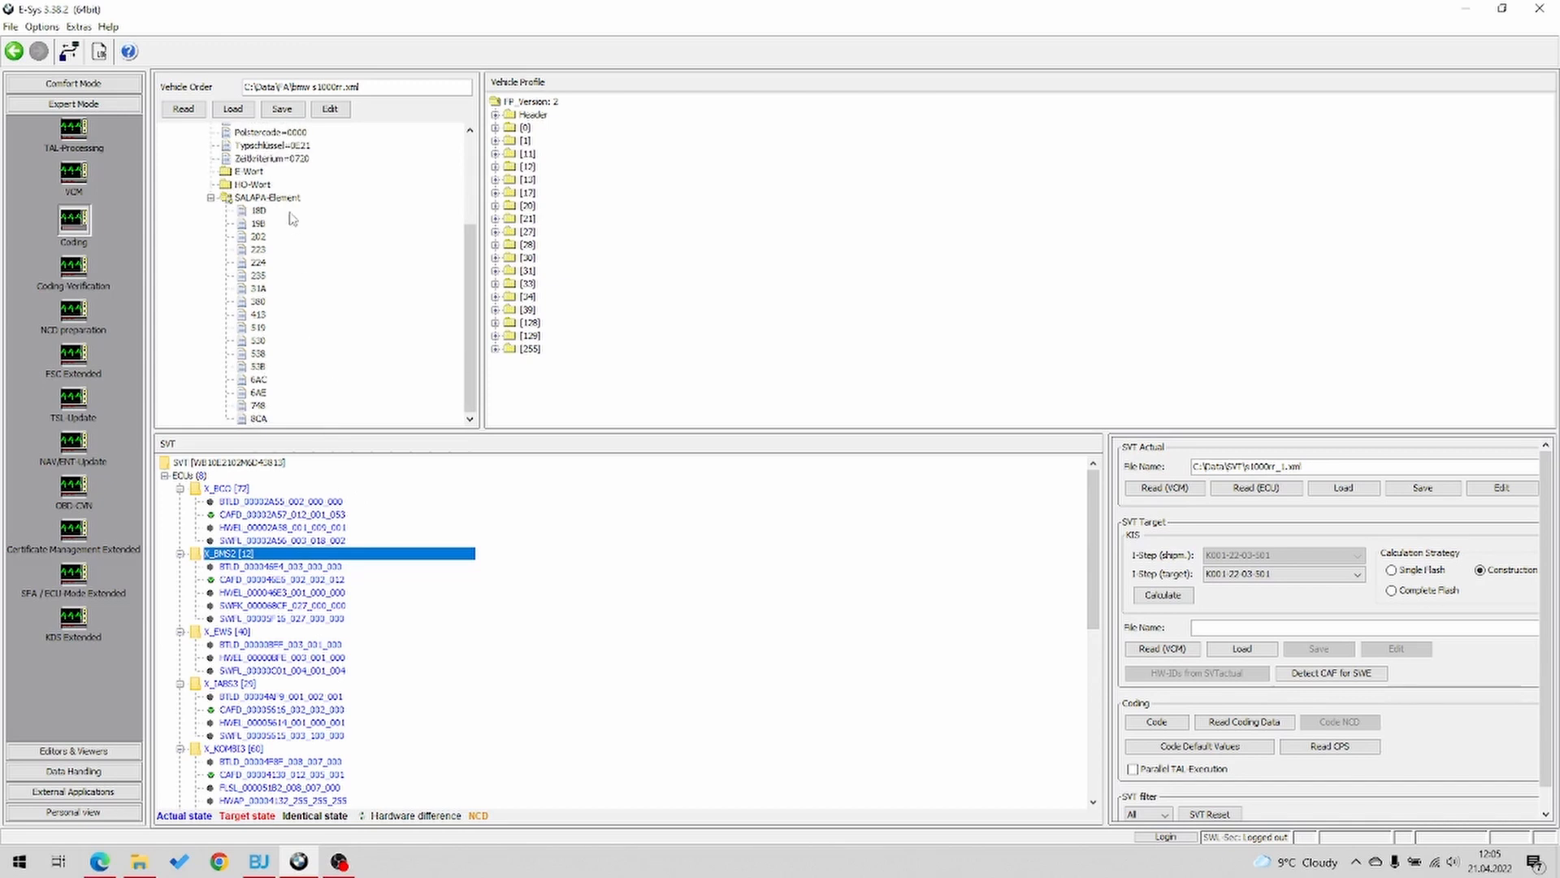
Acknowledge the file-changed warning and reload bmw s1000rr.xml into the FA Editor
left_click(267, 197)
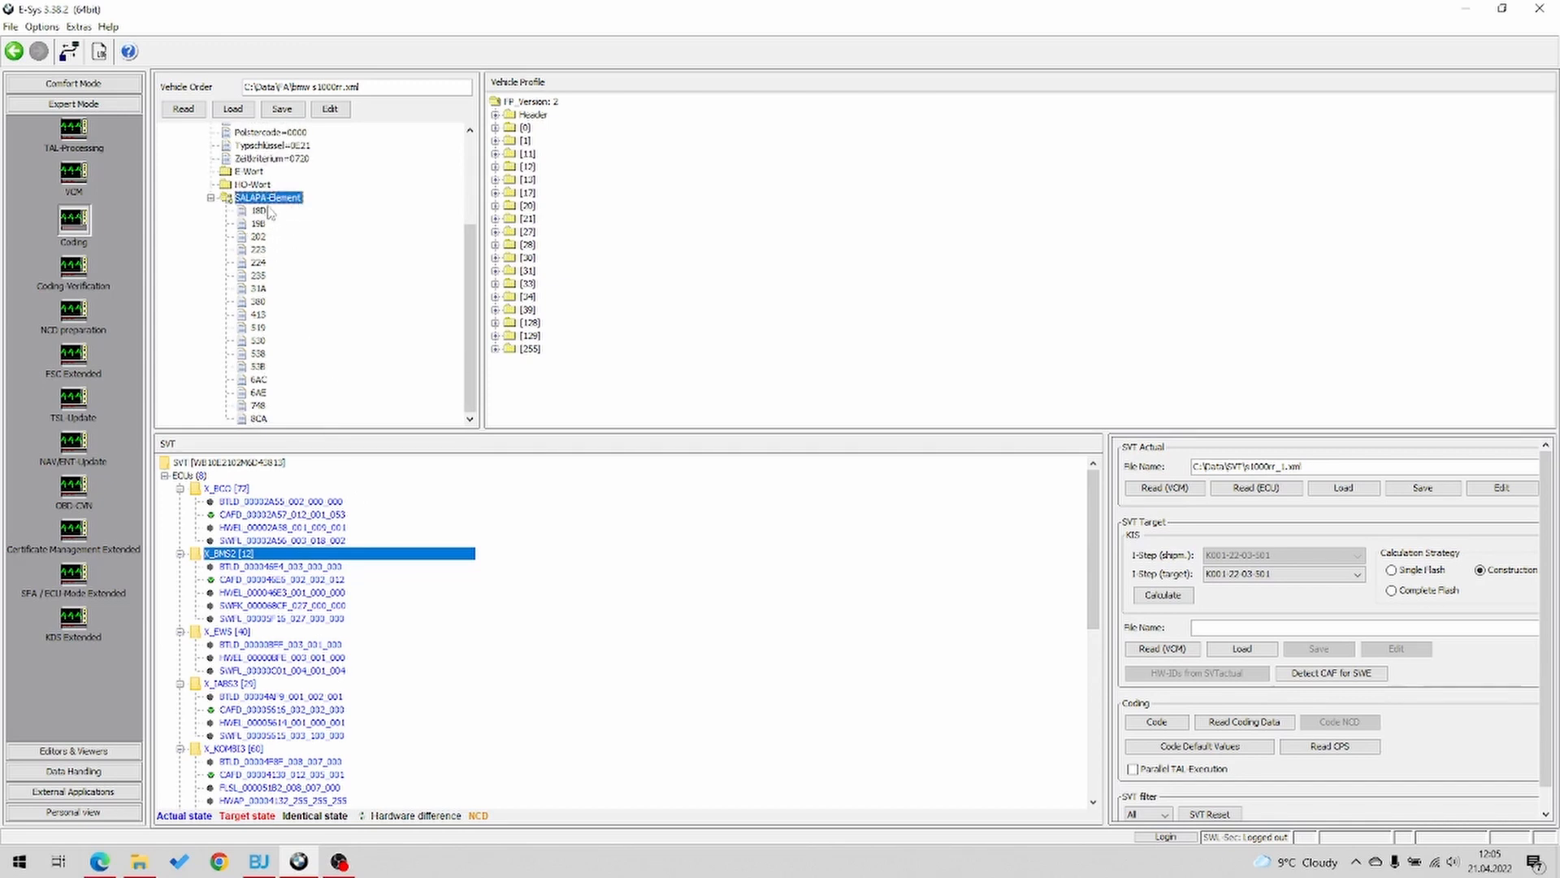
right_click(266, 196)
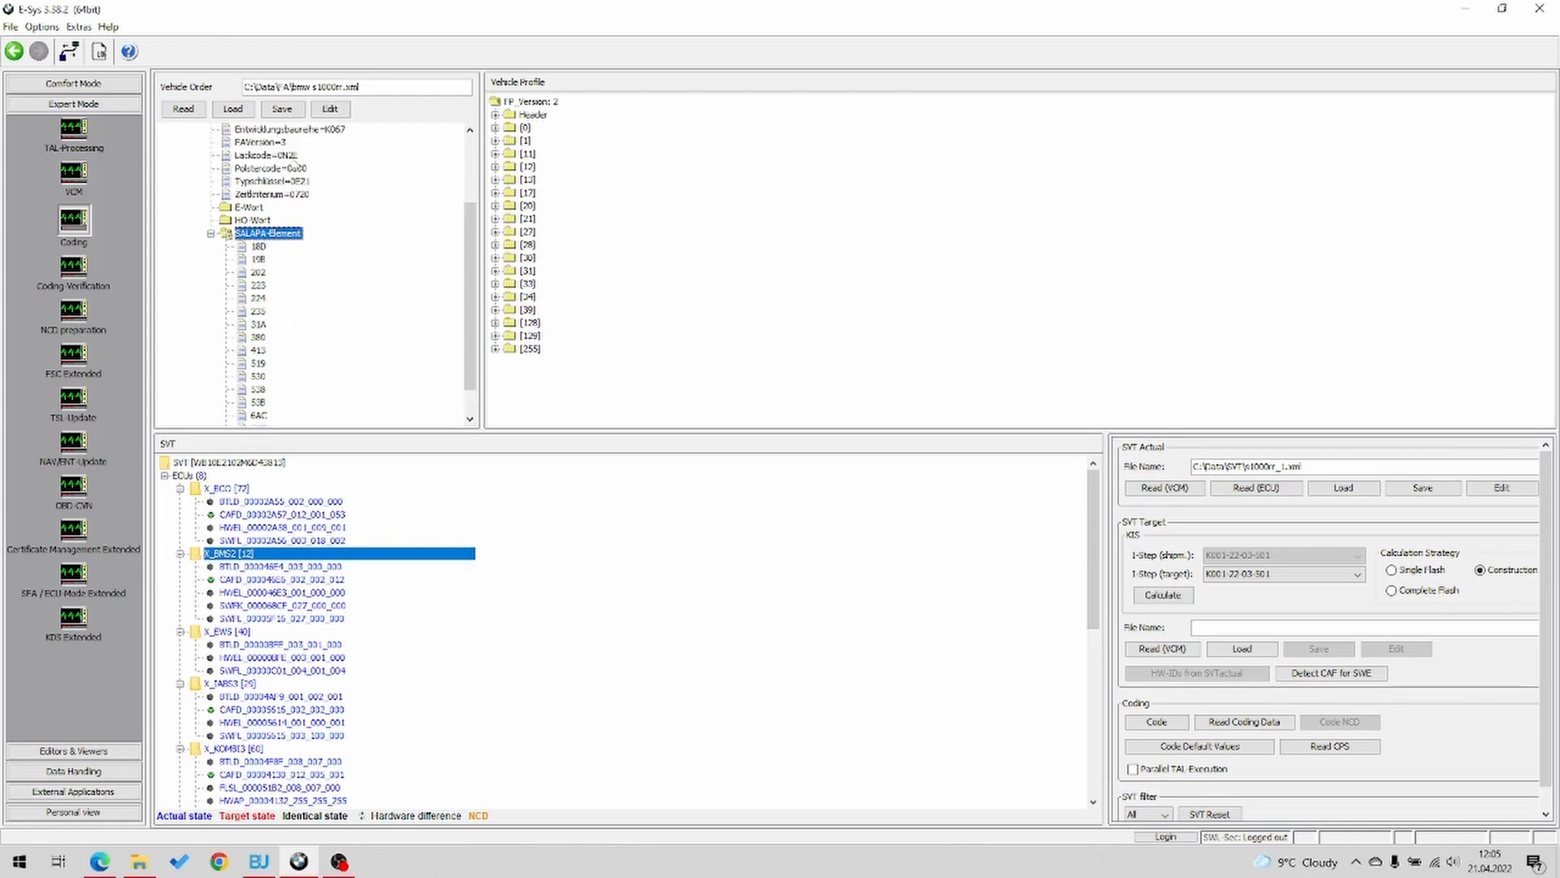
left_click(329, 108)
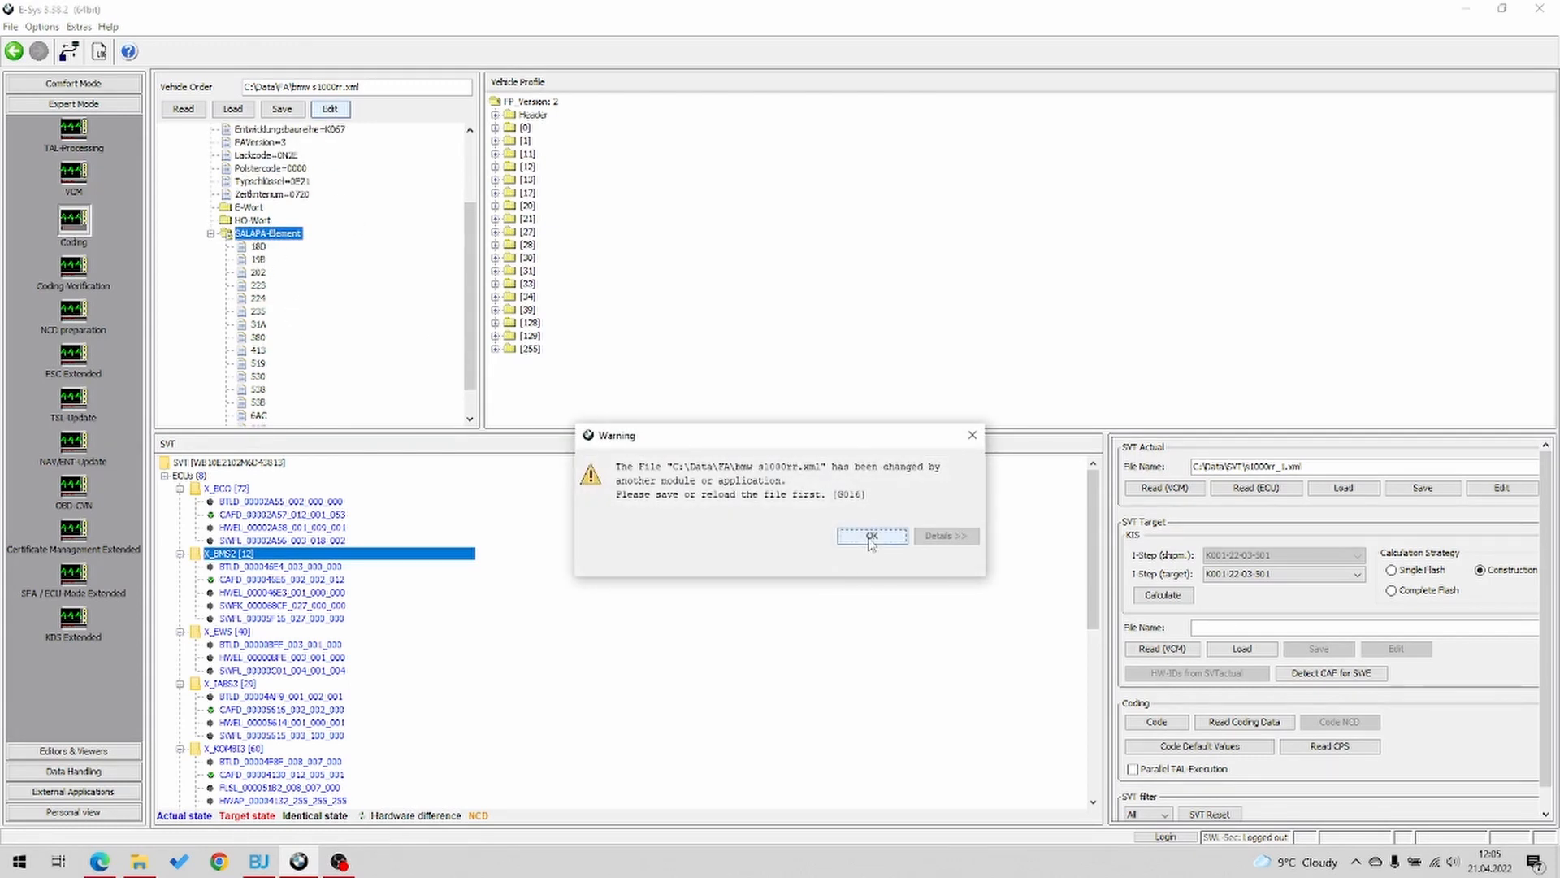
left_click(870, 537)
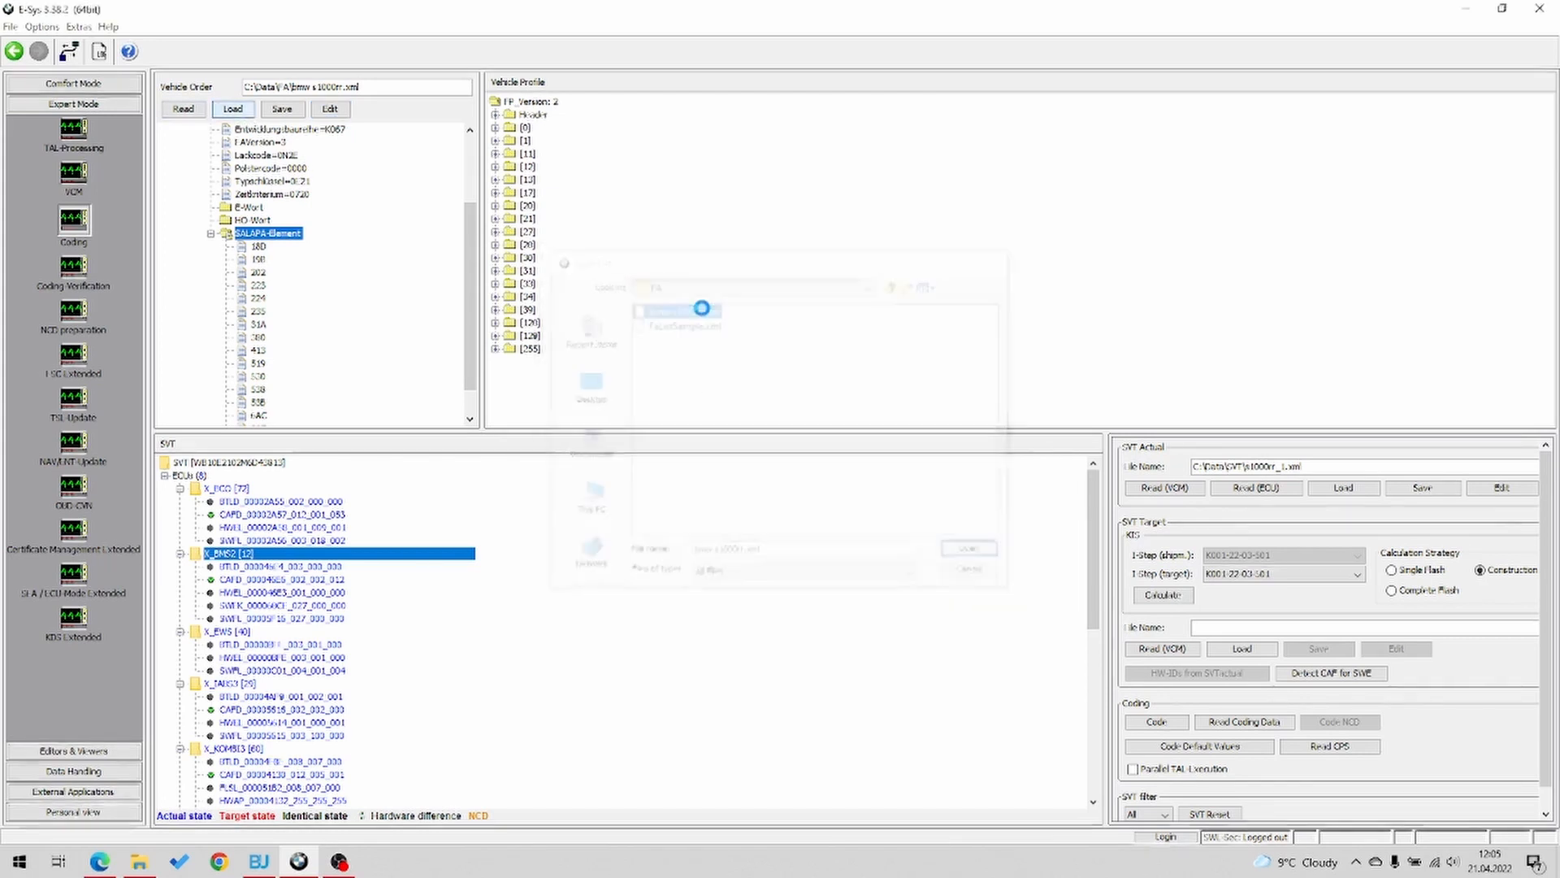
left_click(178, 142)
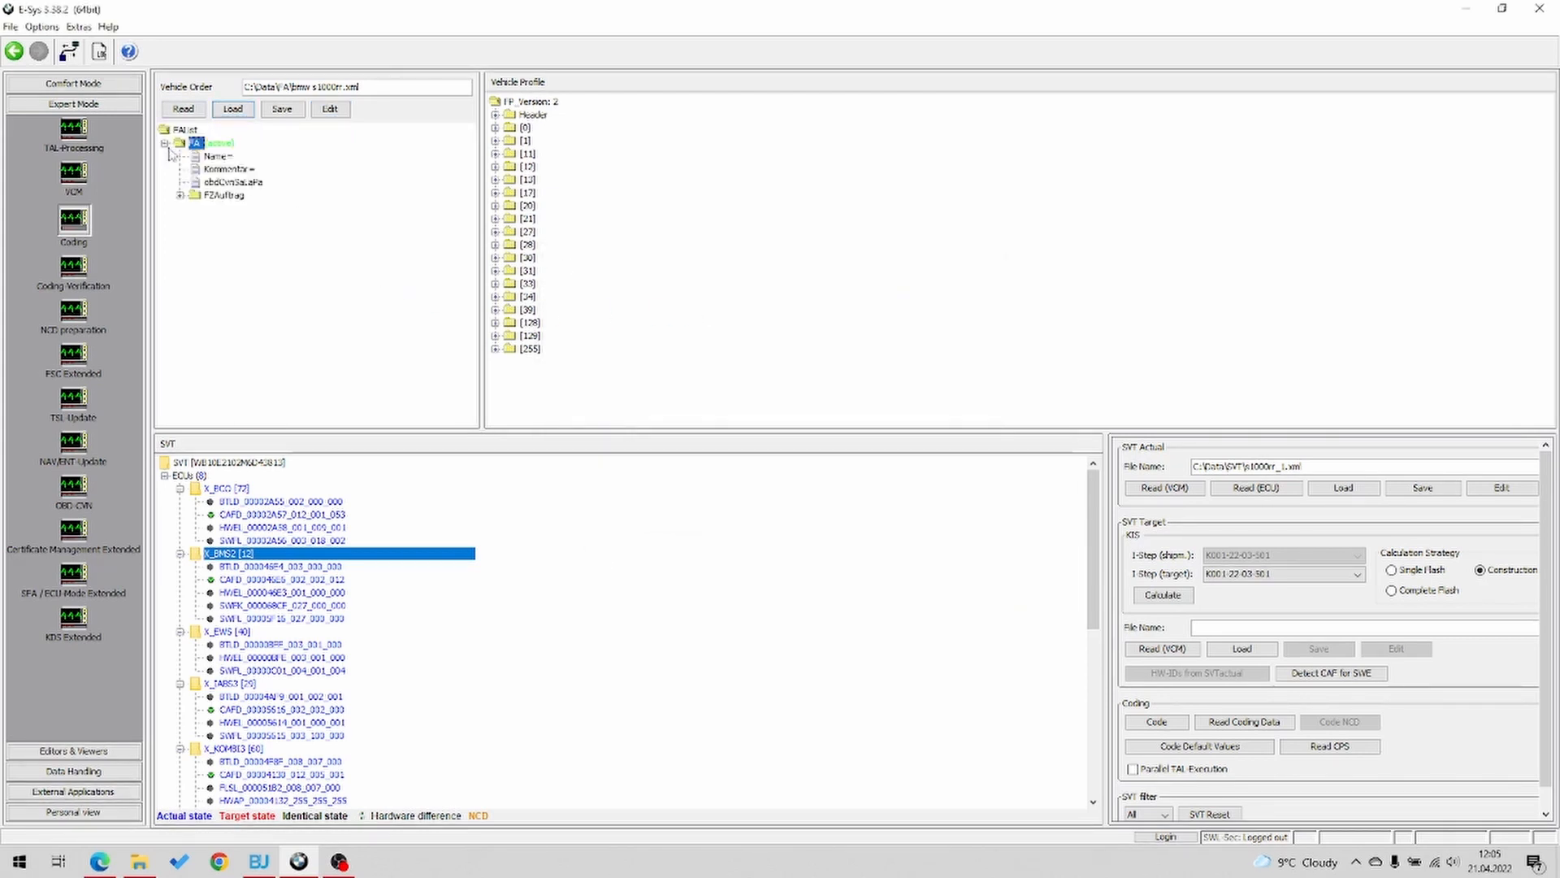
left_click(181, 195)
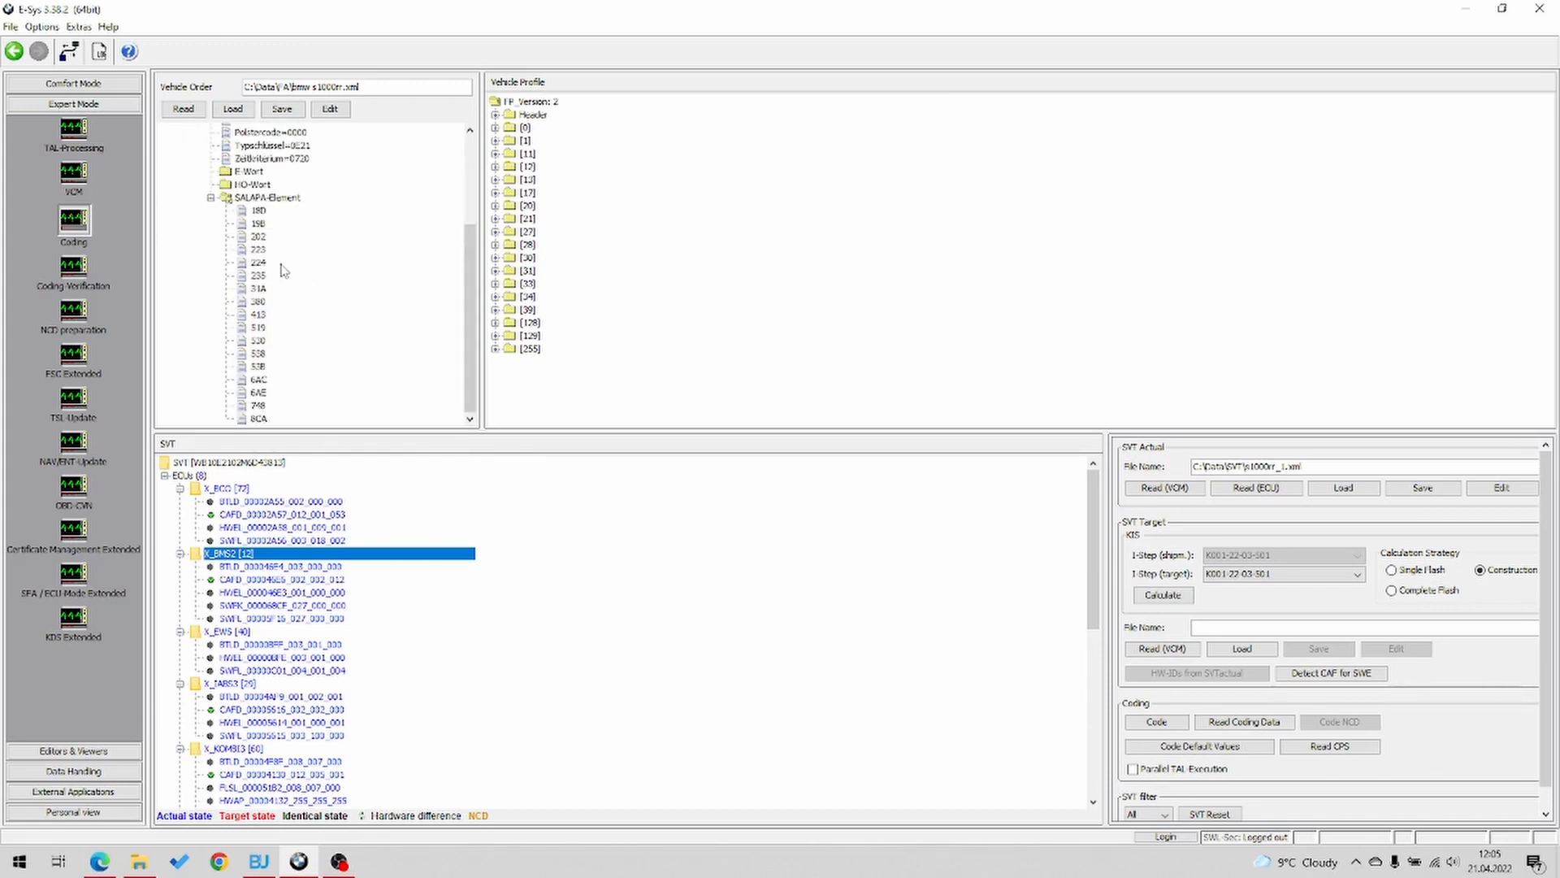
left_click(269, 196)
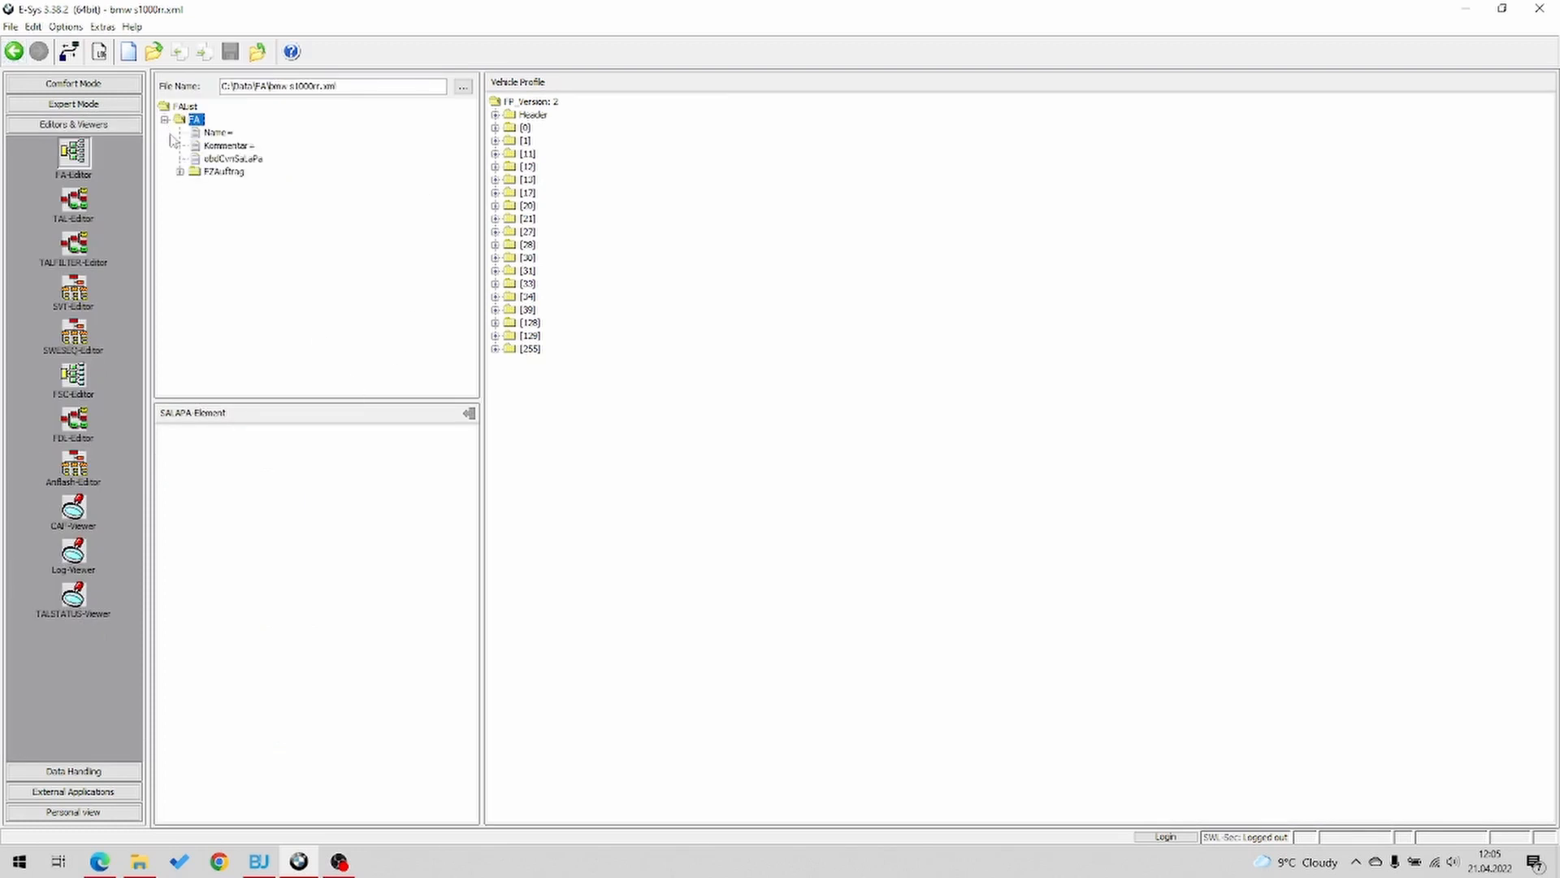
Expand the FZAuftrag and Type branches to view the SALAPA option codes
left_click(180, 172)
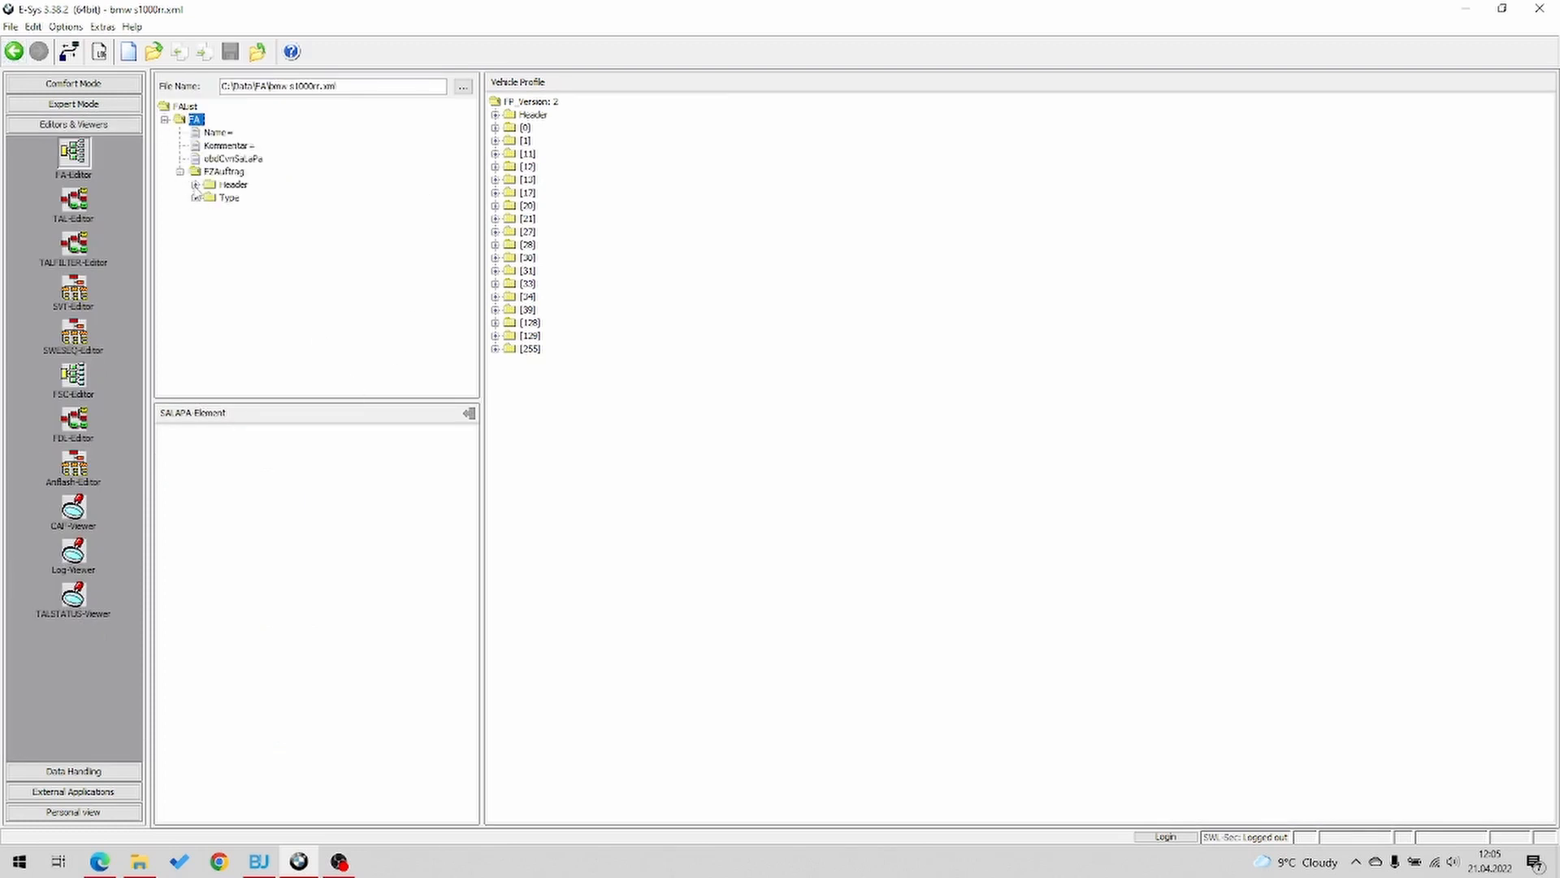
left_click(195, 196)
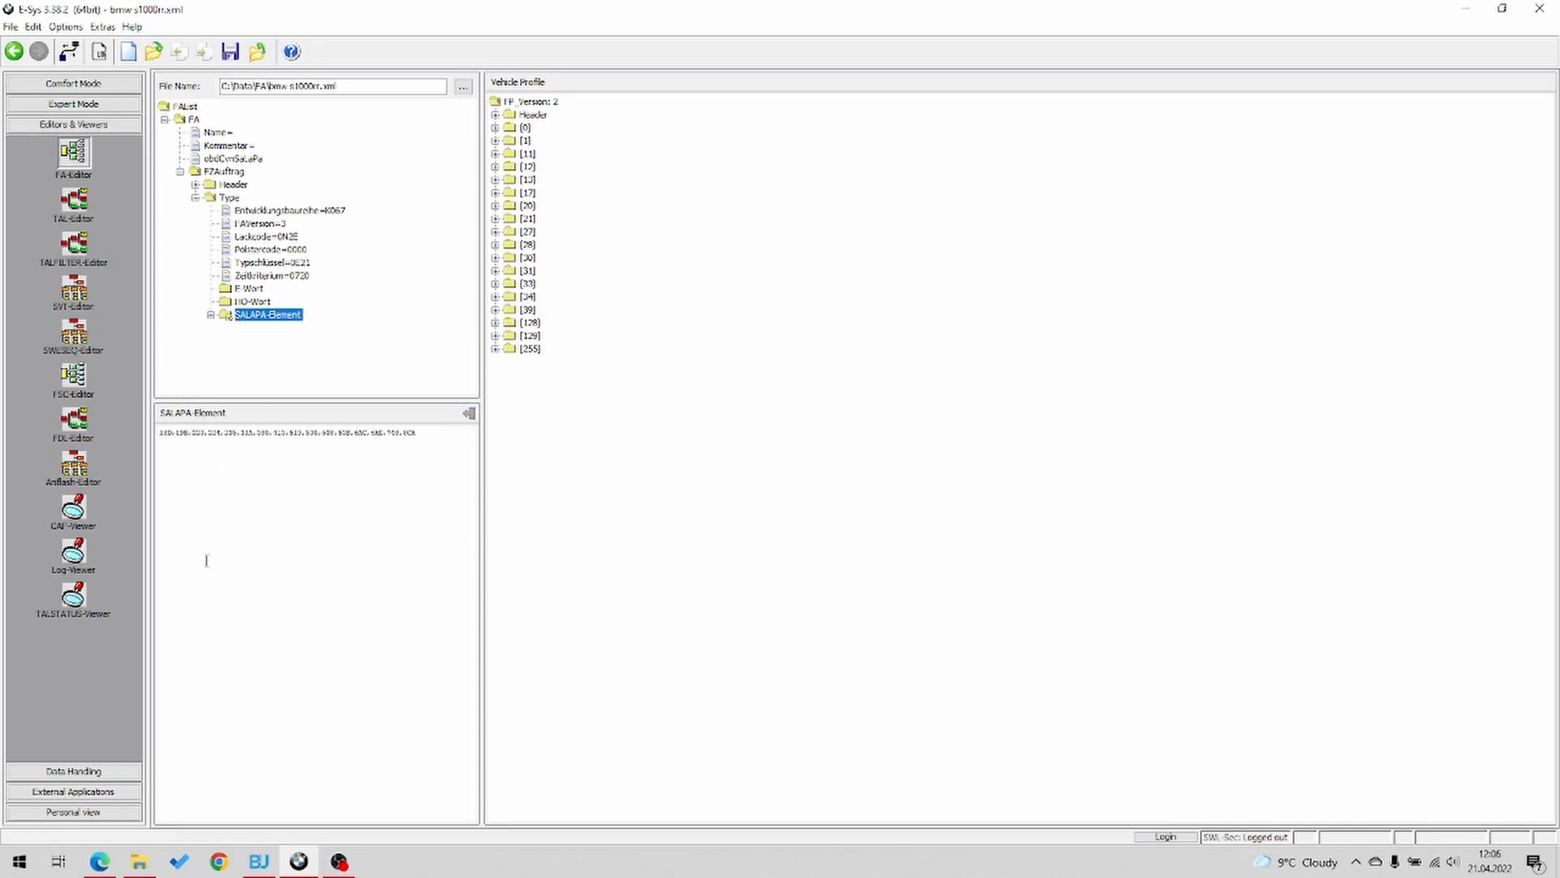
mouse_move(205, 560)
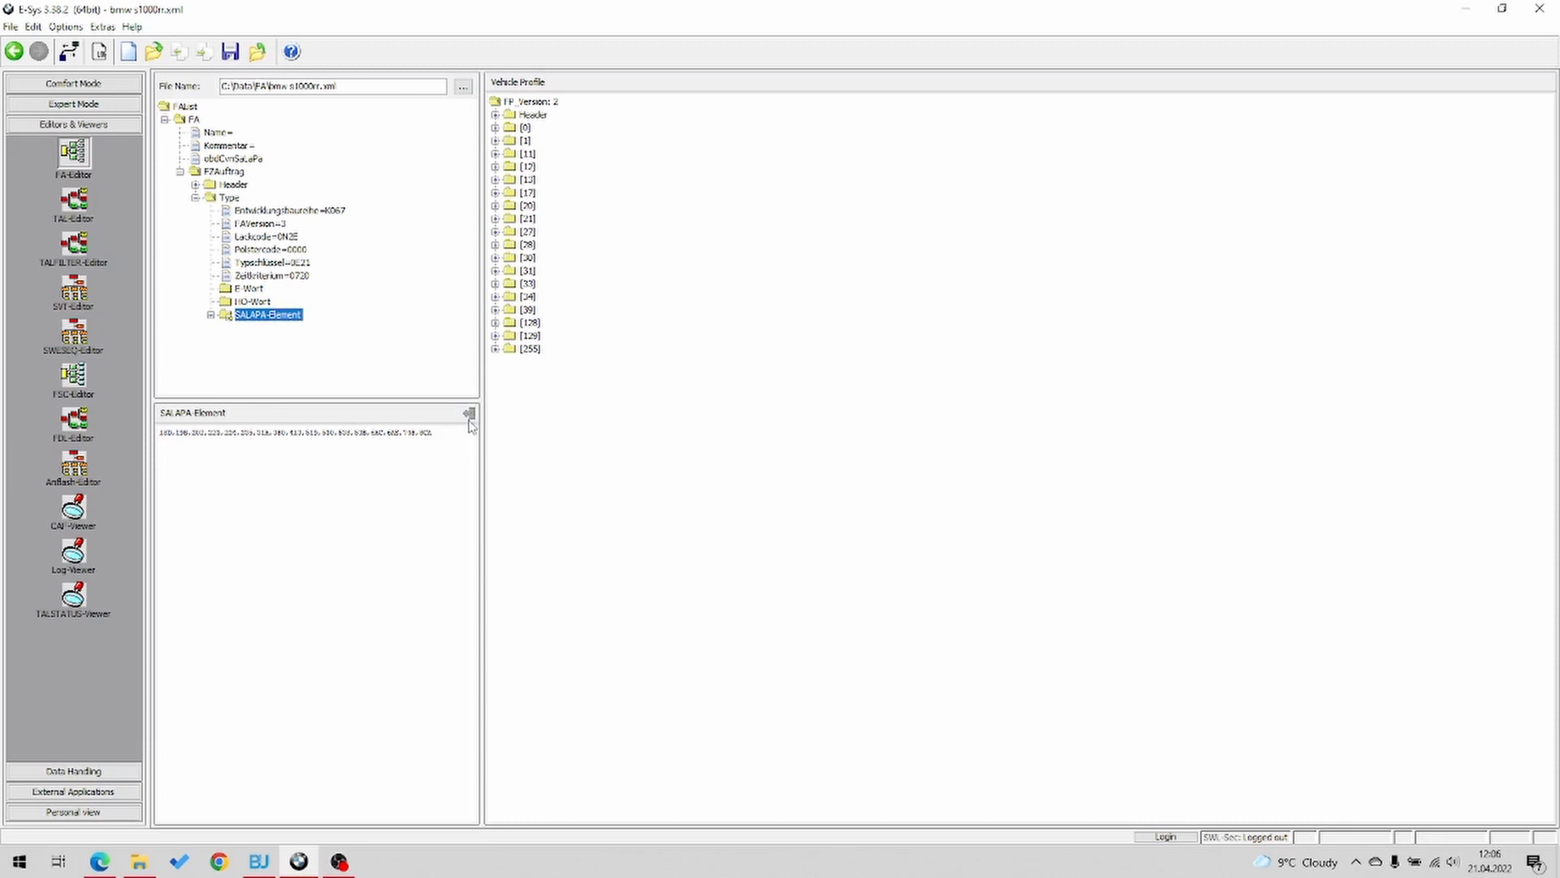
mouse_move(407, 340)
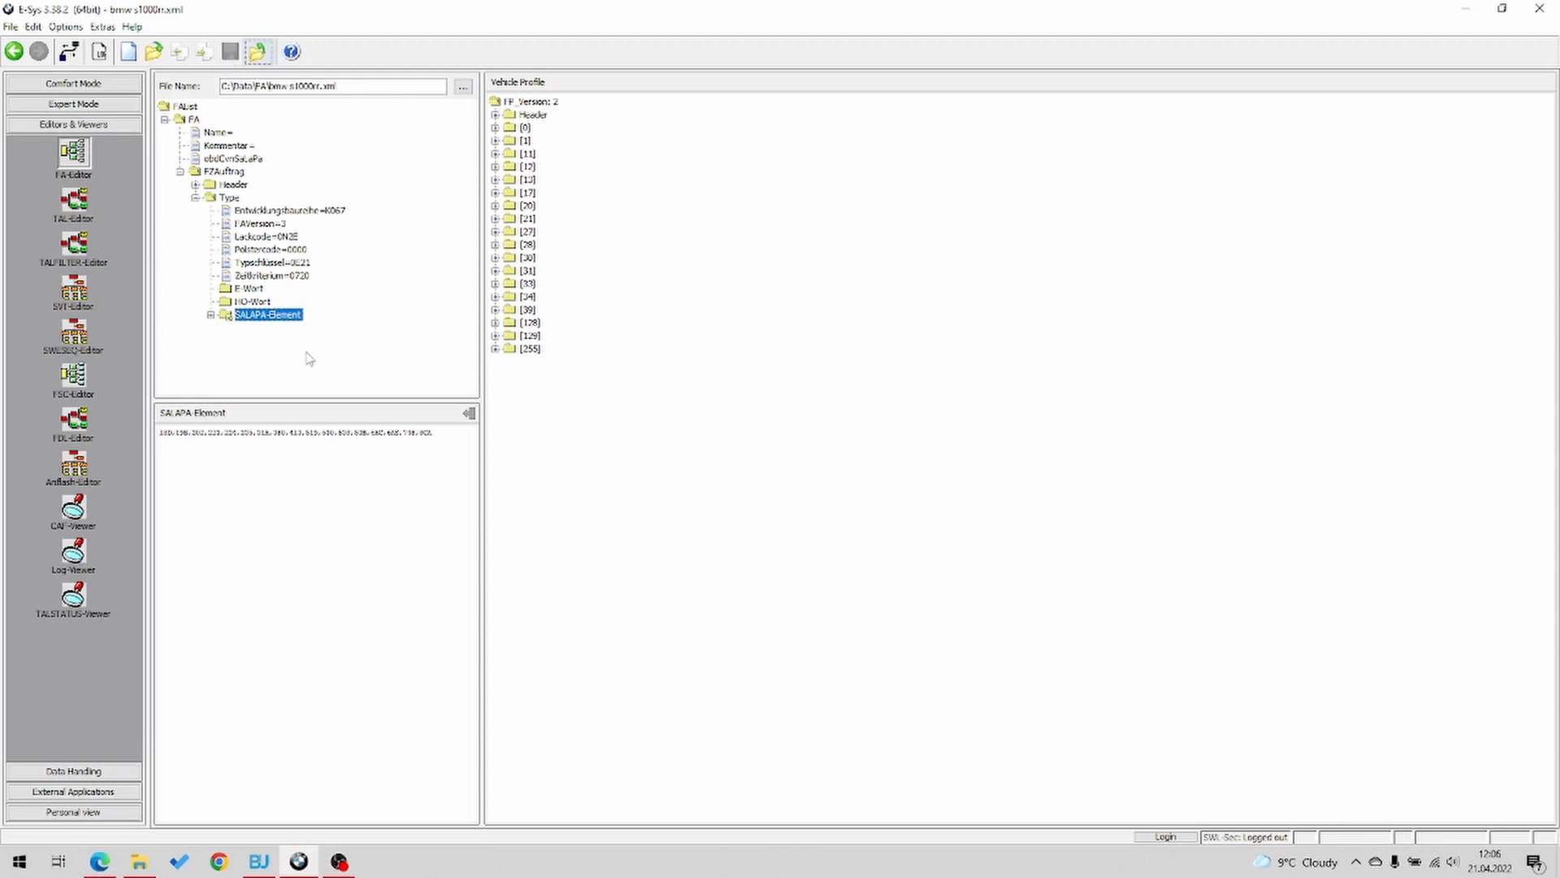
mouse_move(360, 389)
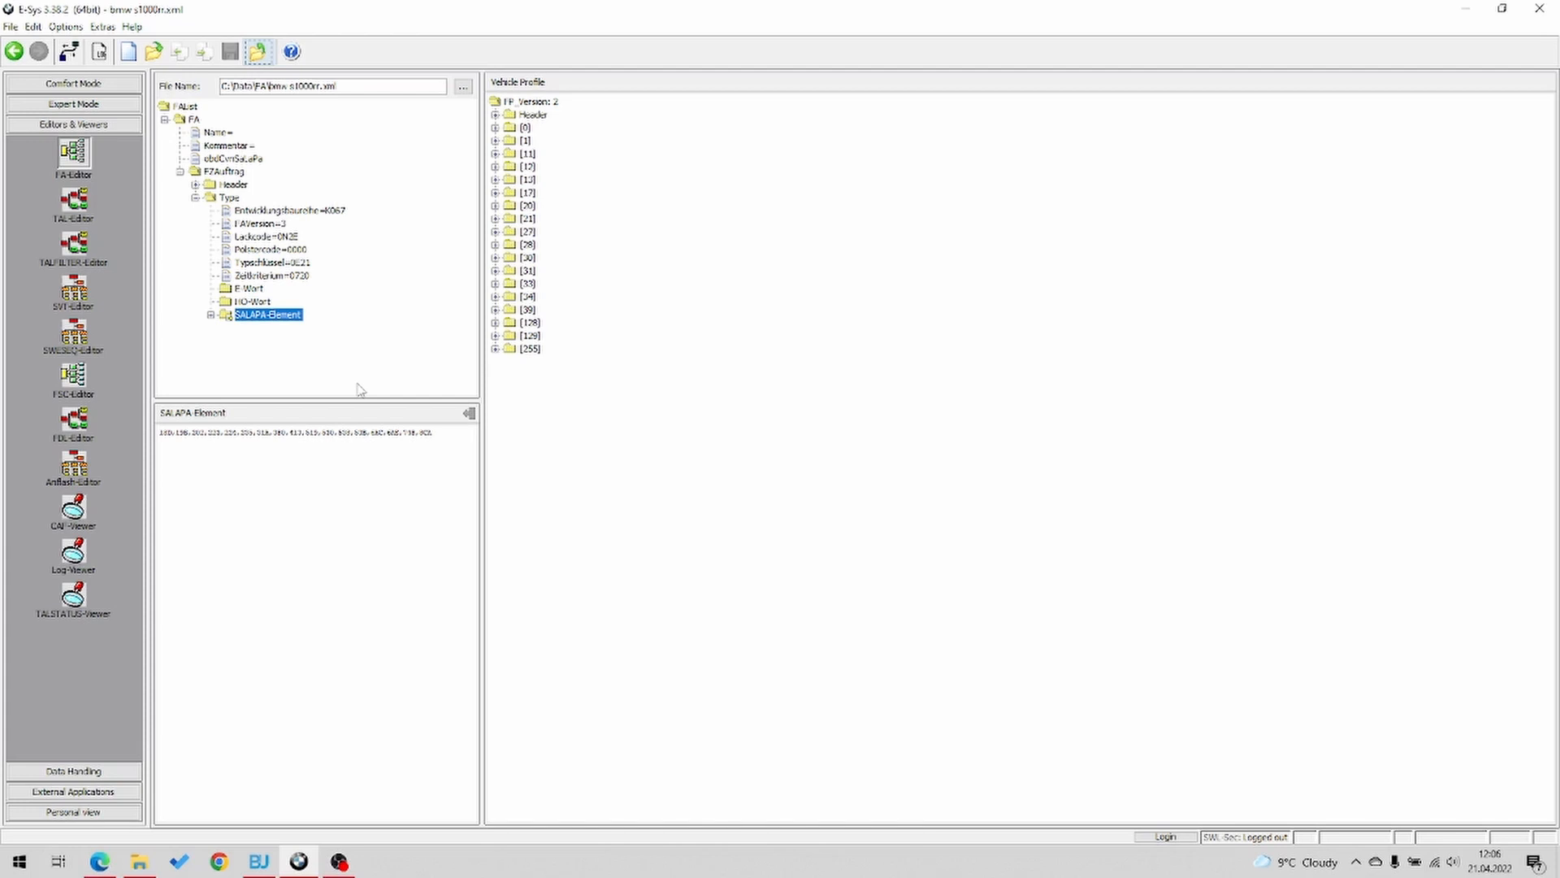
mouse_move(178, 576)
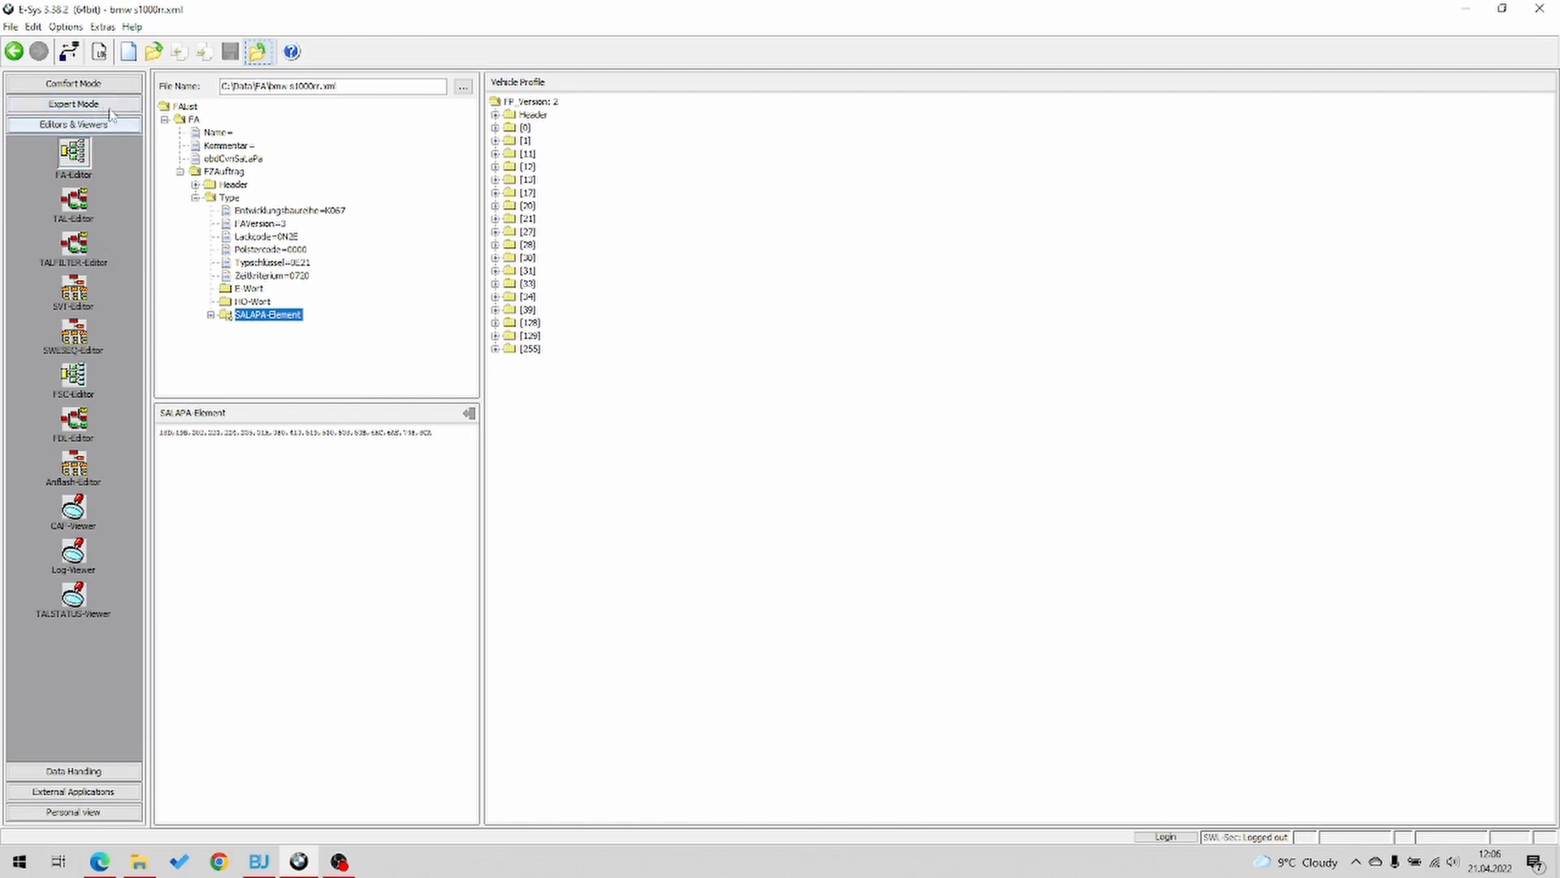
Switch to Expert Mode and open the VCM workspace
left_click(72, 103)
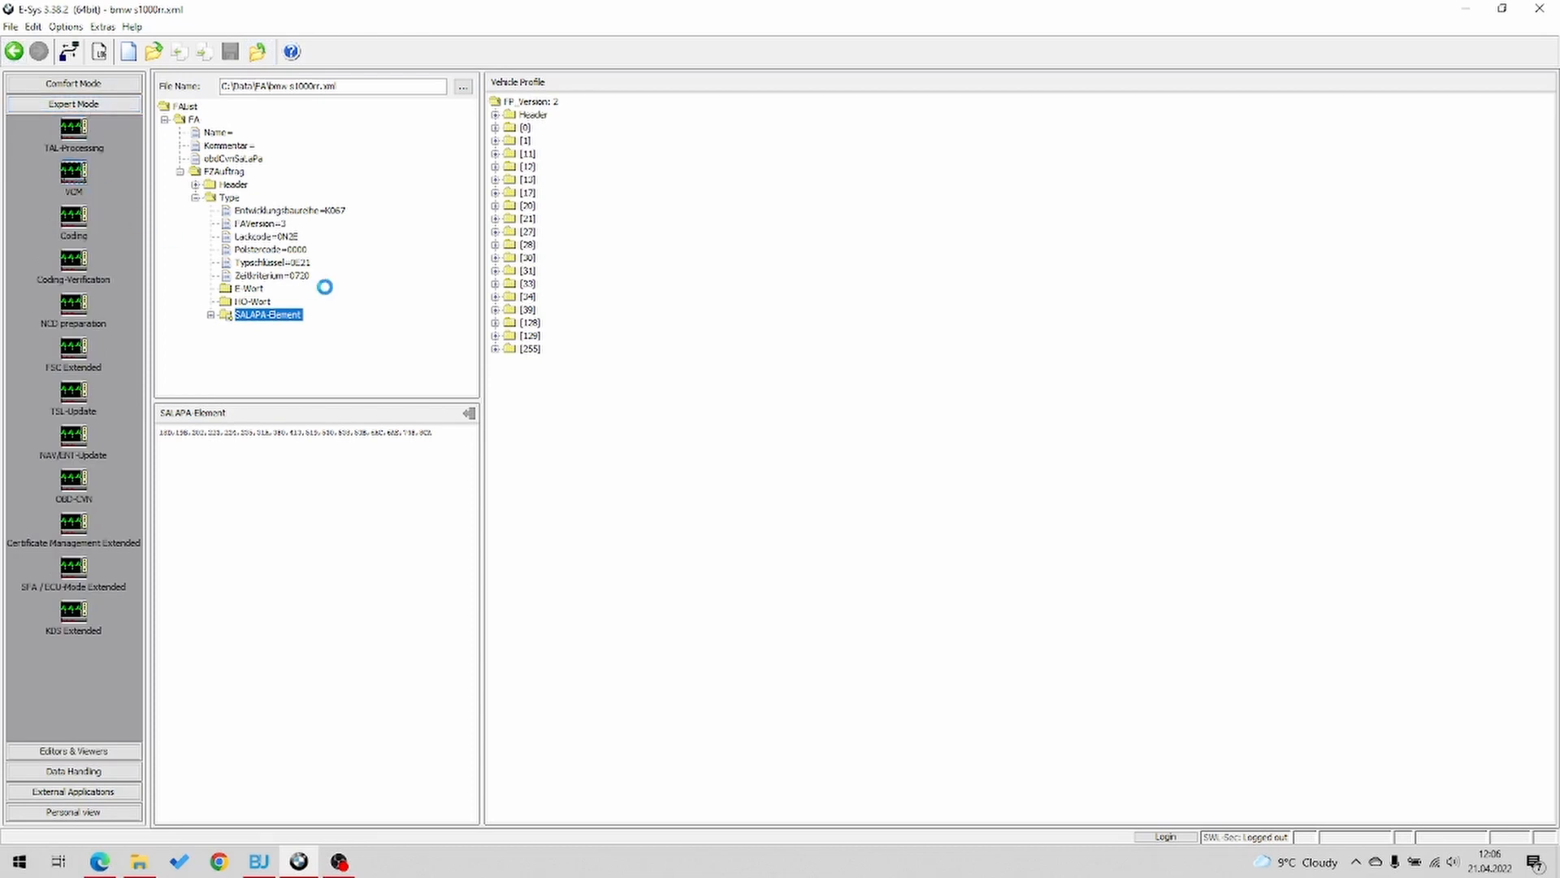
left_click(73, 177)
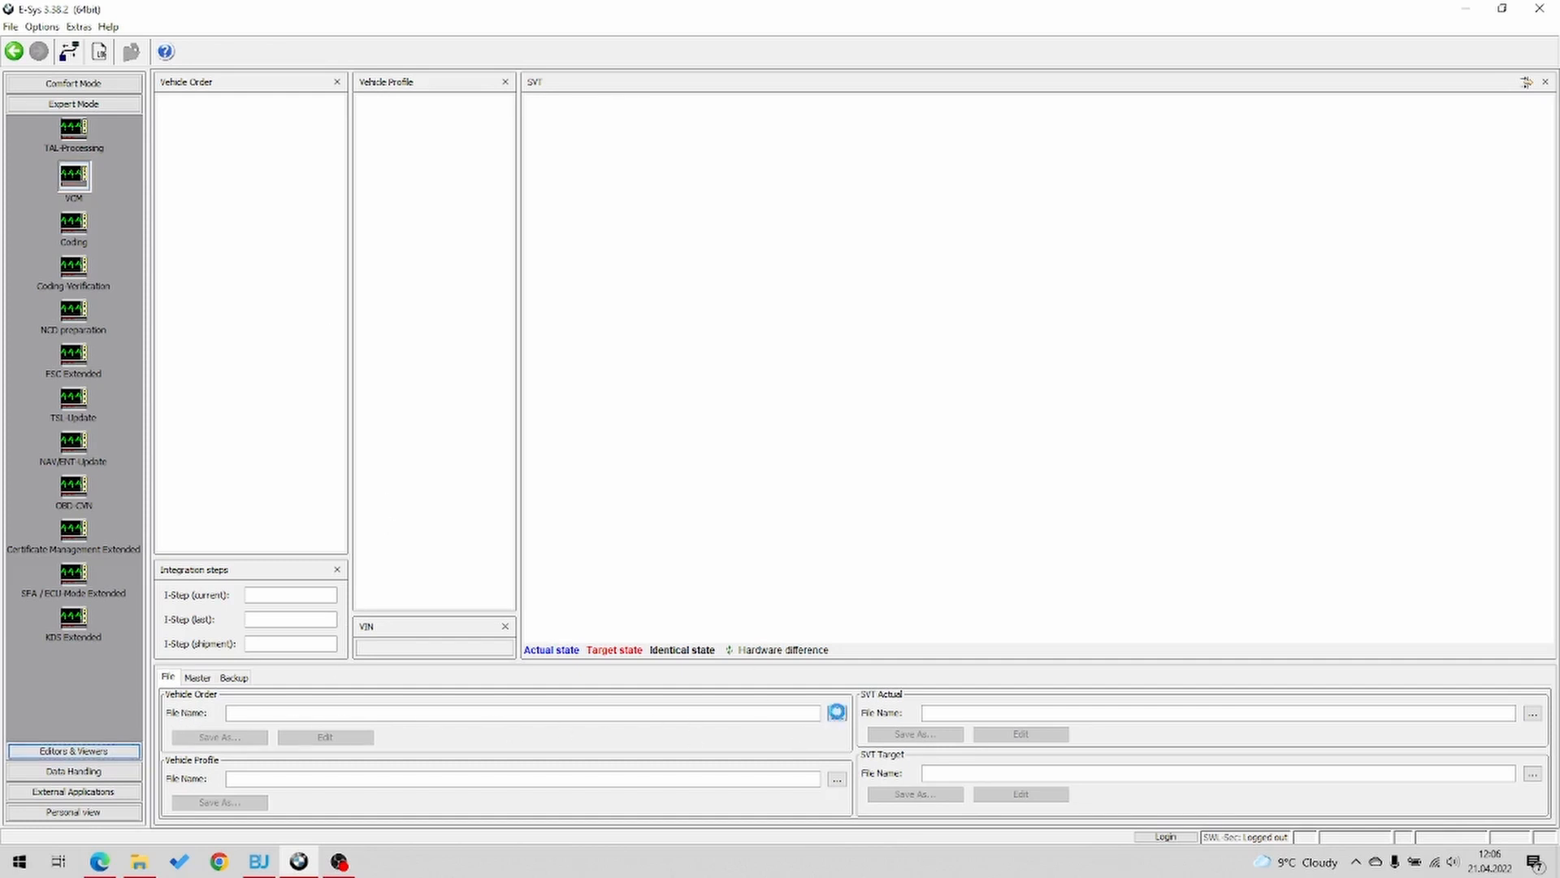
Load the edited bmw s1000rr.xml vehicle order into VCM and show its master functions
left_click(837, 713)
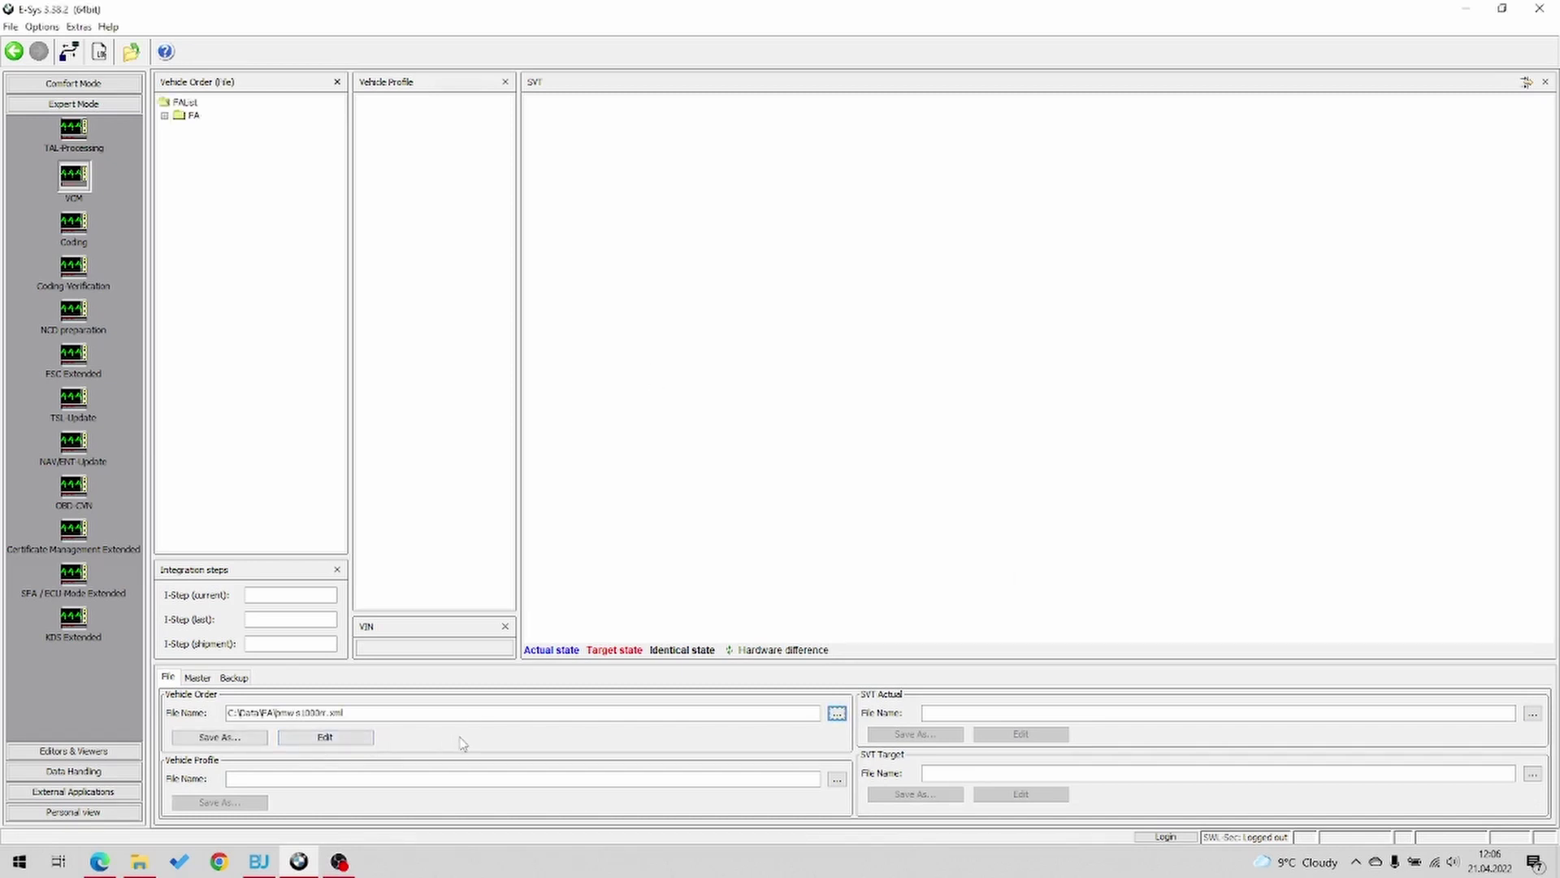
left_click(197, 678)
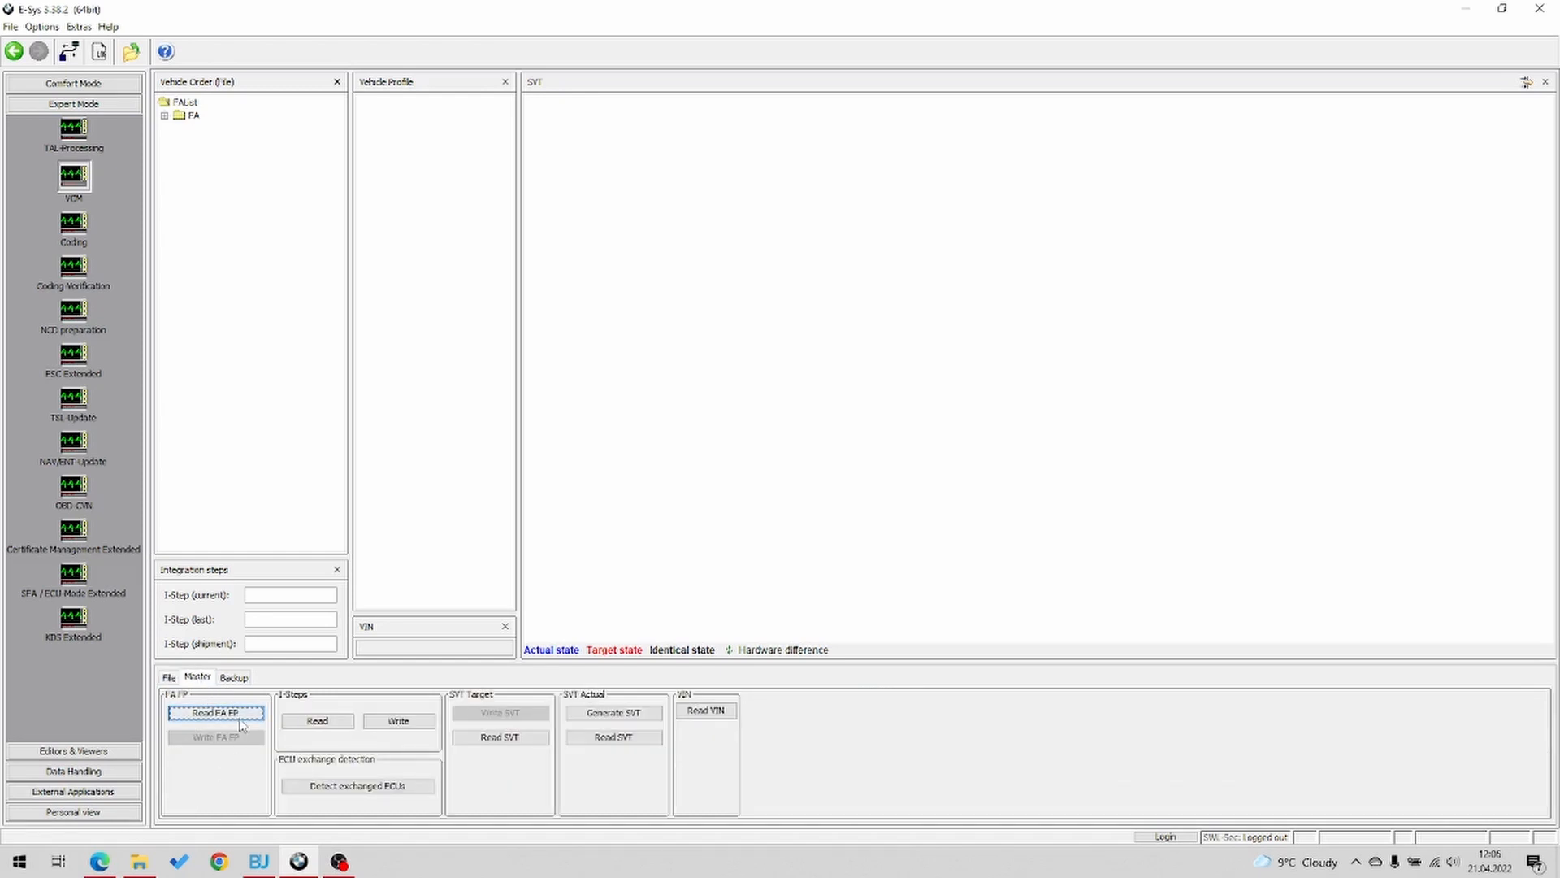
mouse_move(216, 713)
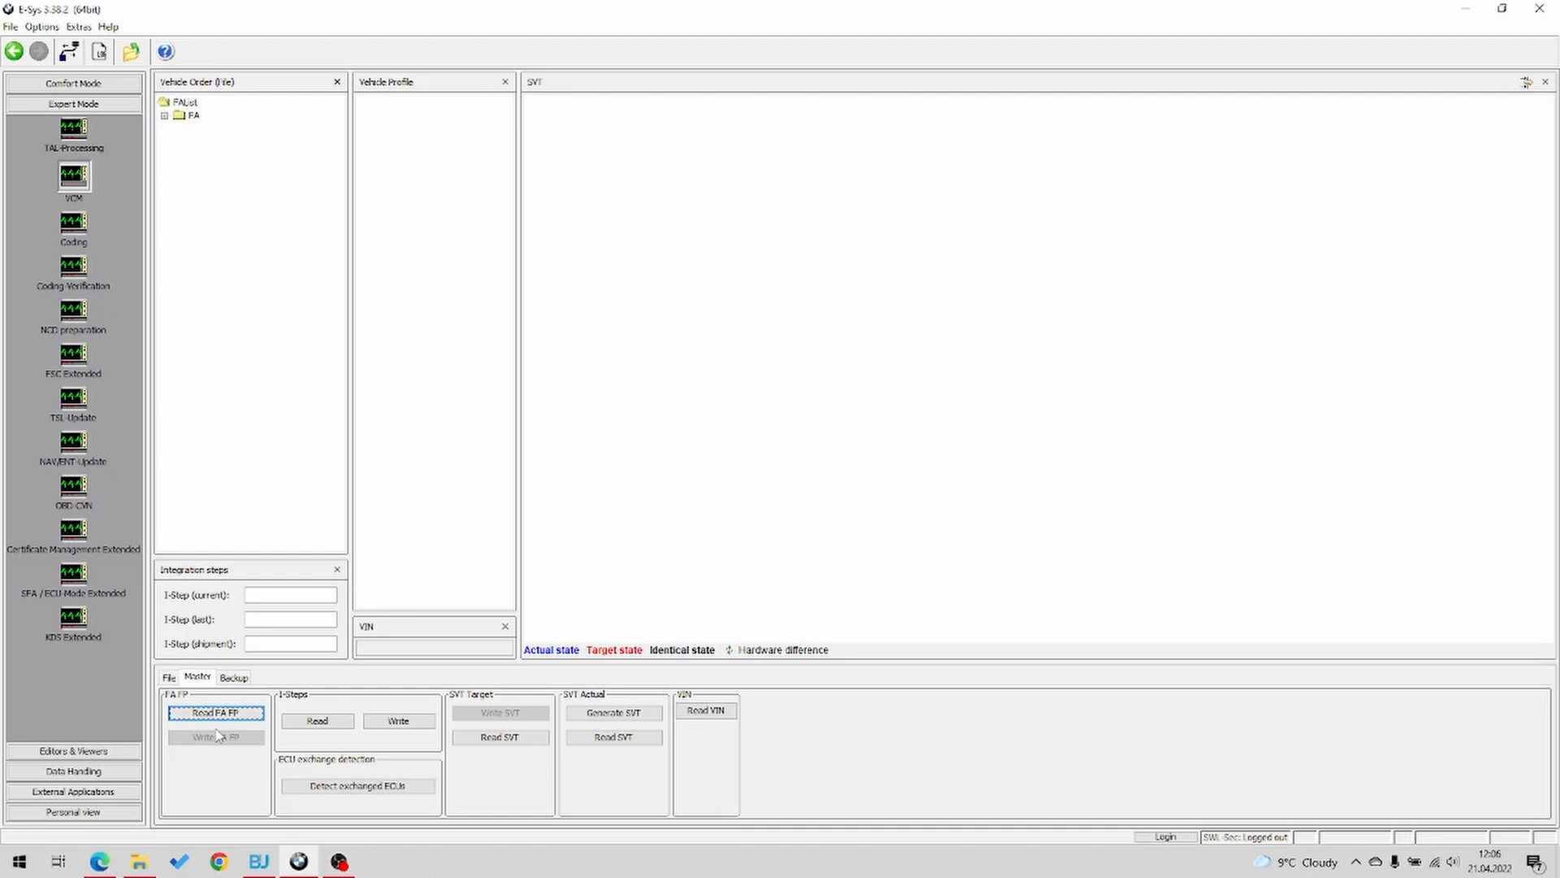
left_click(233, 677)
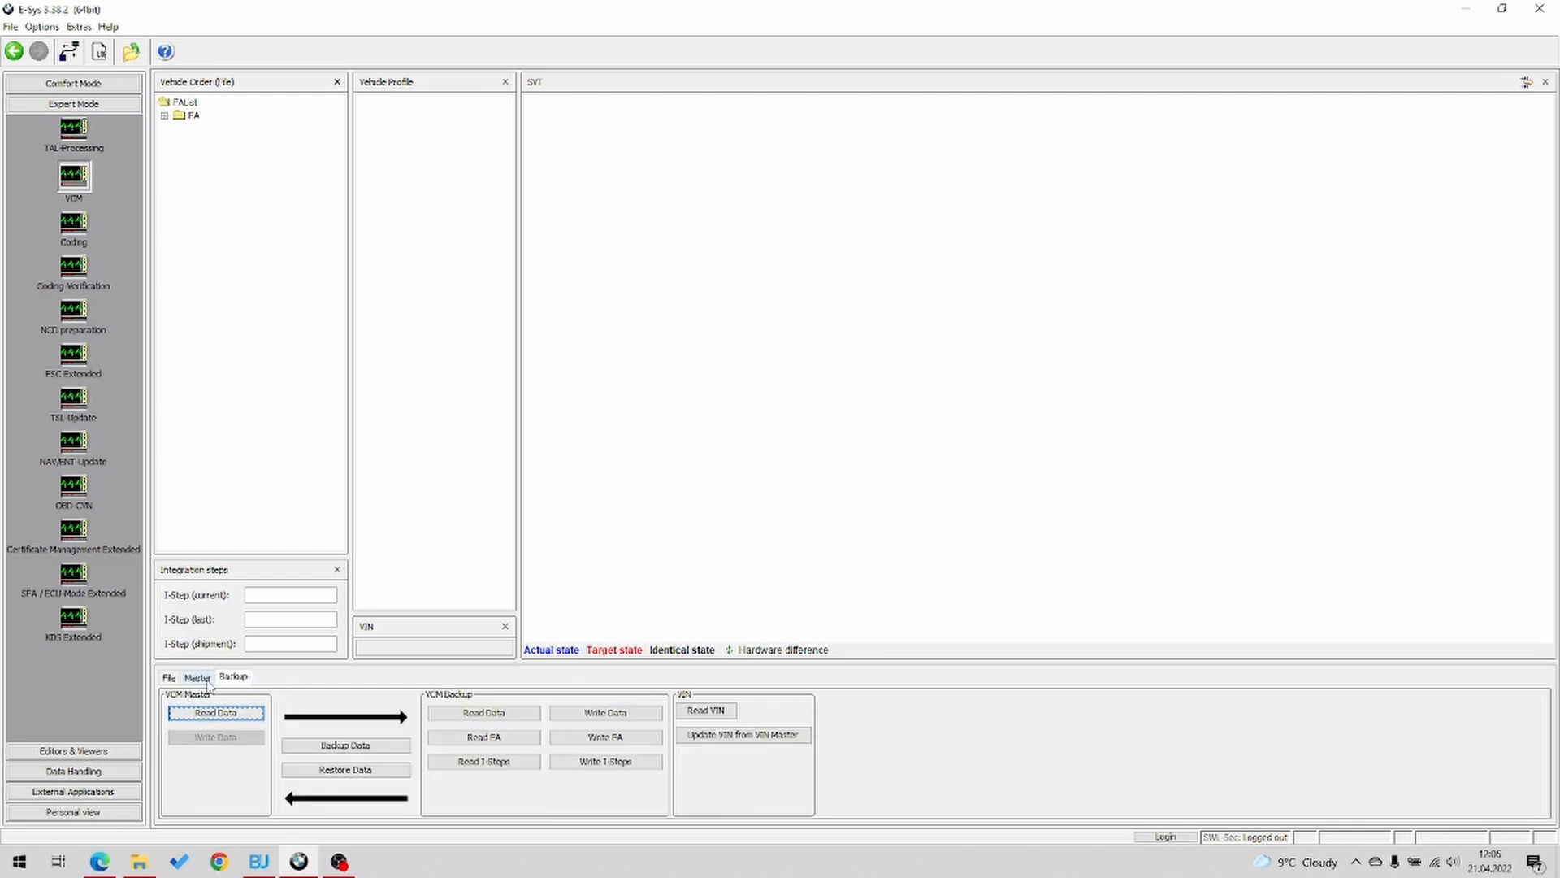
left_click(198, 677)
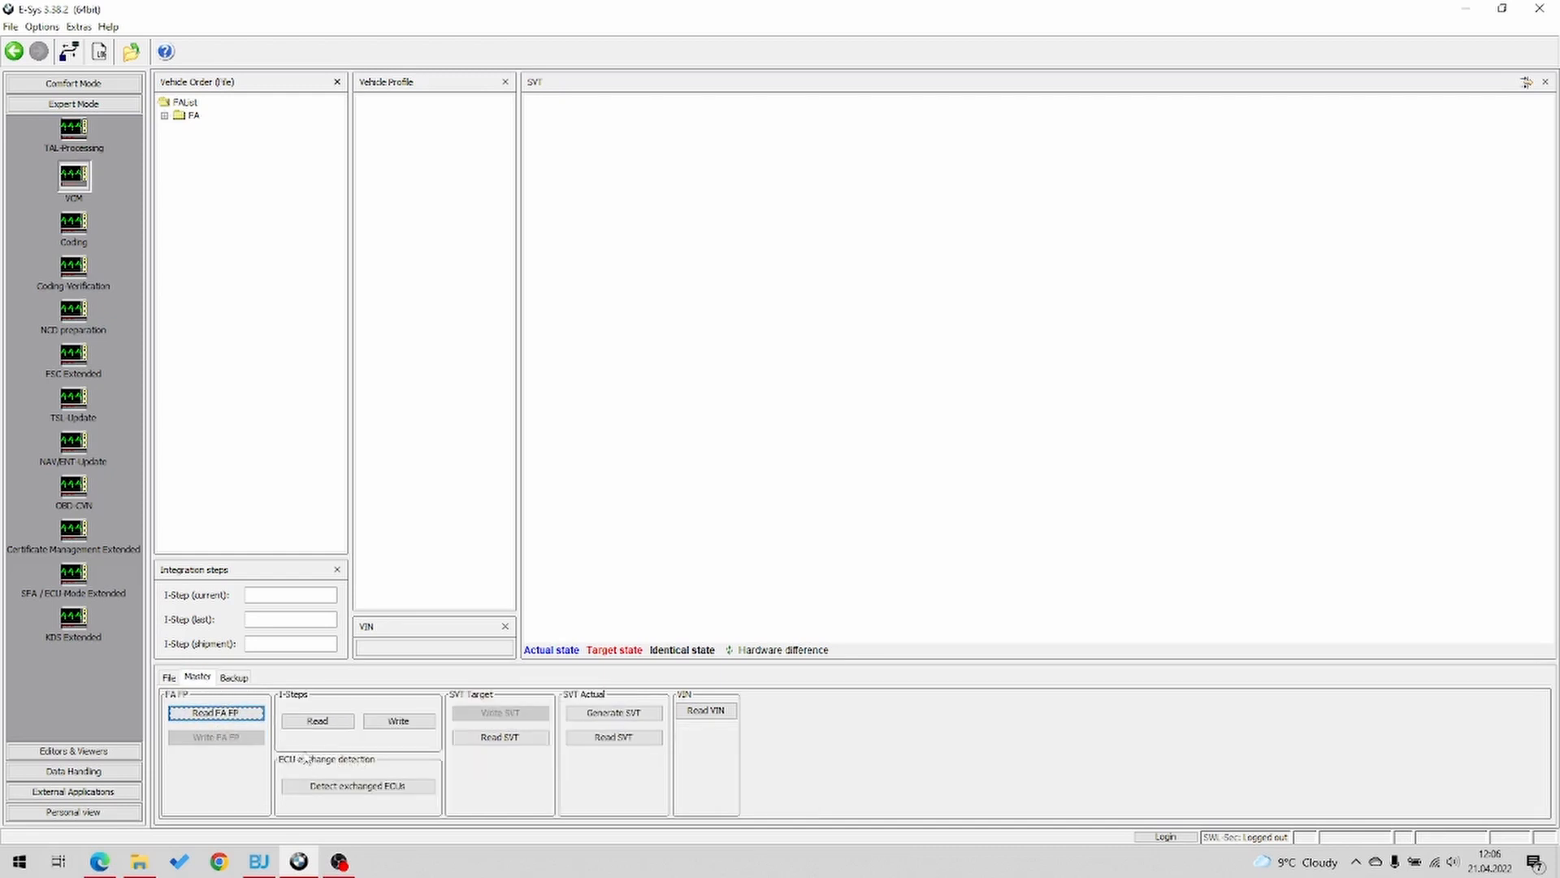
mouse_move(176, 136)
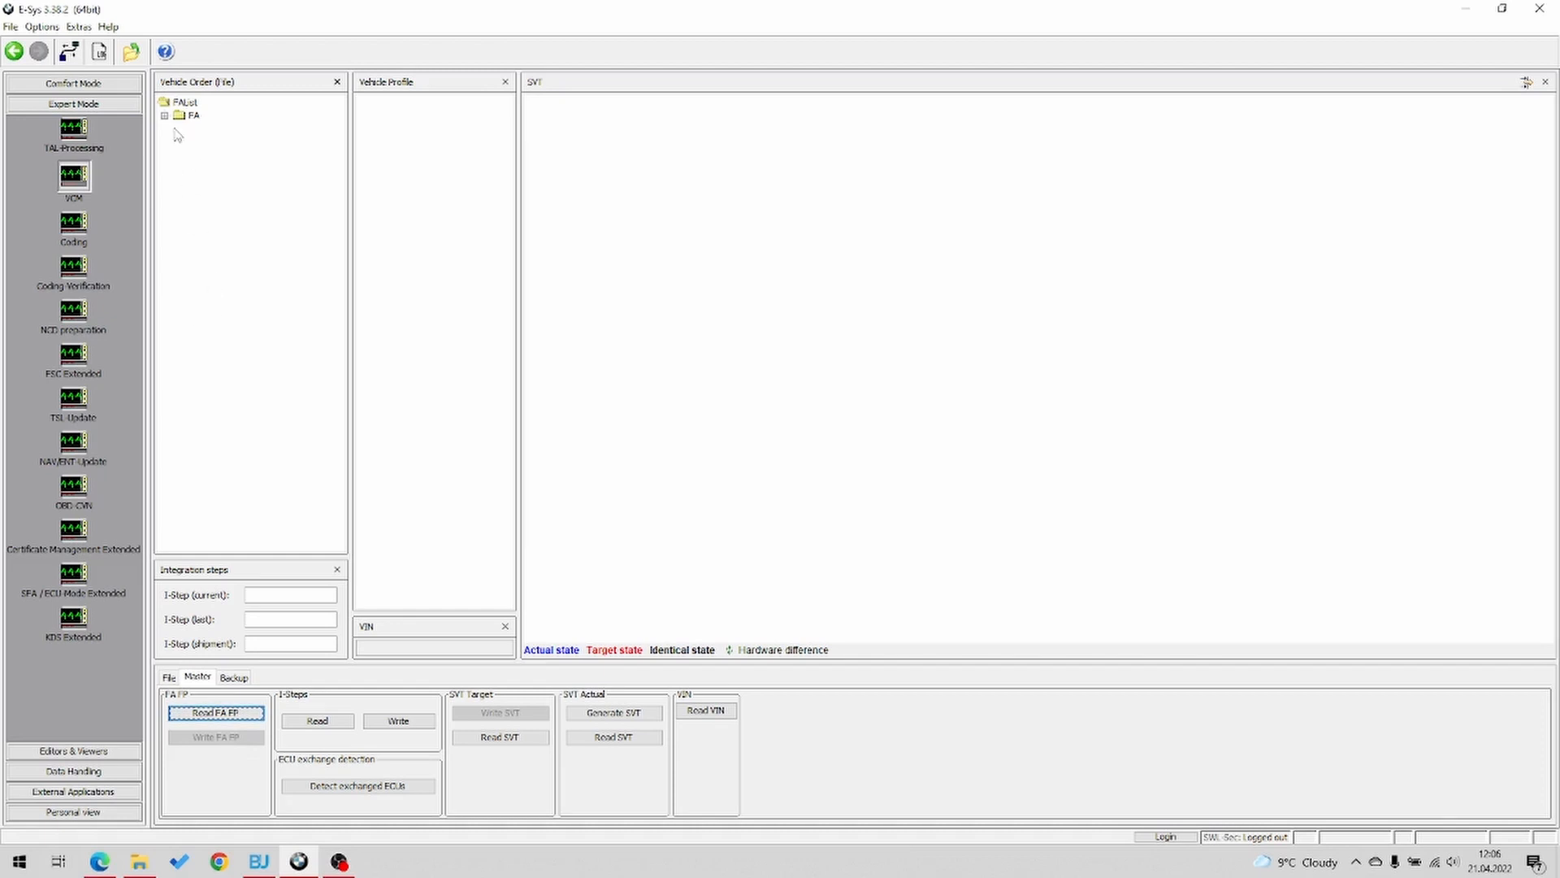
Calculate FP from the loaded FA, producing FP_Version 2
right_click(192, 114)
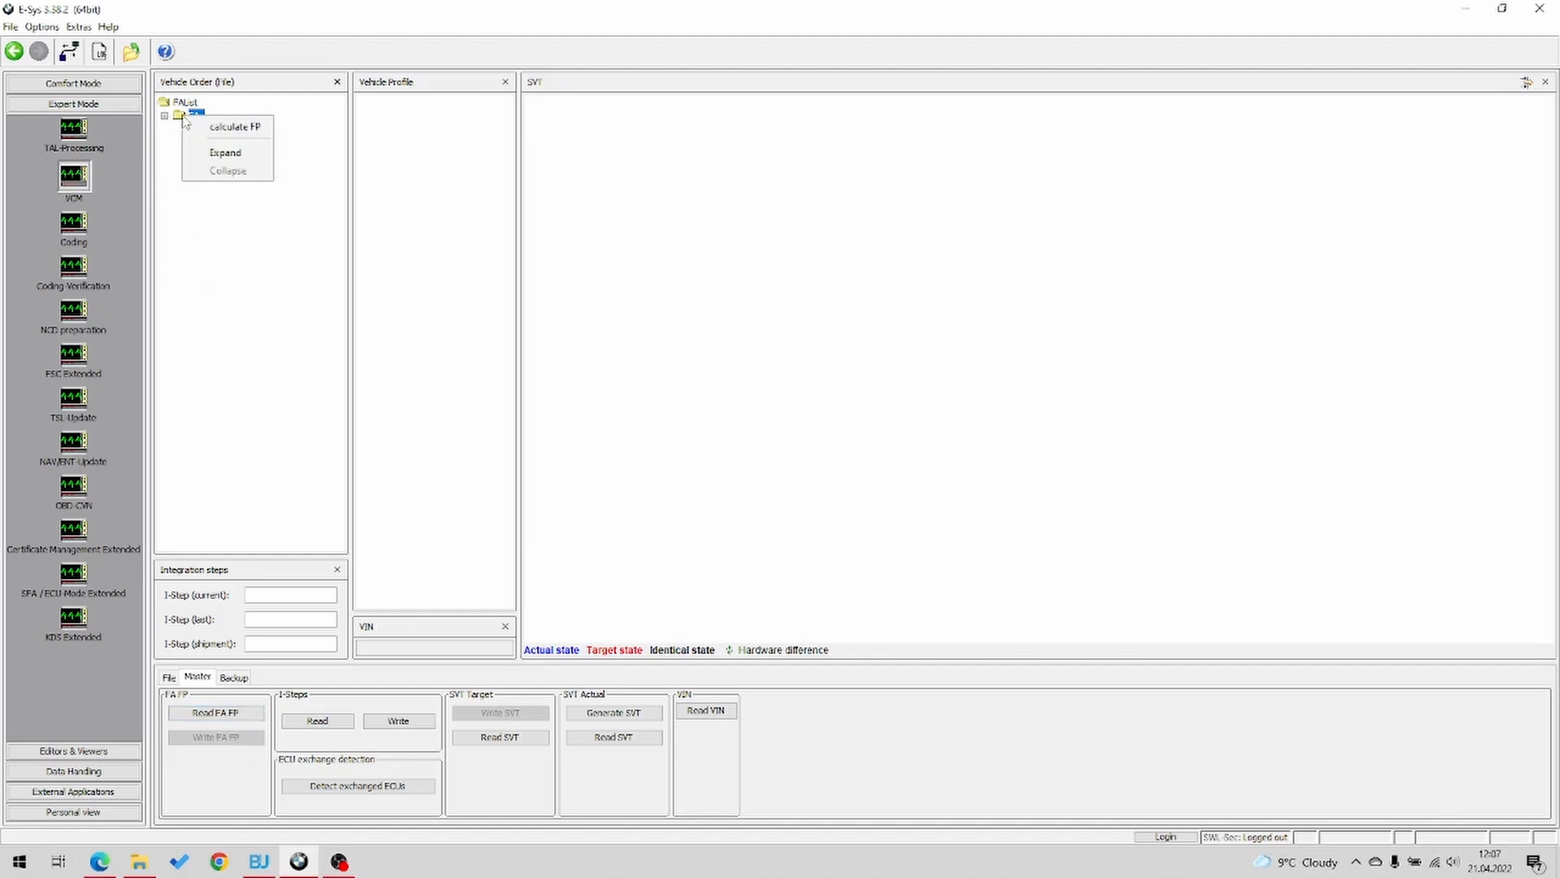
mouse_move(232, 127)
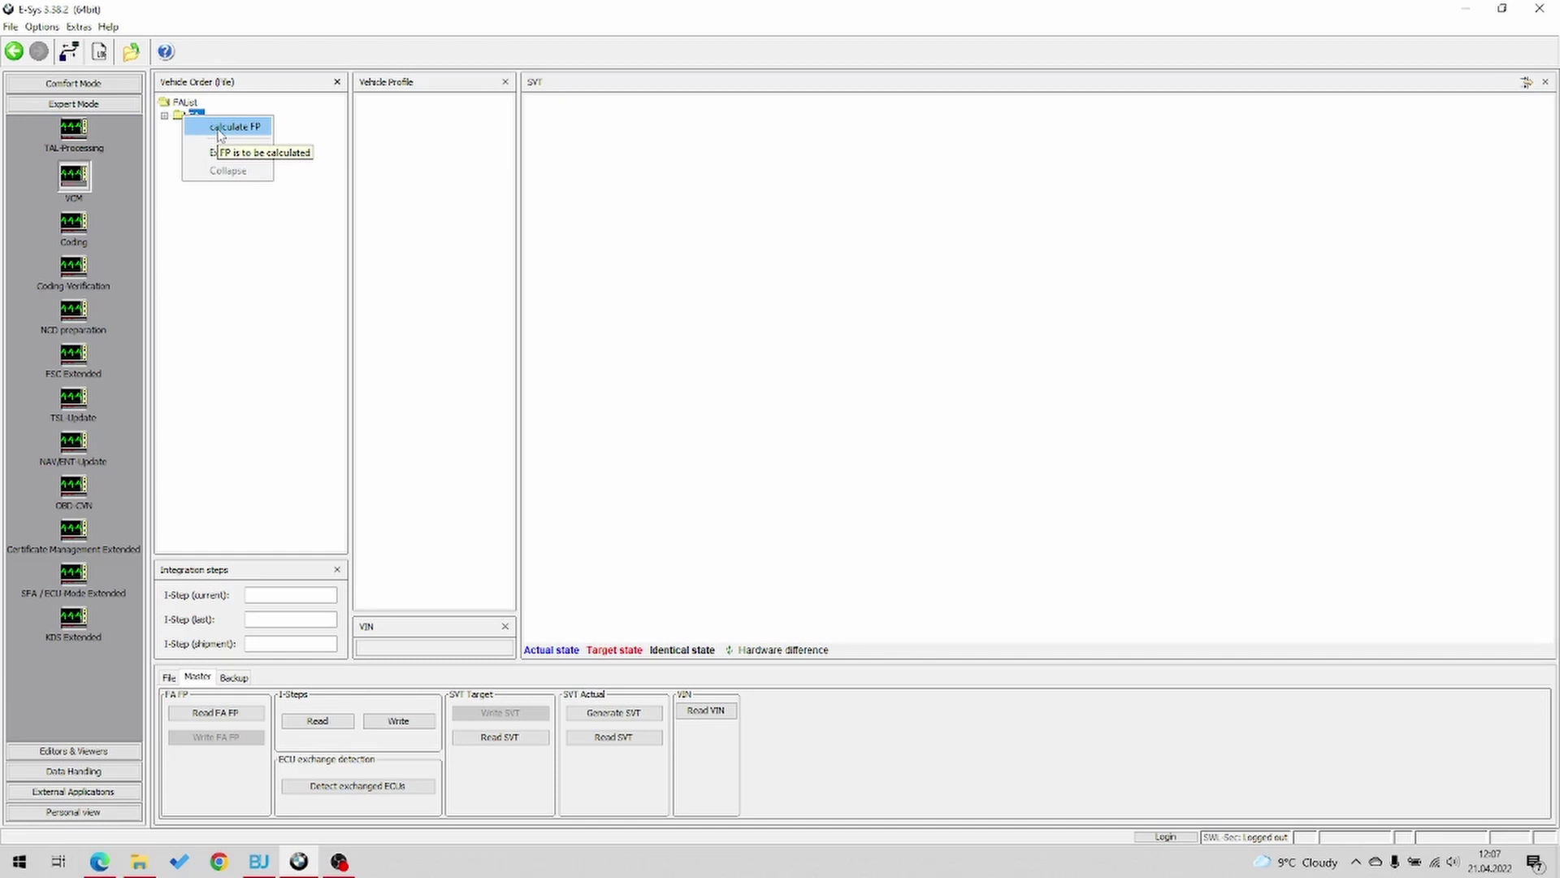
left_click(231, 127)
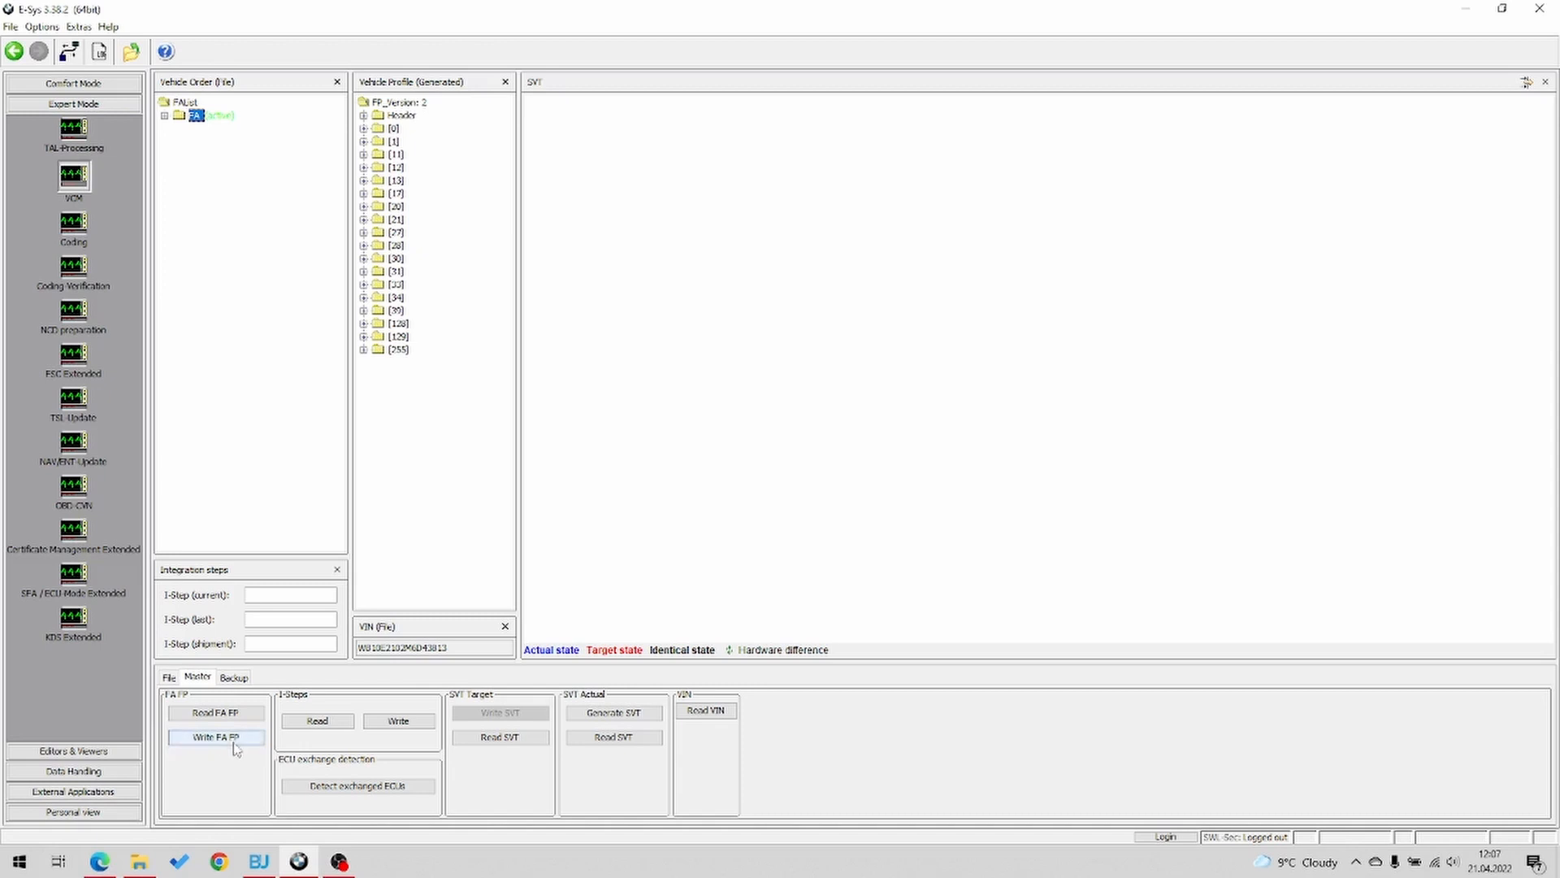
mouse_move(216, 737)
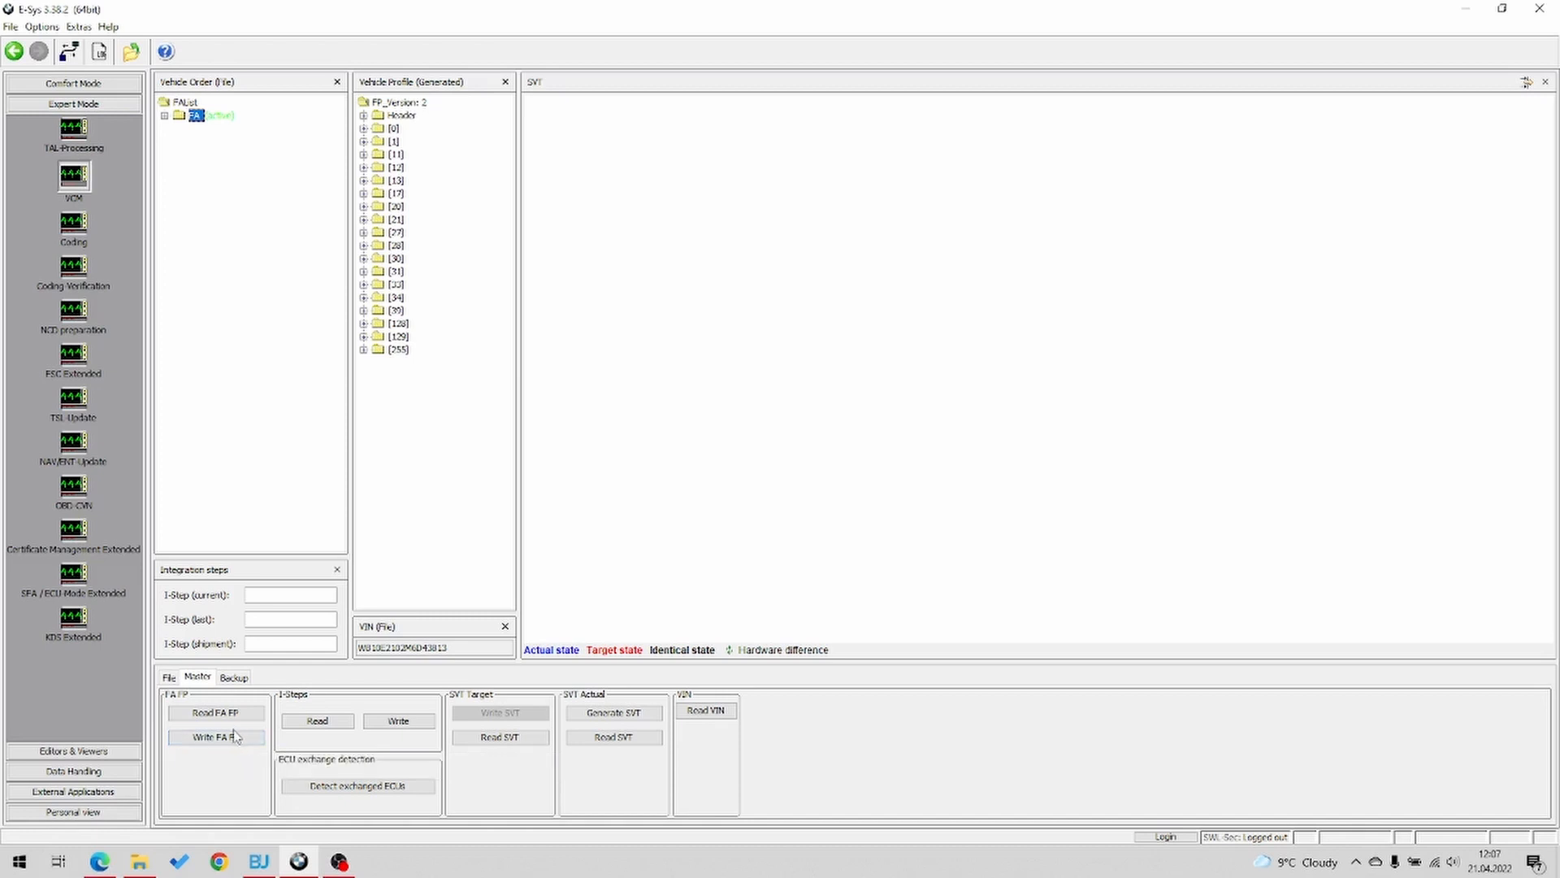
mouse_move(754, 368)
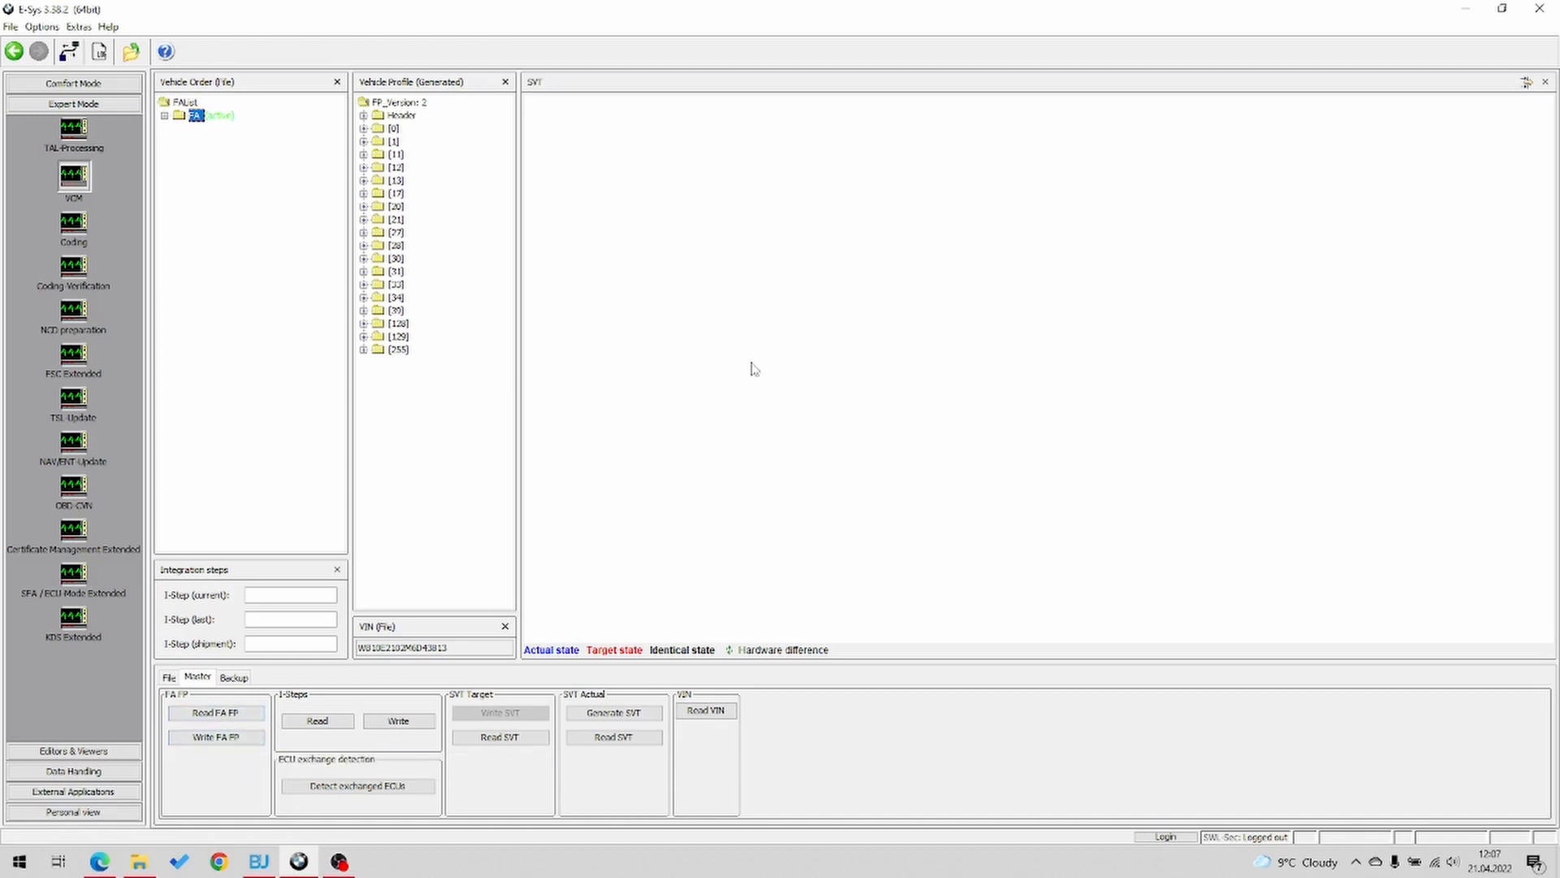
mouse_move(120, 300)
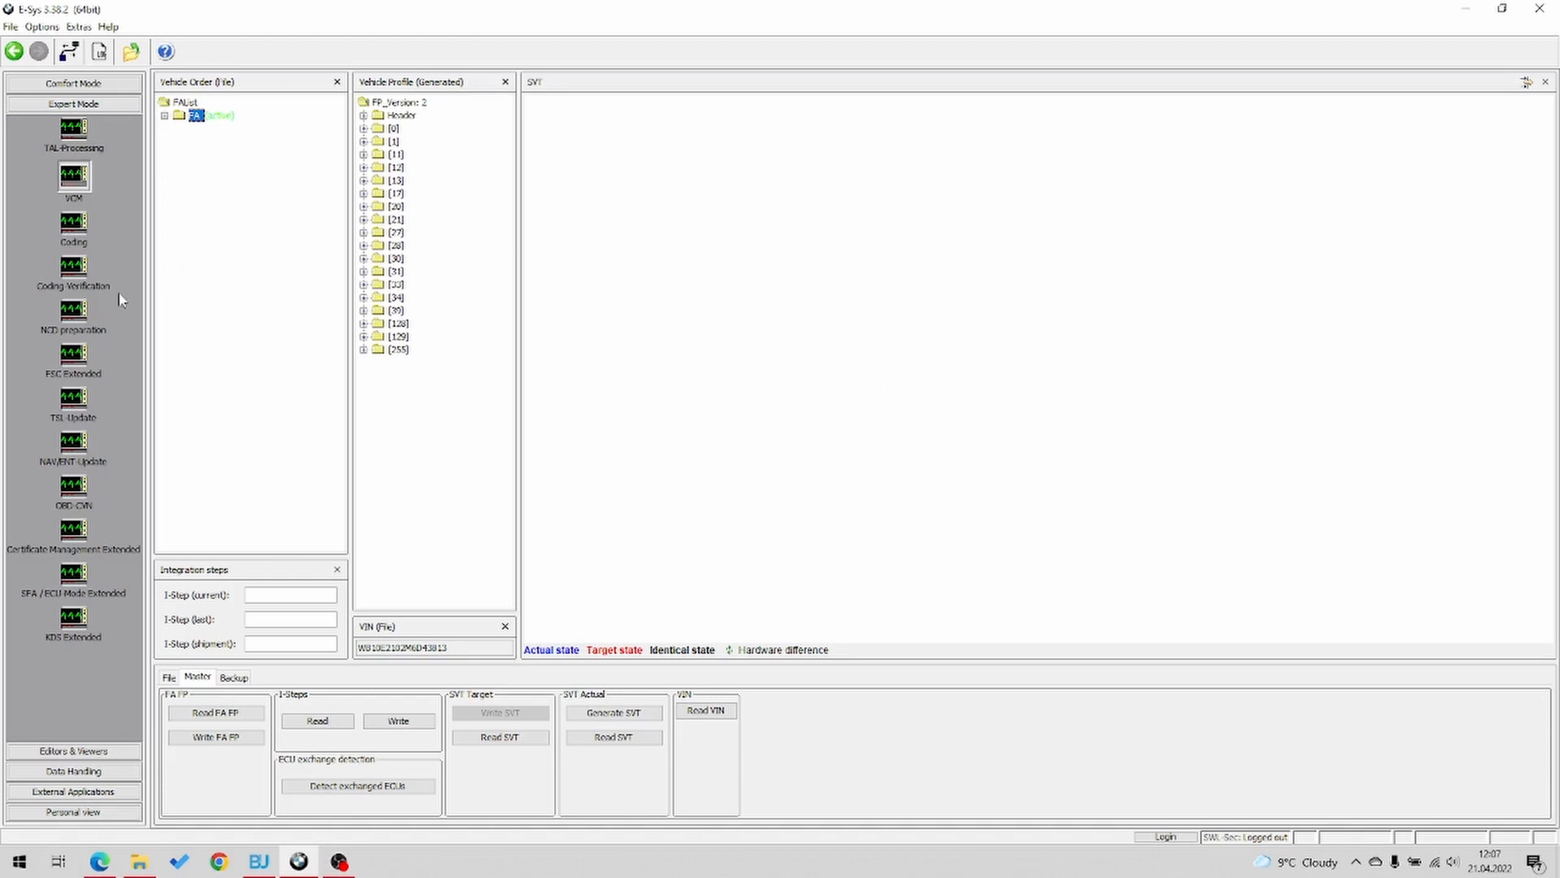
mouse_move(75, 229)
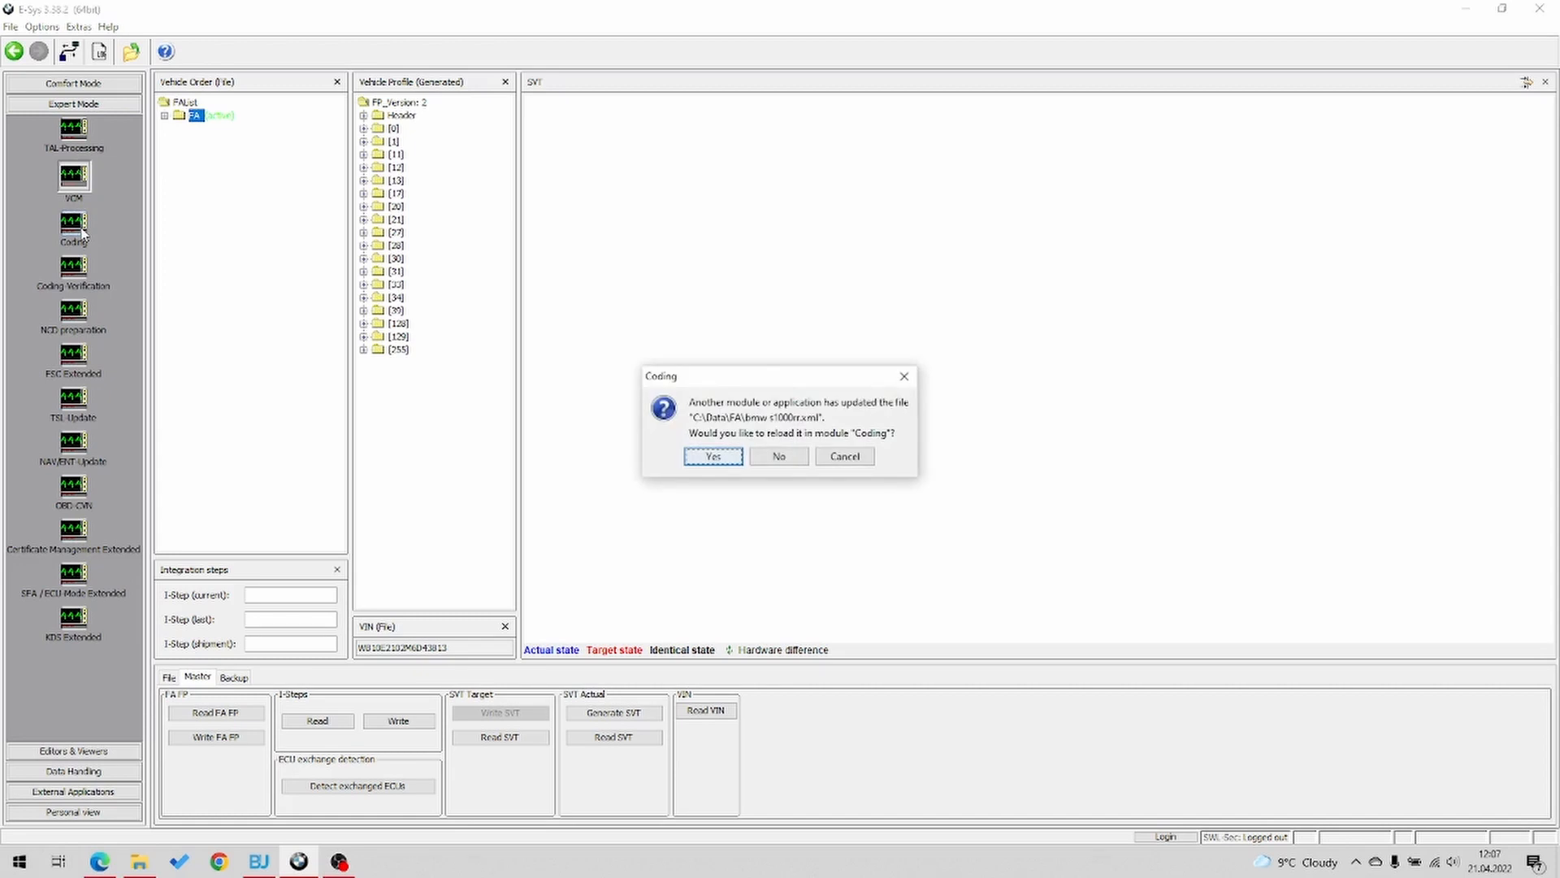
mouse_move(777, 456)
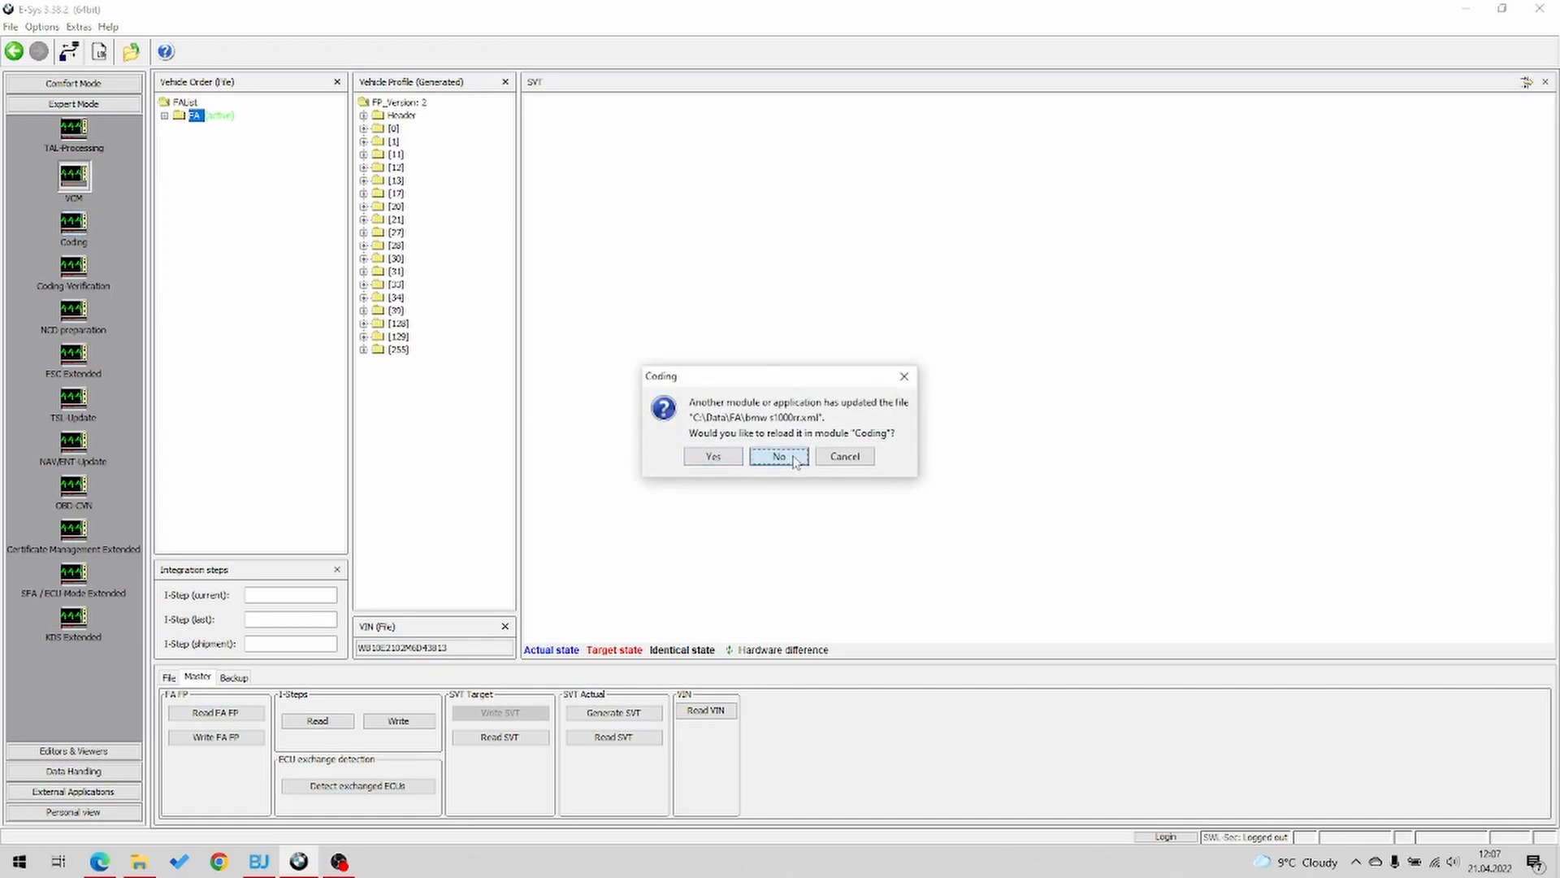
Decline reloading the order file and scroll to the SVT ECU list in Coding
left_click(777, 456)
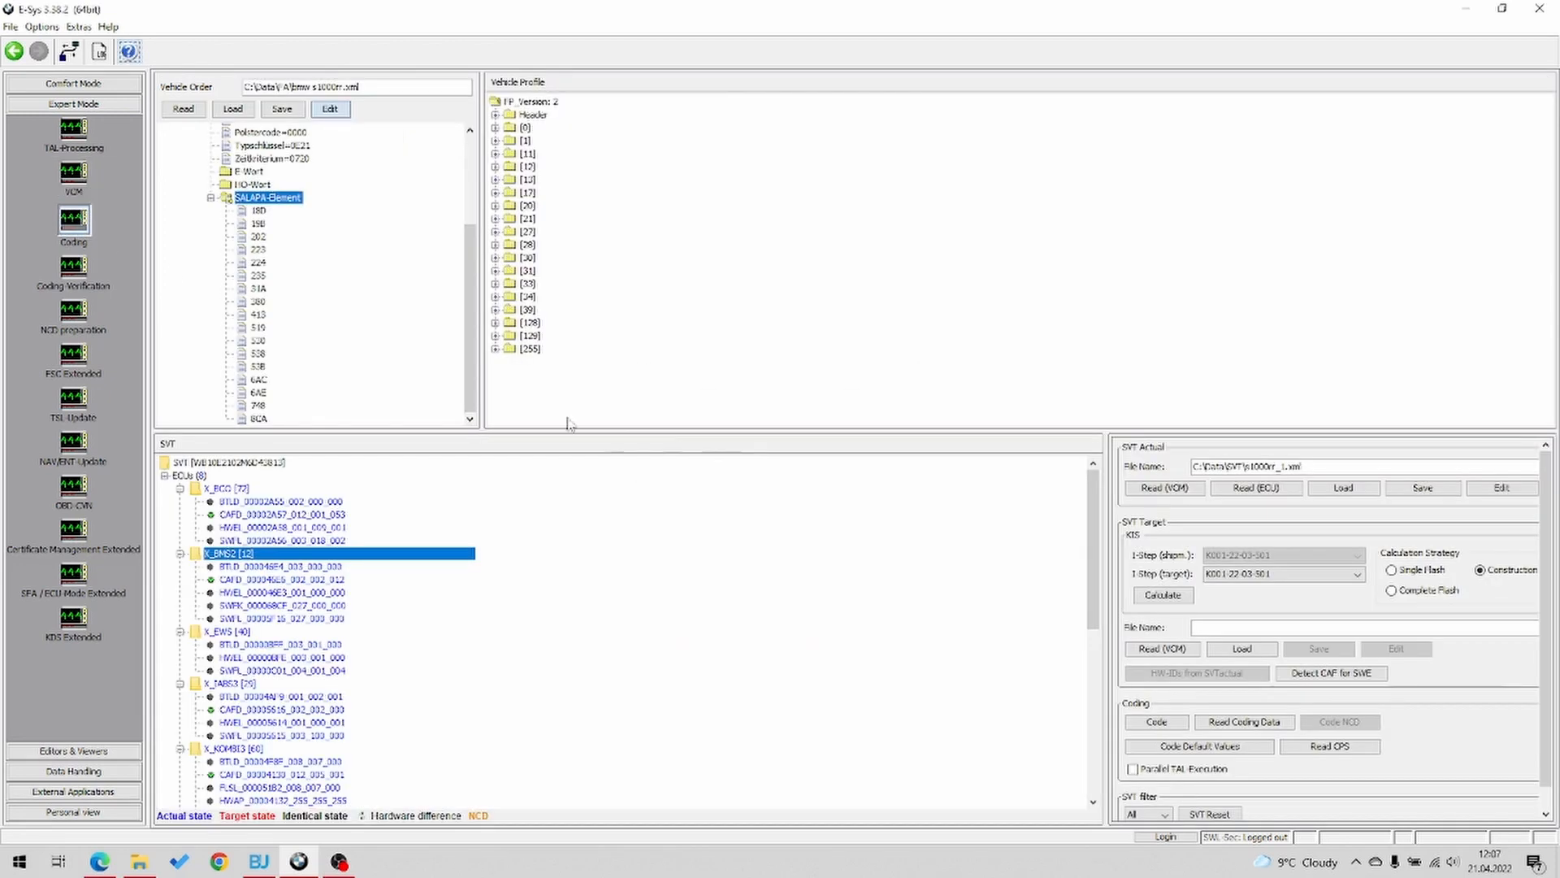
scroll("down", 3)
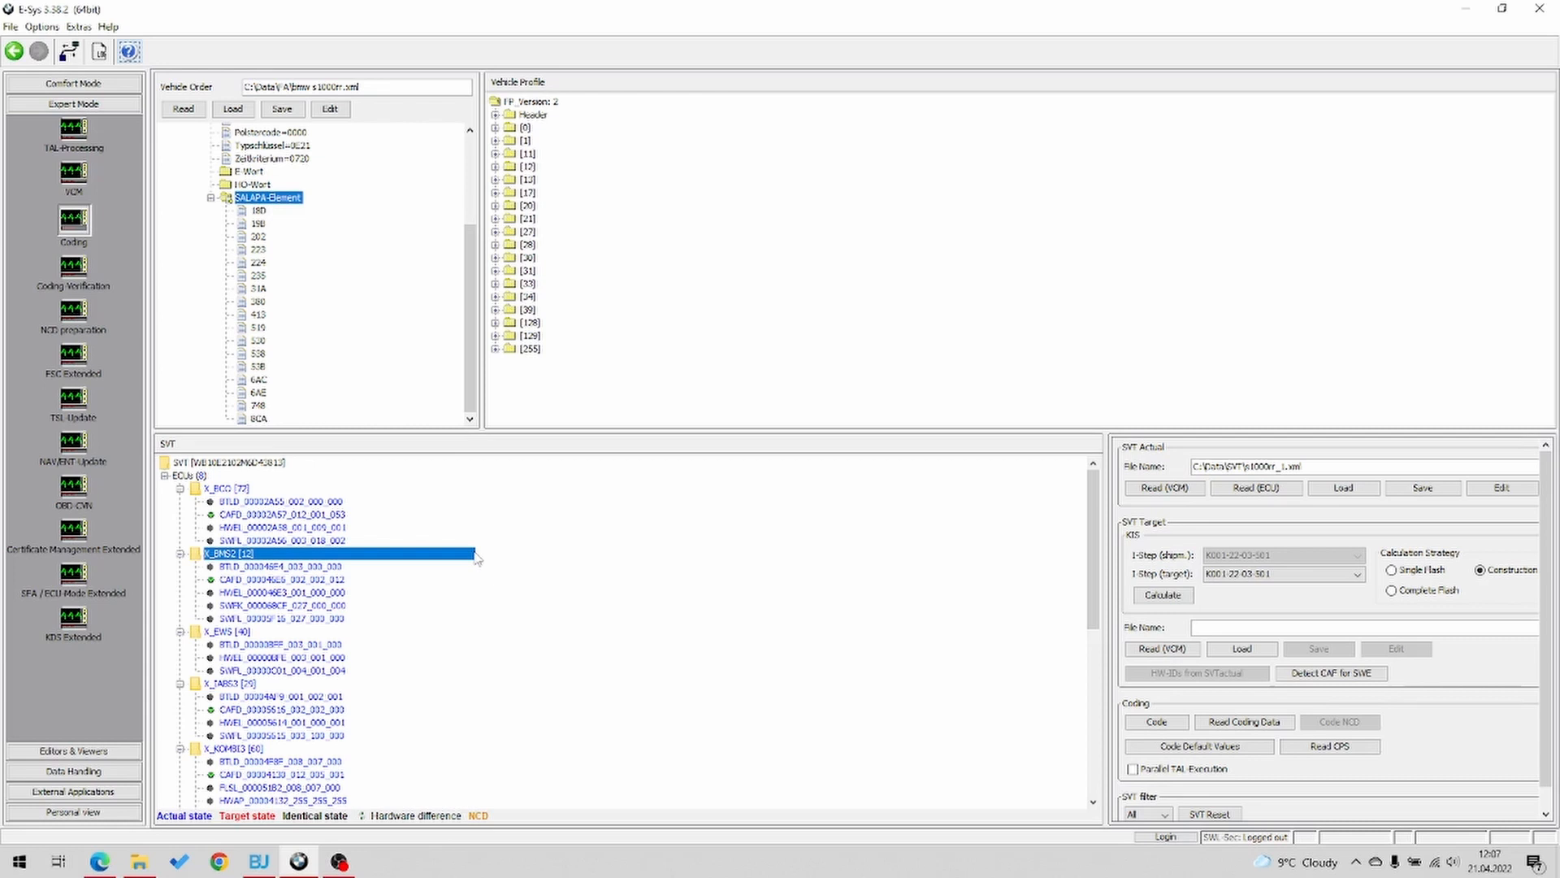
mouse_move(478, 554)
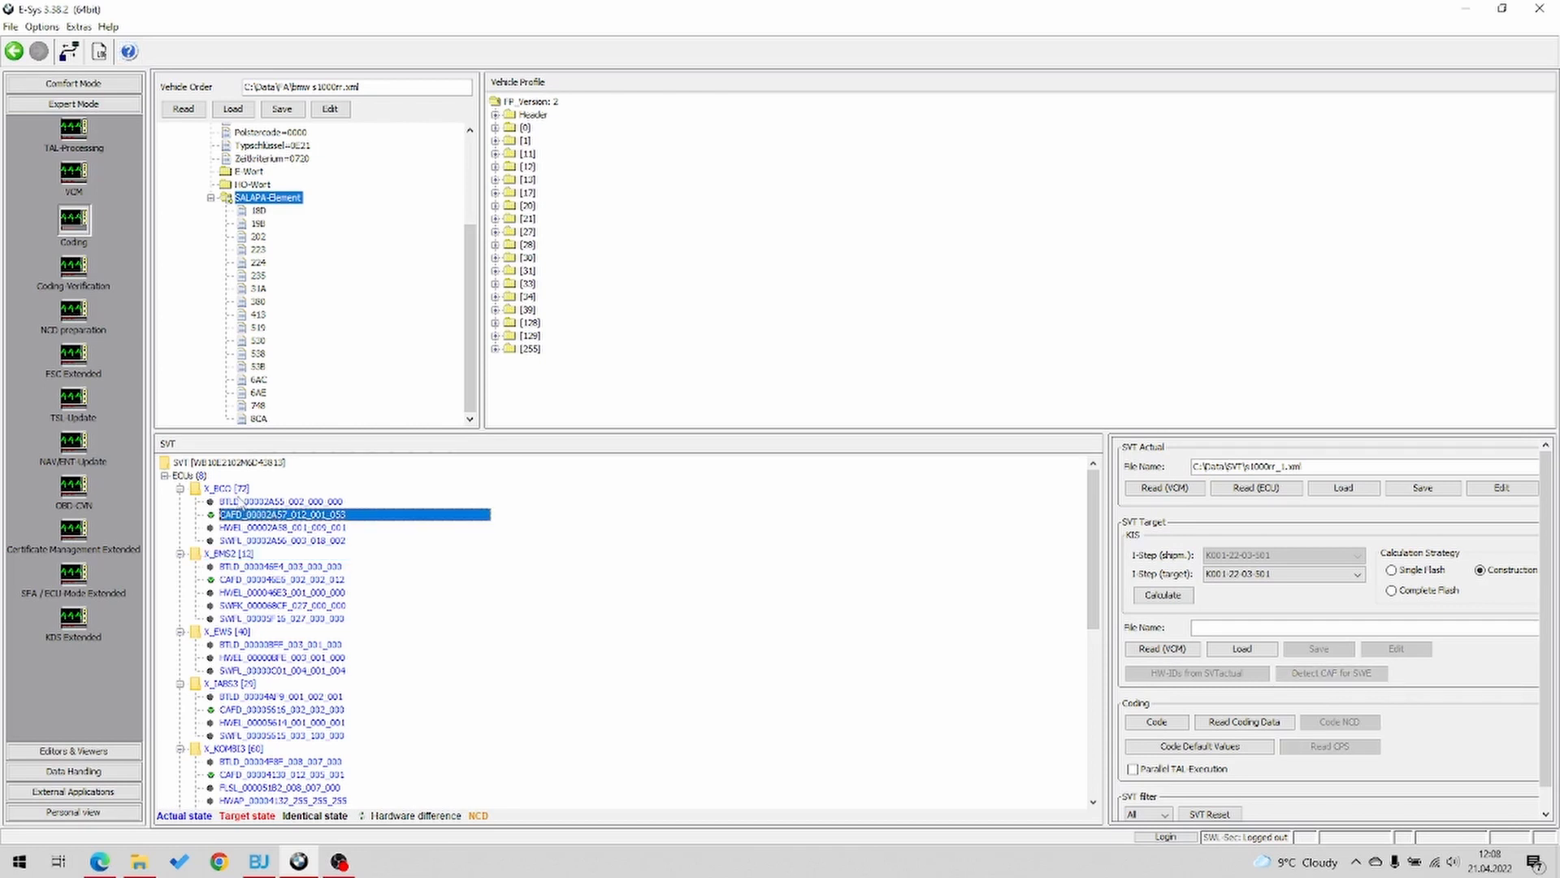
Code the X_BCO and X_KOMBI modules from the SVT ECU list
left_click(226, 489)
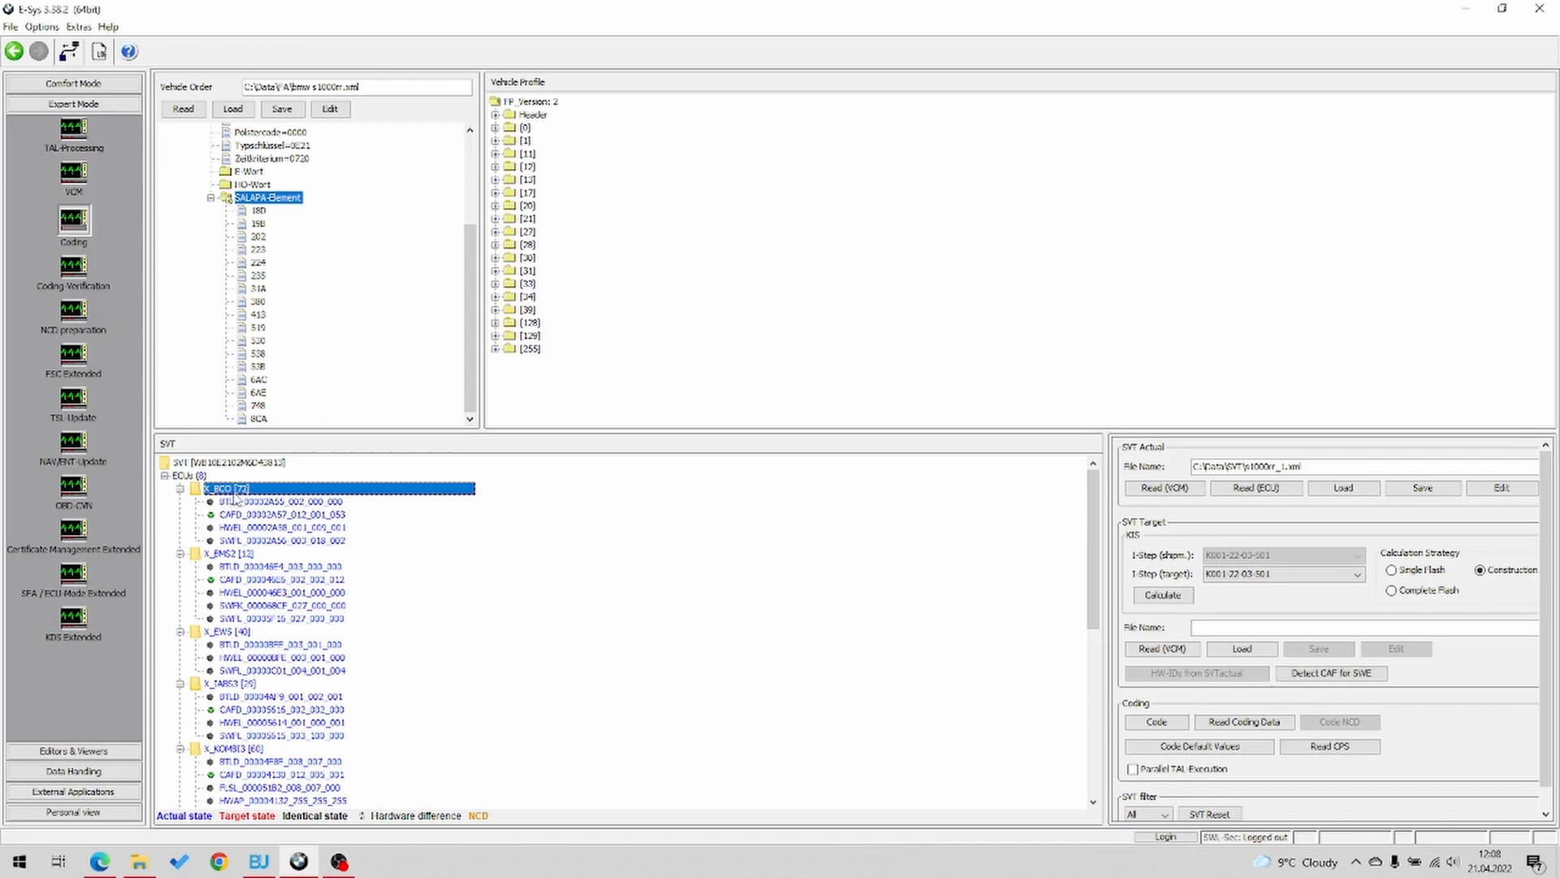
right_click(221, 488)
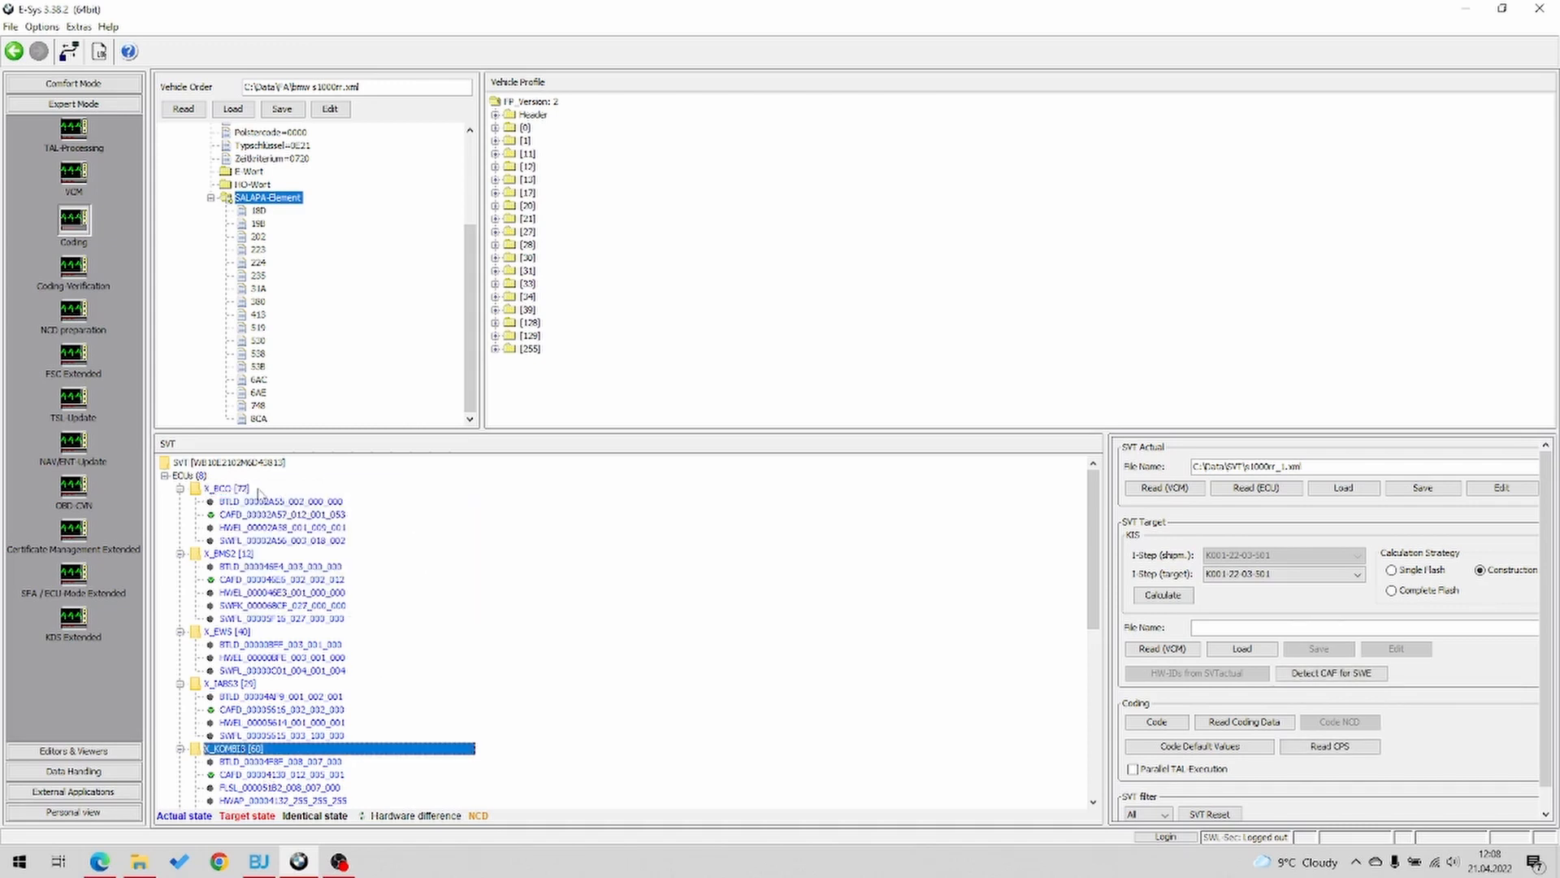
left_click(218, 489)
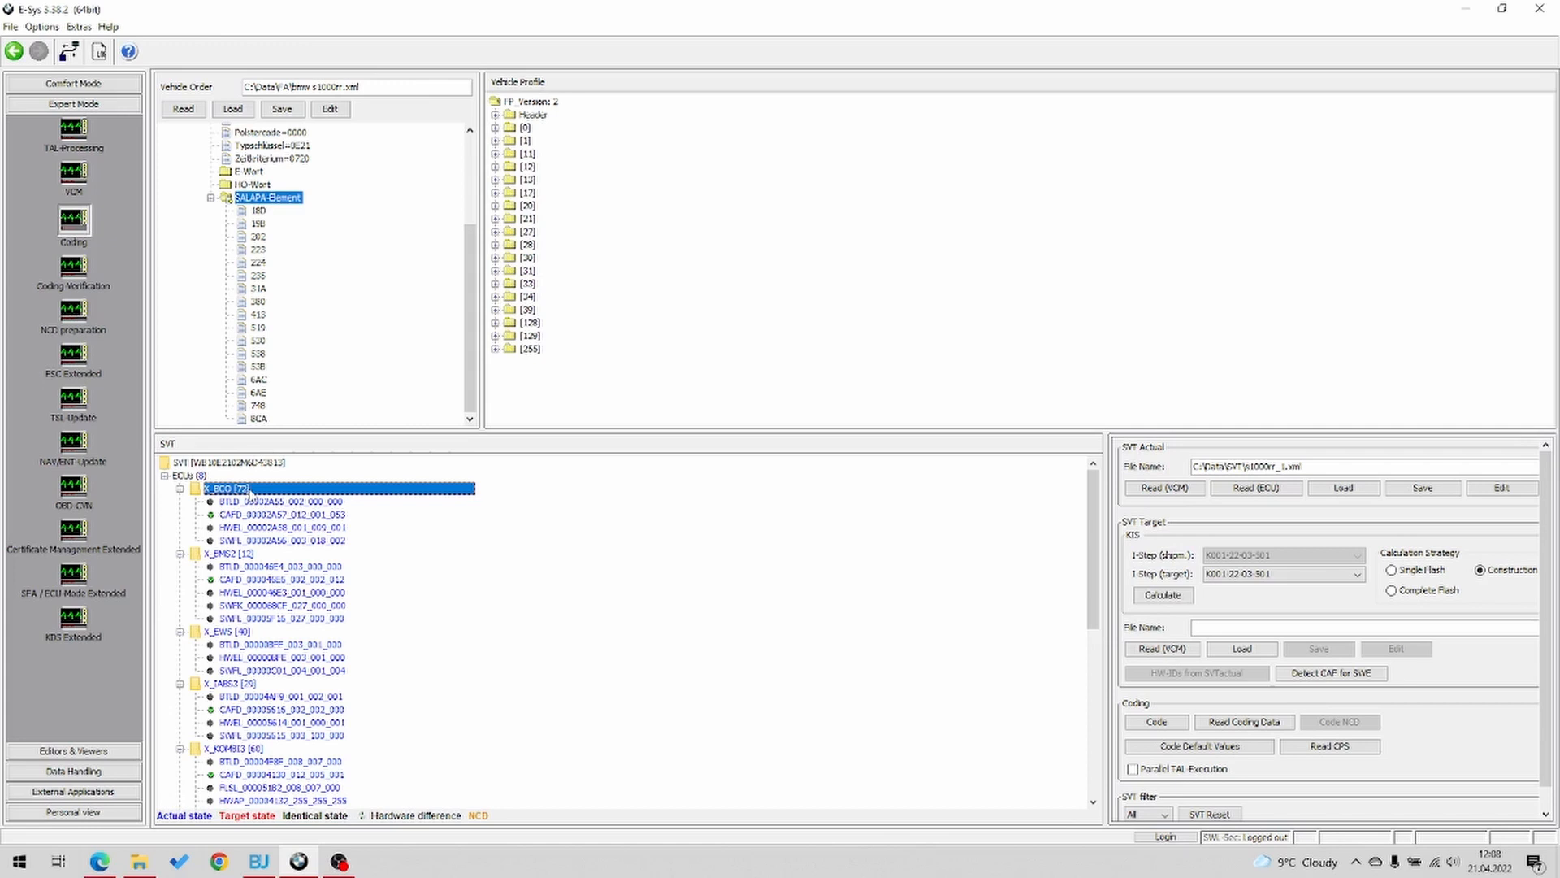
right_click(226, 487)
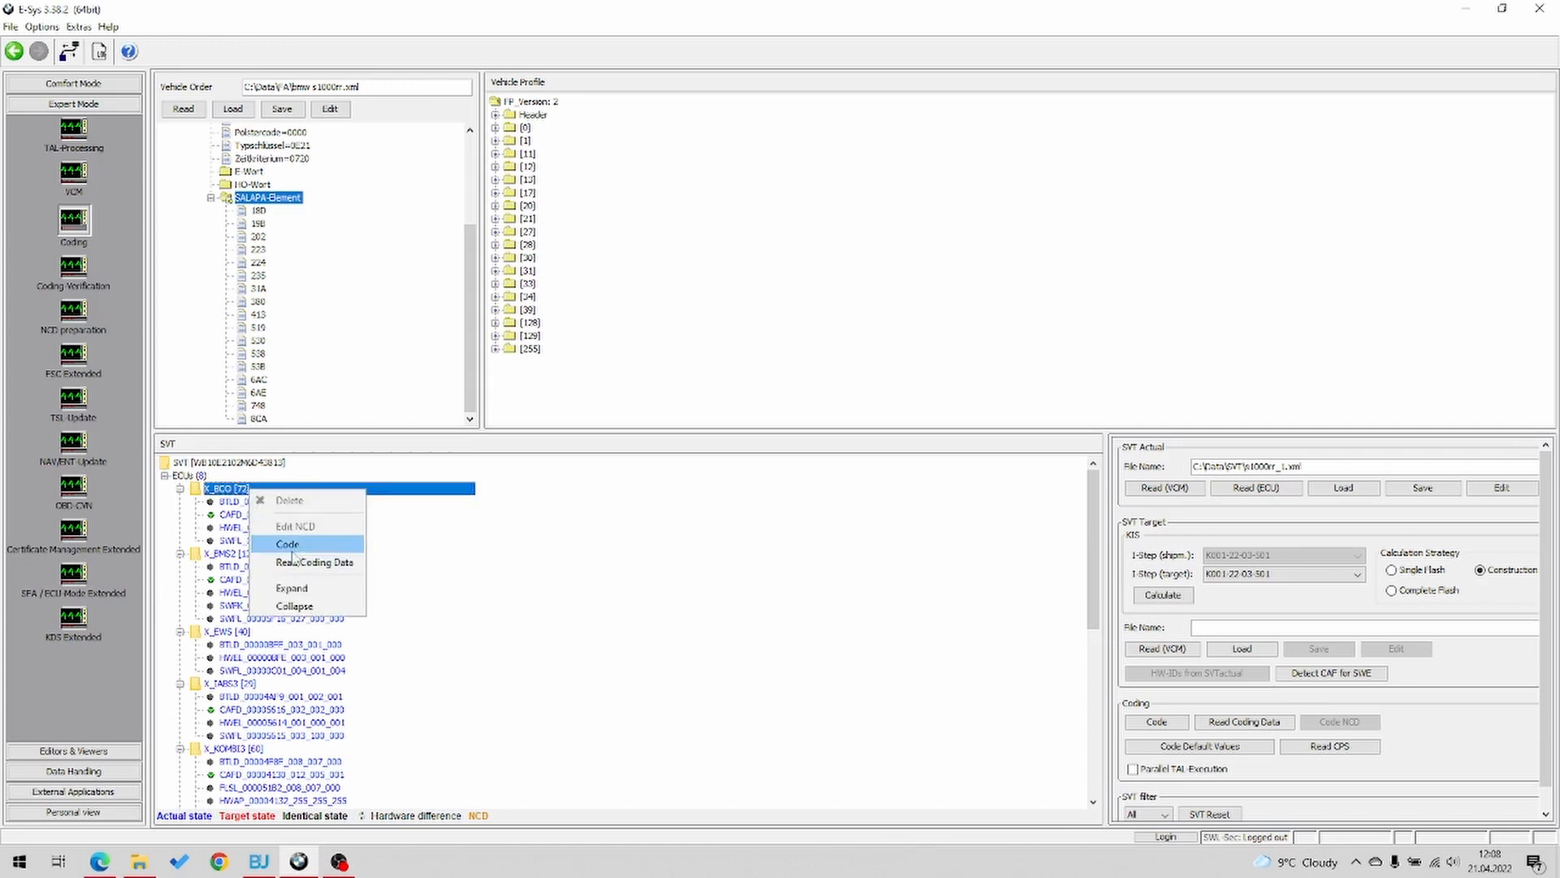
mouse_move(299, 562)
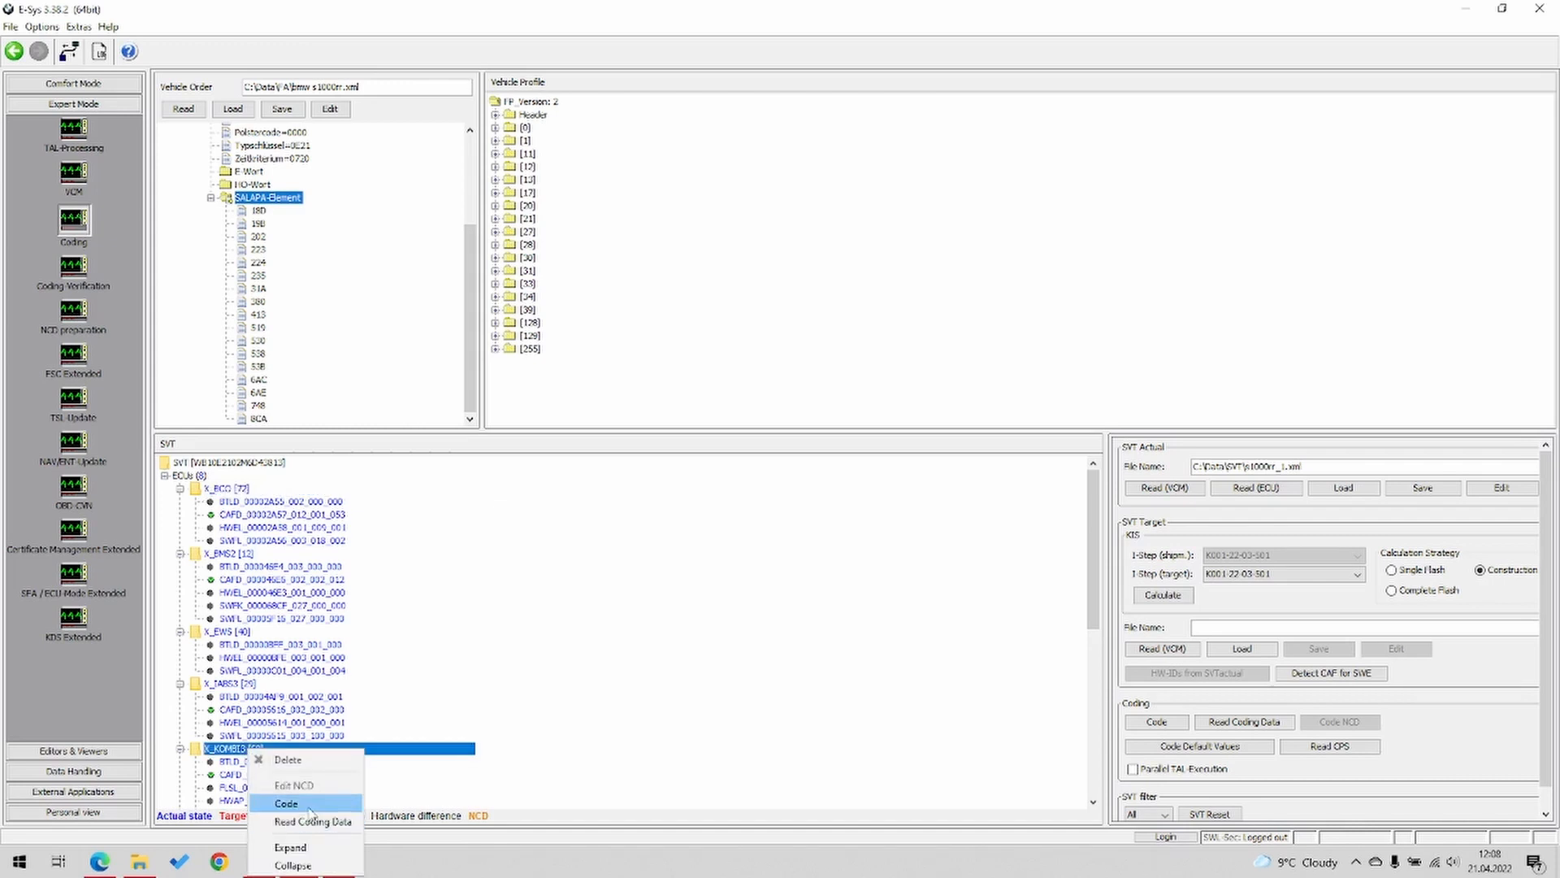
left_click(285, 803)
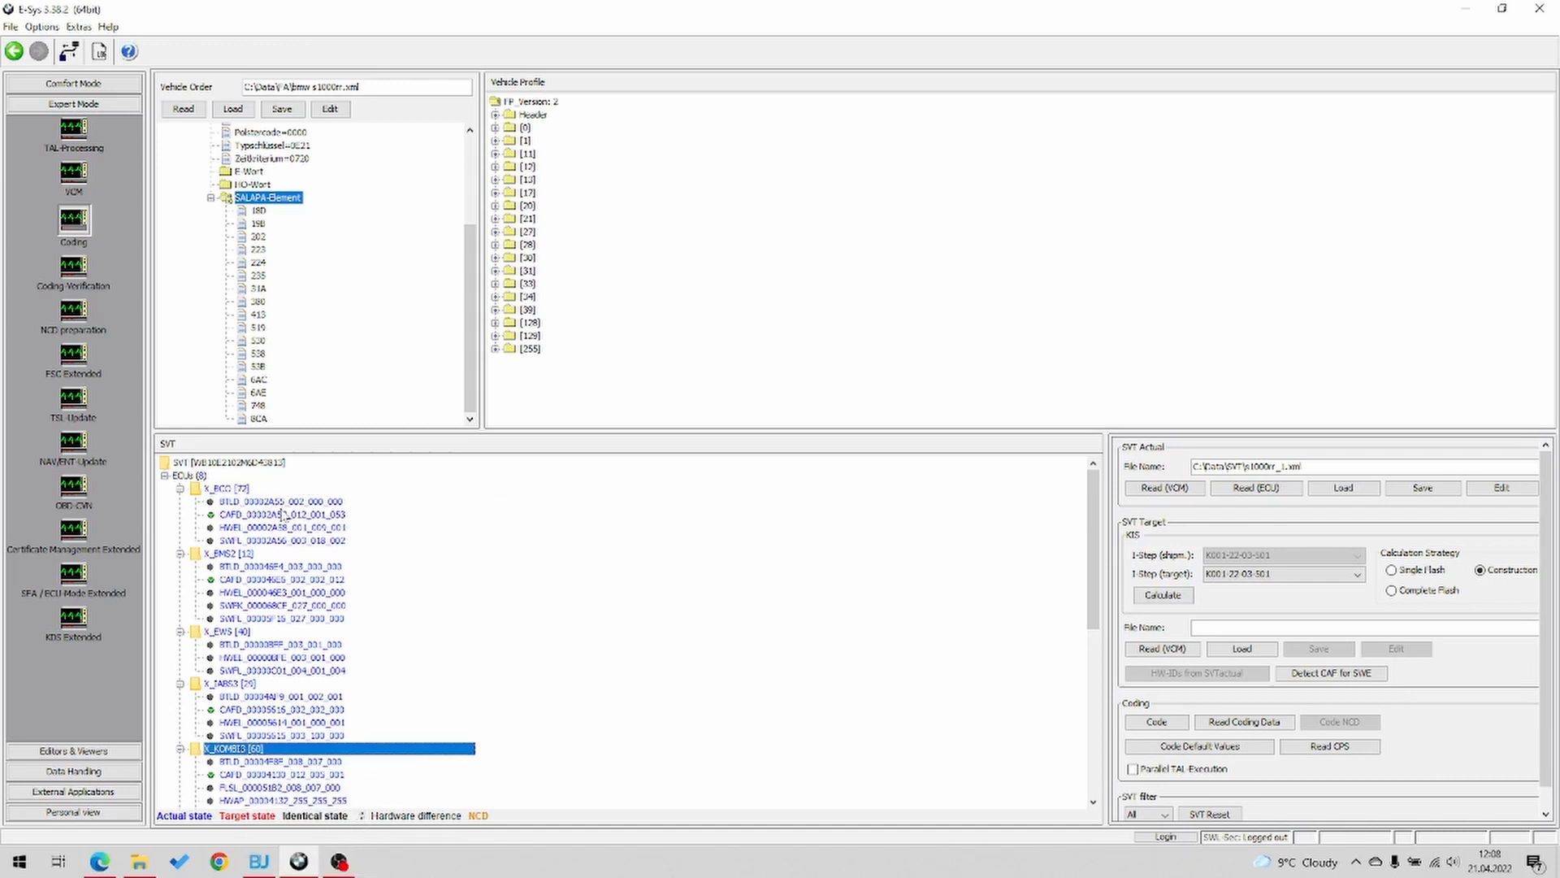
left_click(229, 488)
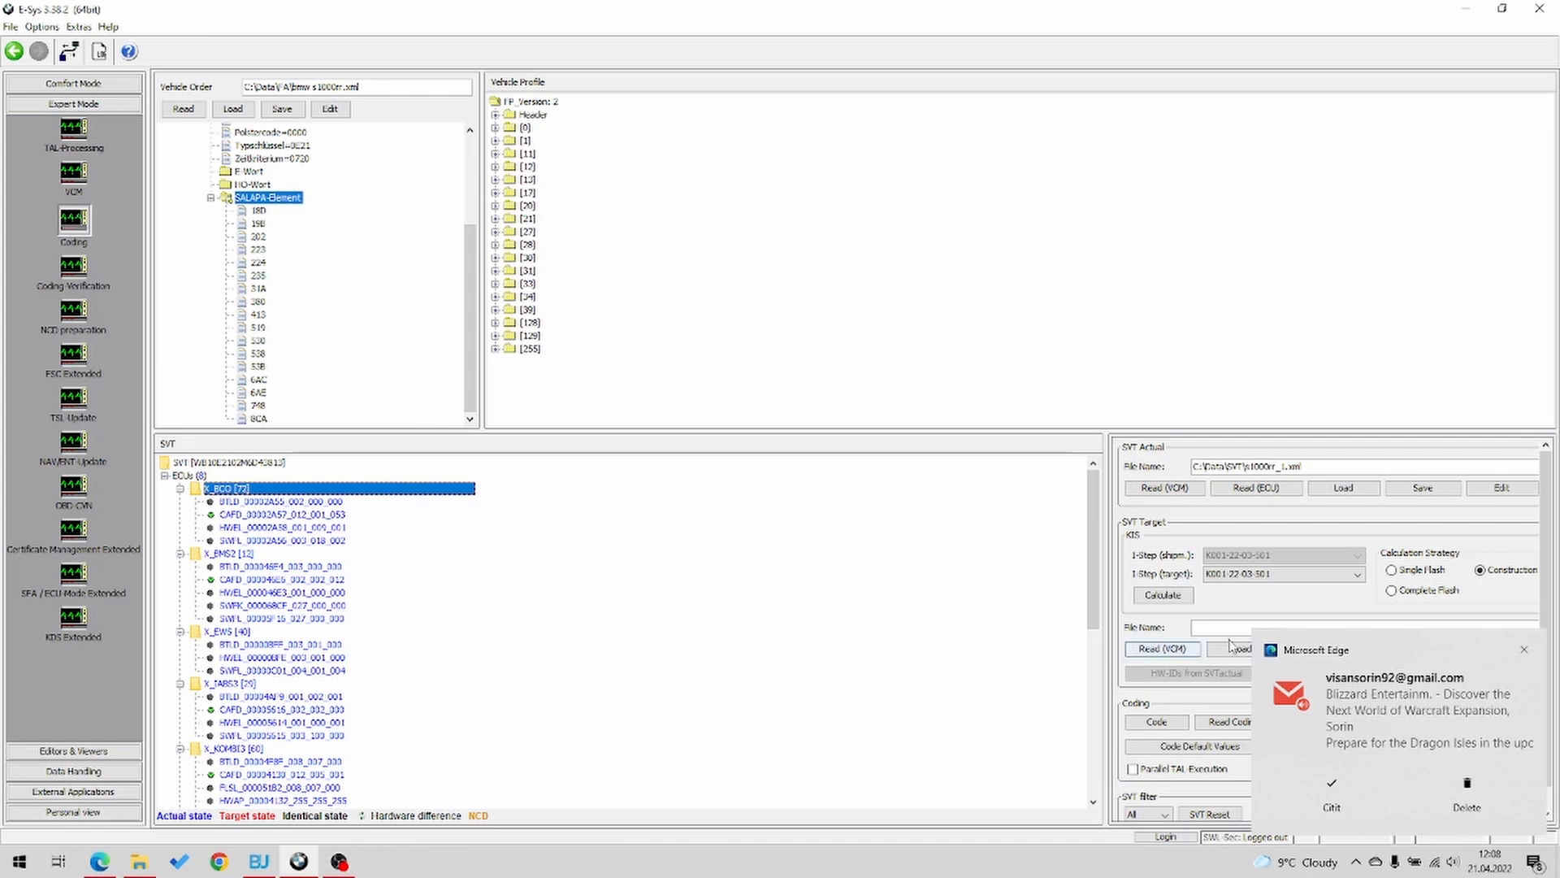
left_click(1523, 649)
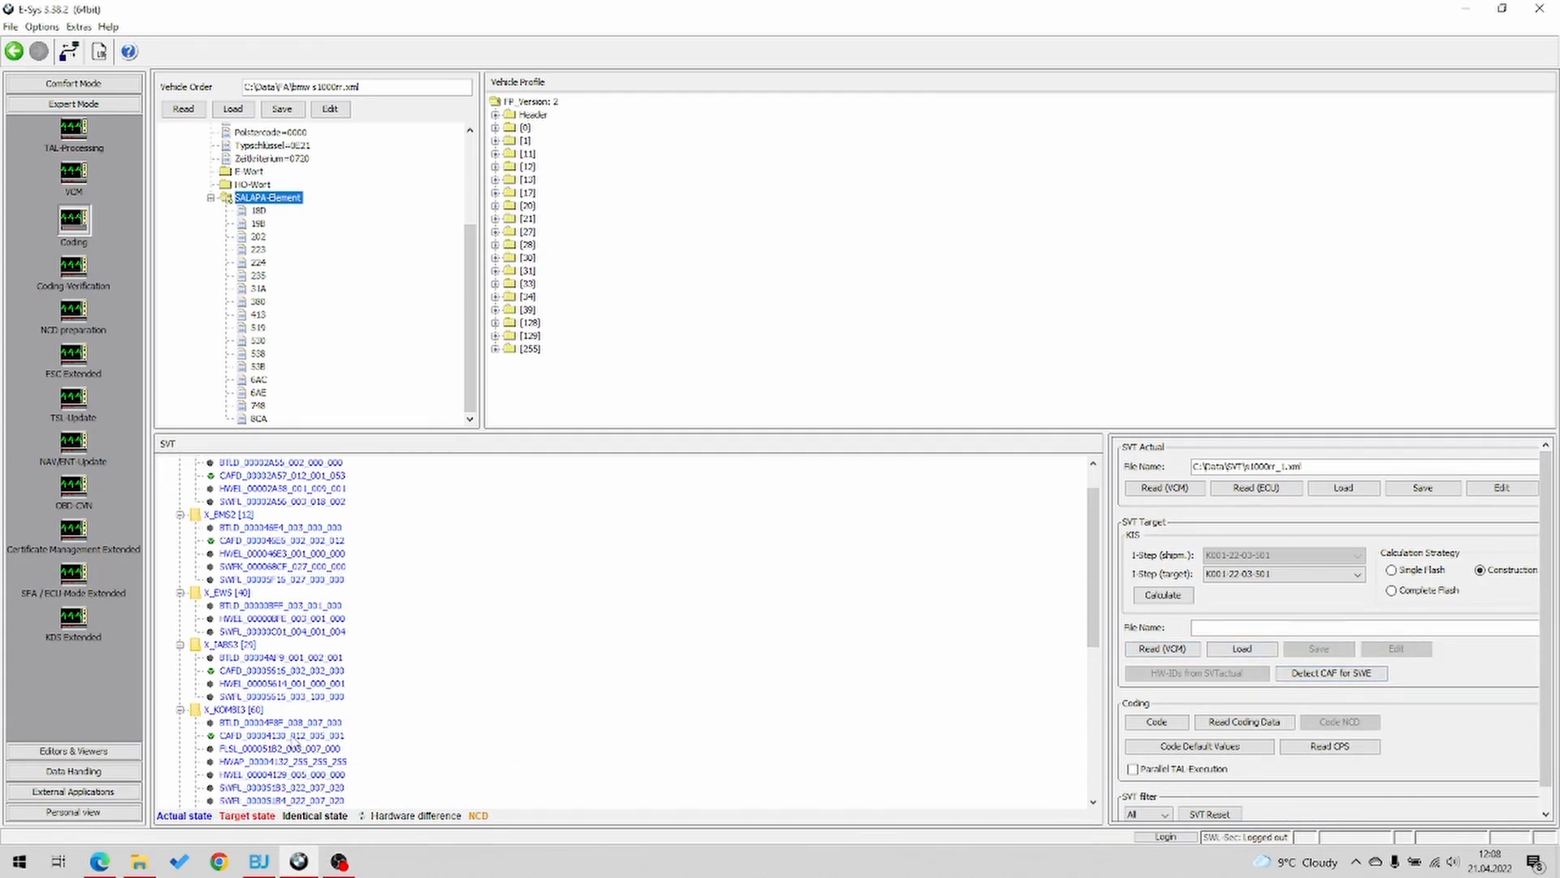
left_click(288, 735)
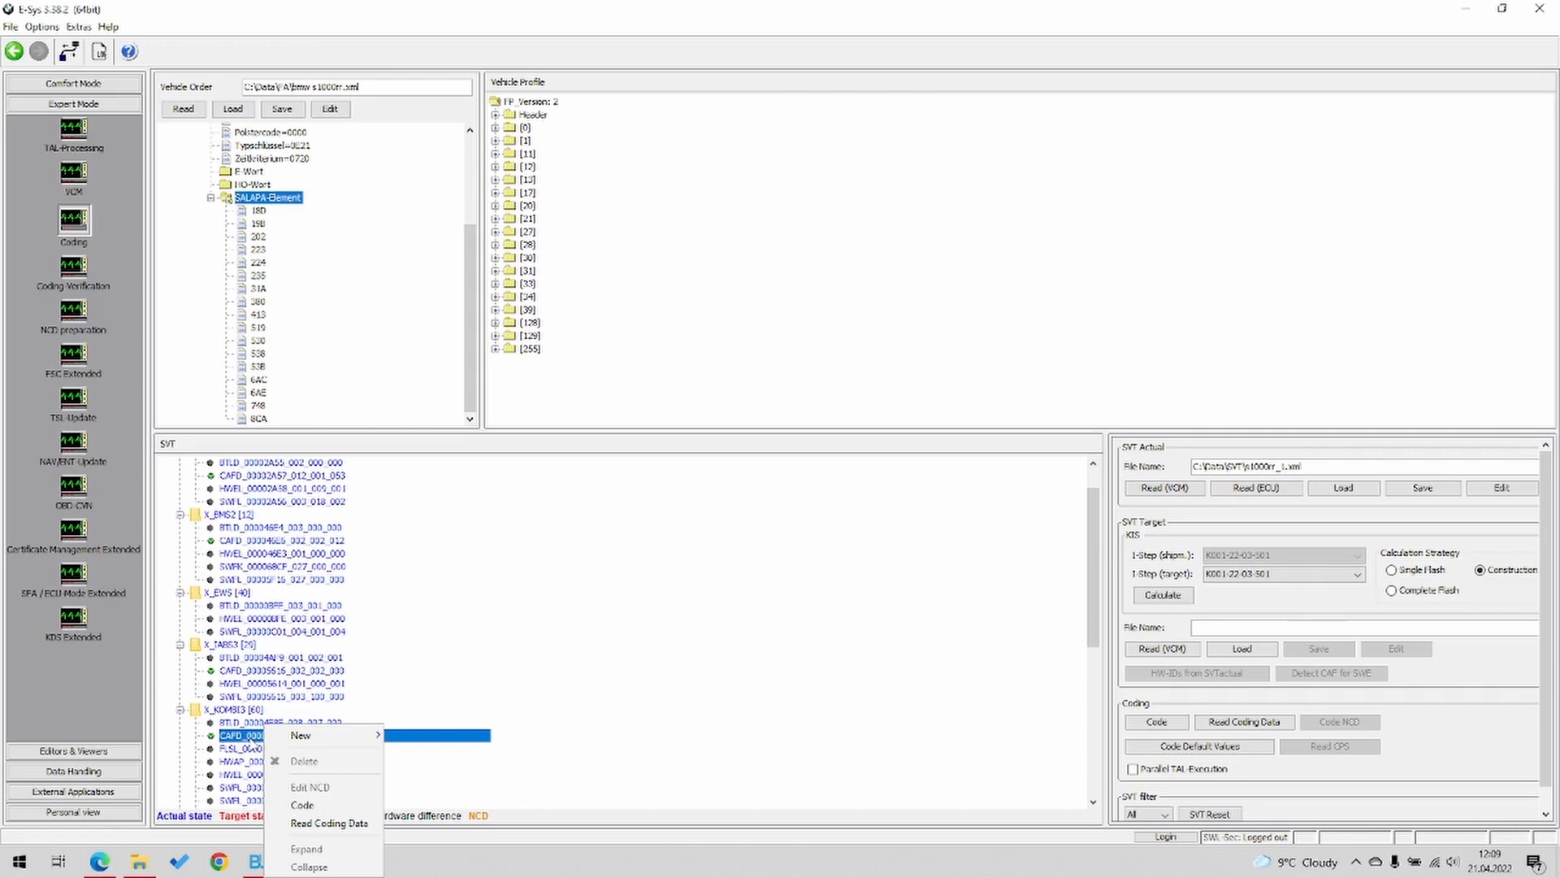
mouse_move(635, 626)
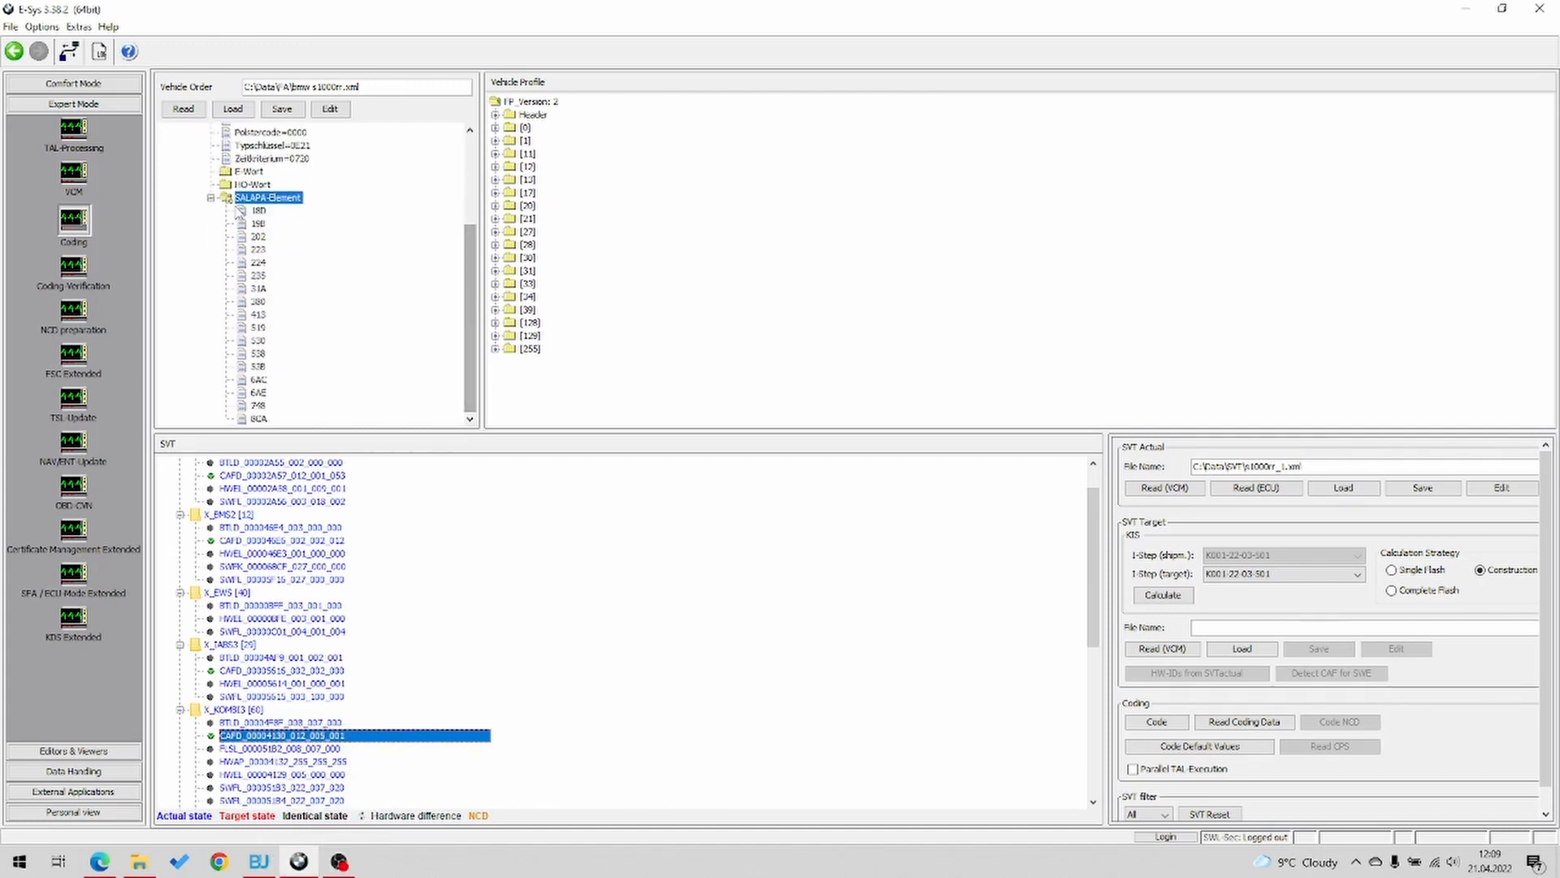
mouse_move(267, 280)
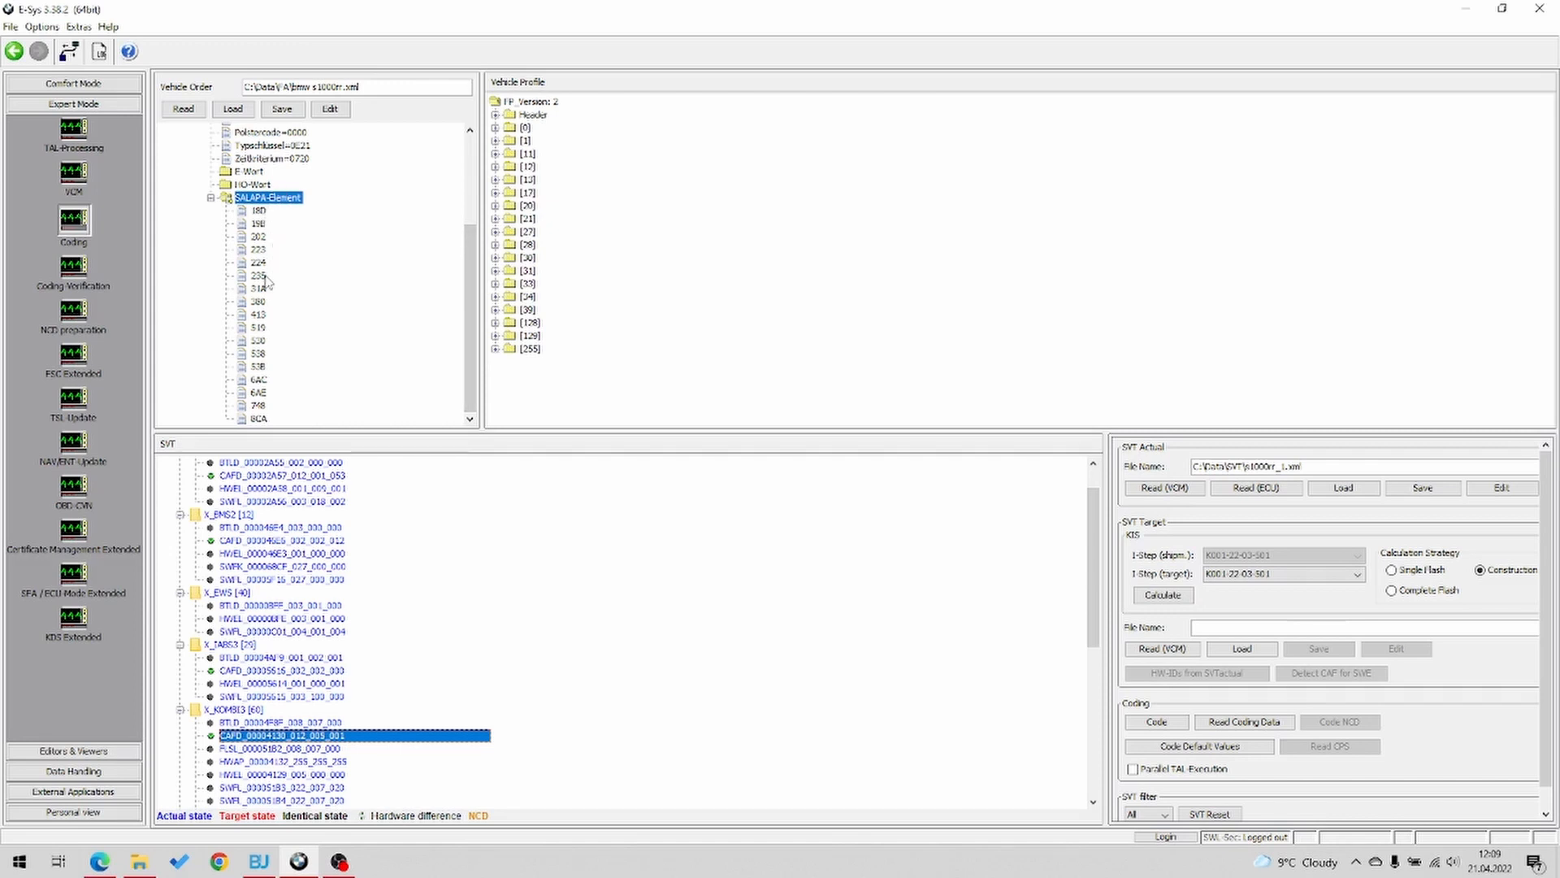
mouse_move(265, 288)
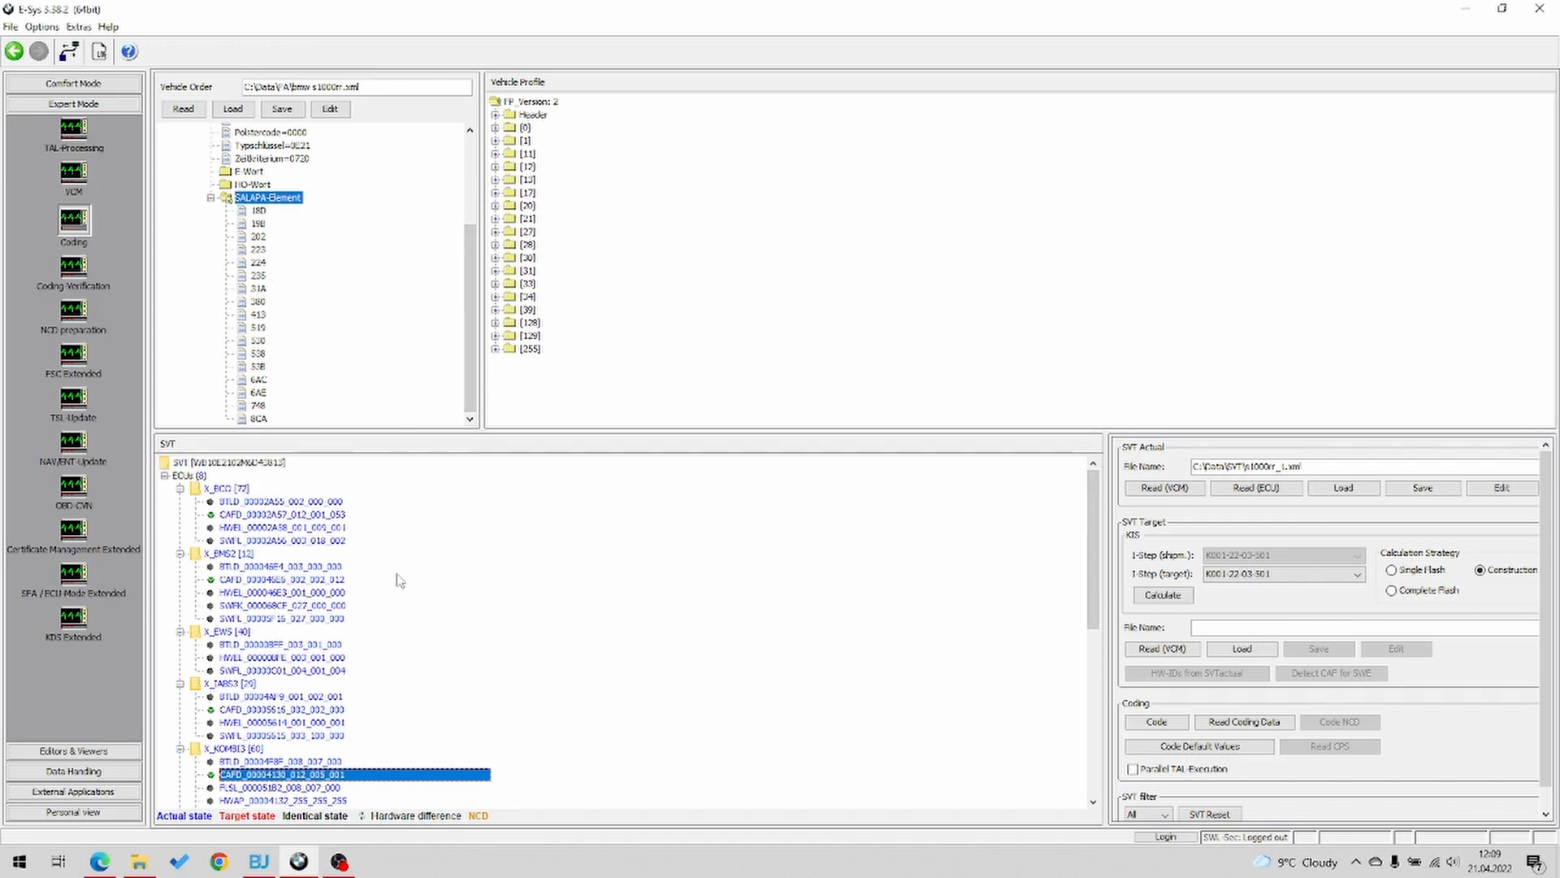
right_click(217, 488)
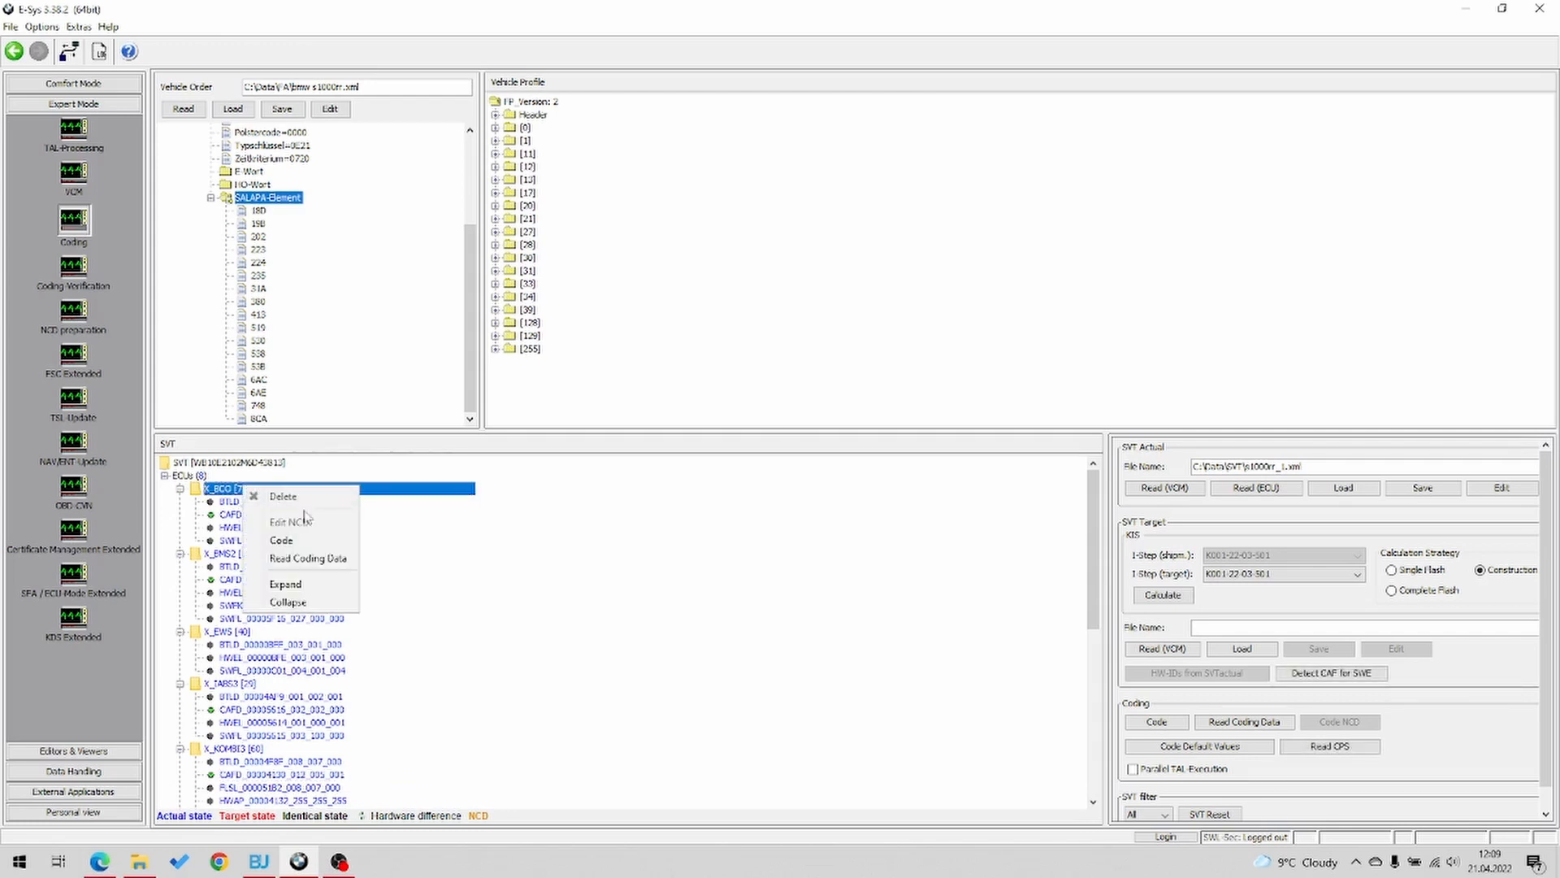